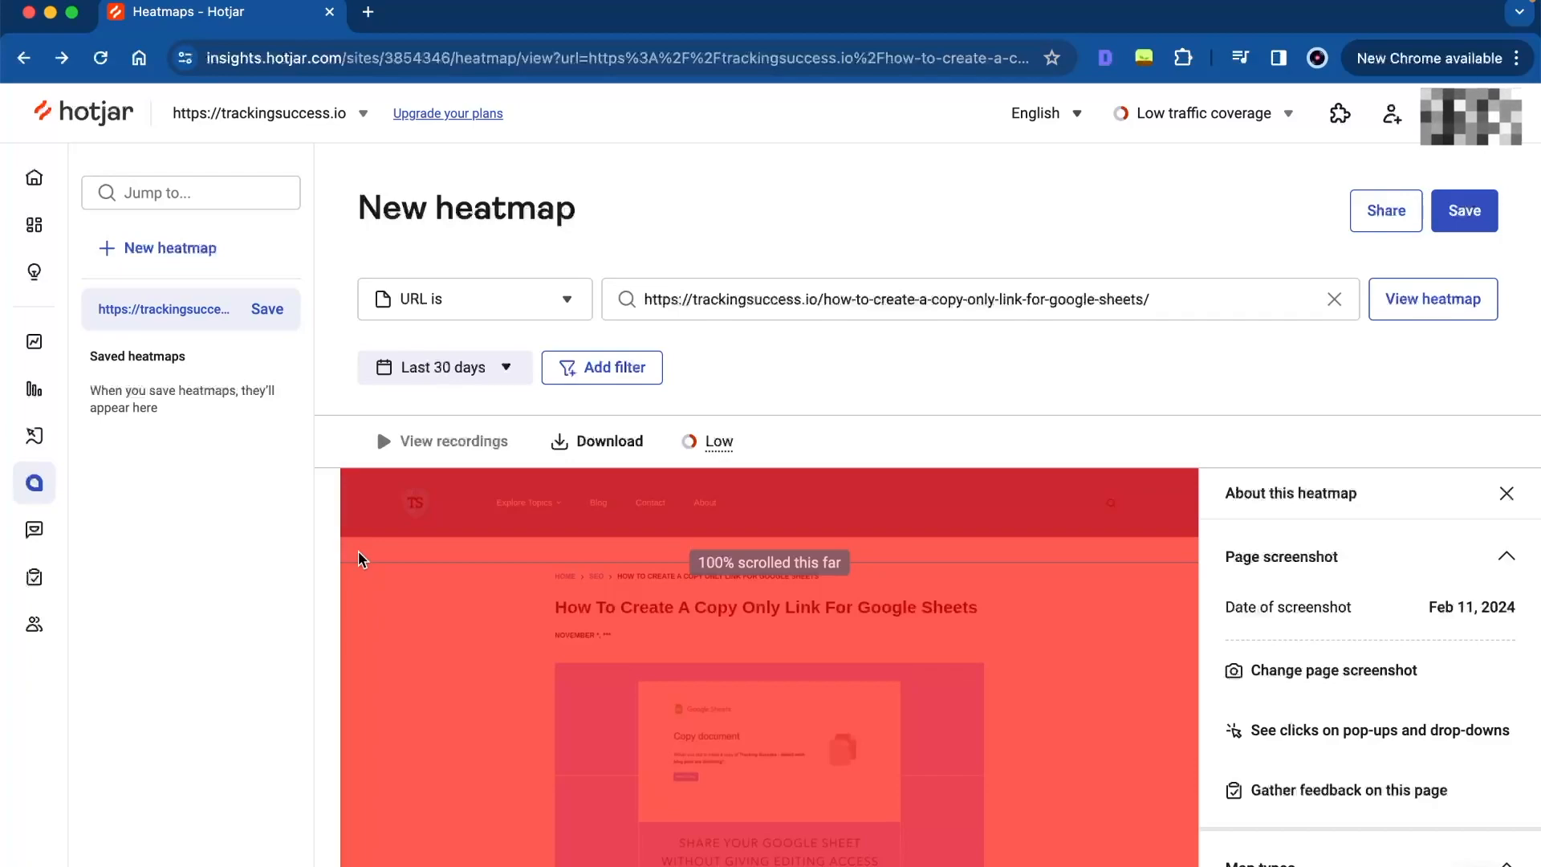
Step: Open Hotjar's Recordings list of 34 sessions from the last 24 hours
scroll("down", 3)
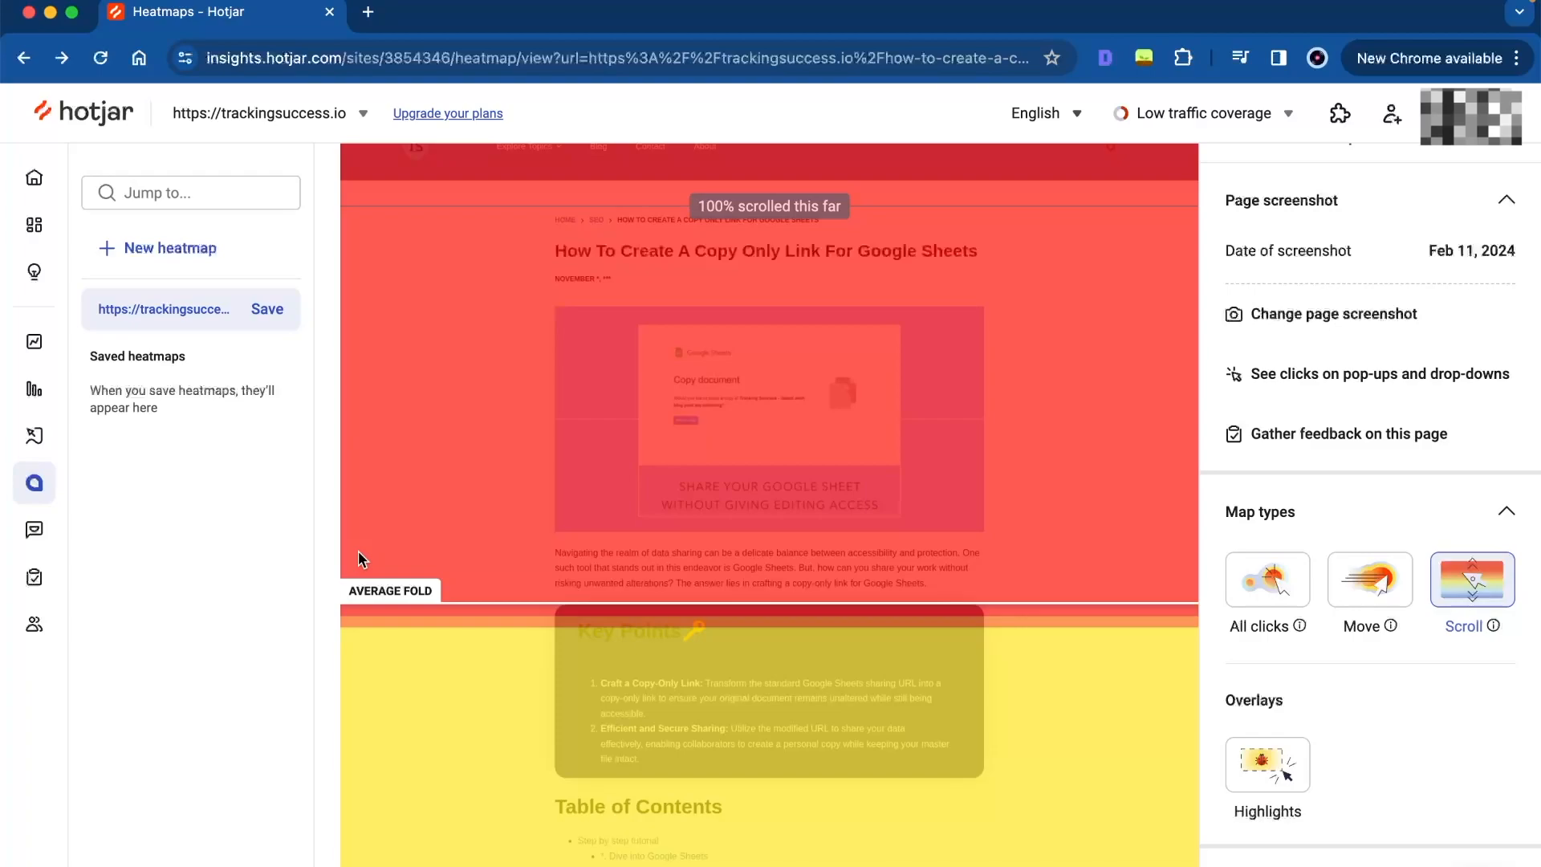
scroll("down", 3)
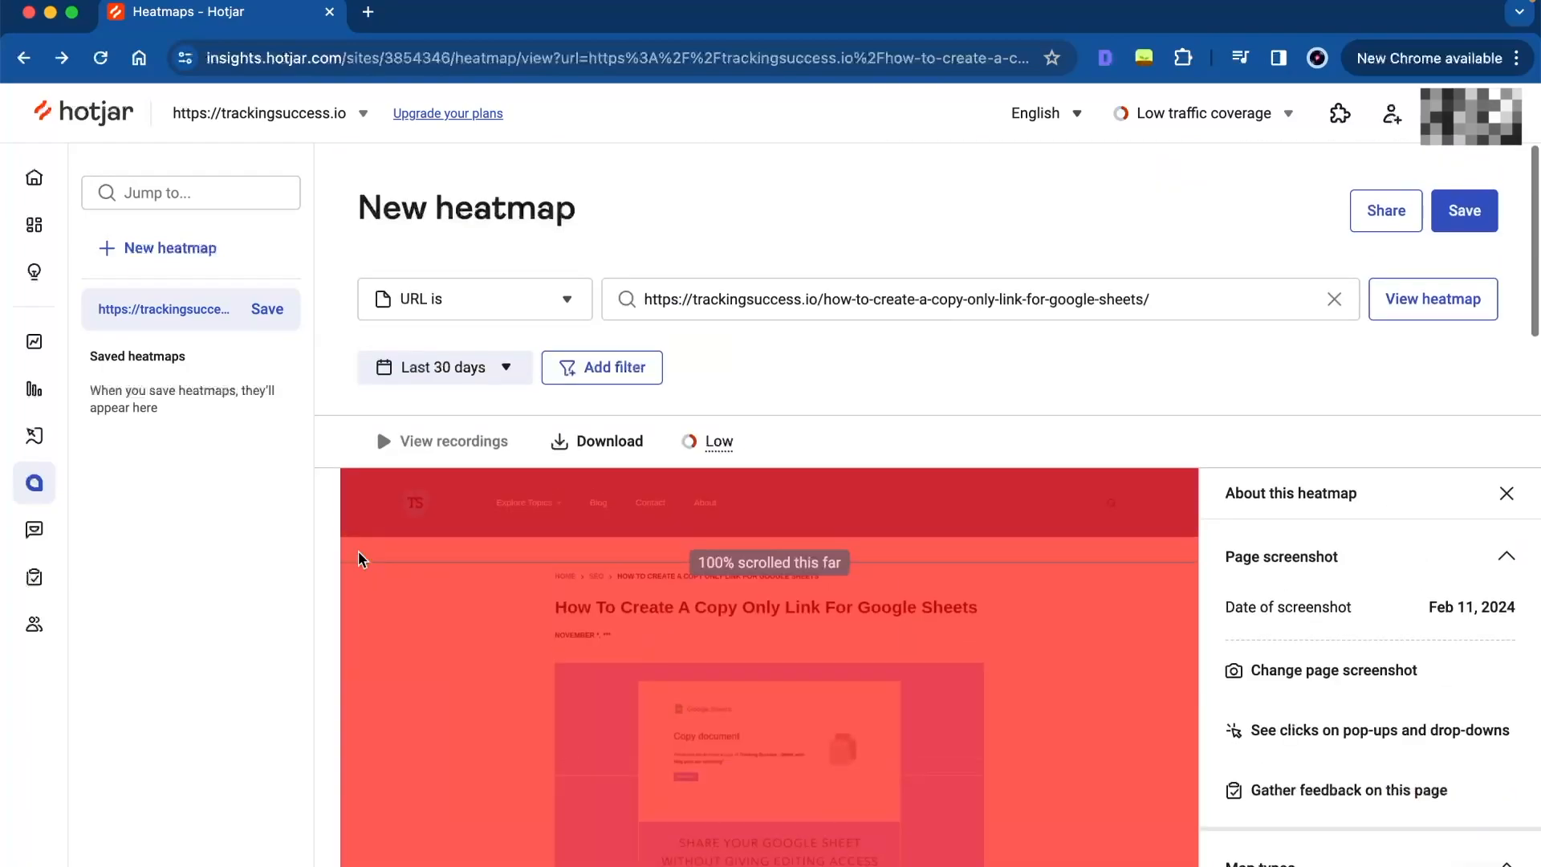
scroll("down", 3)
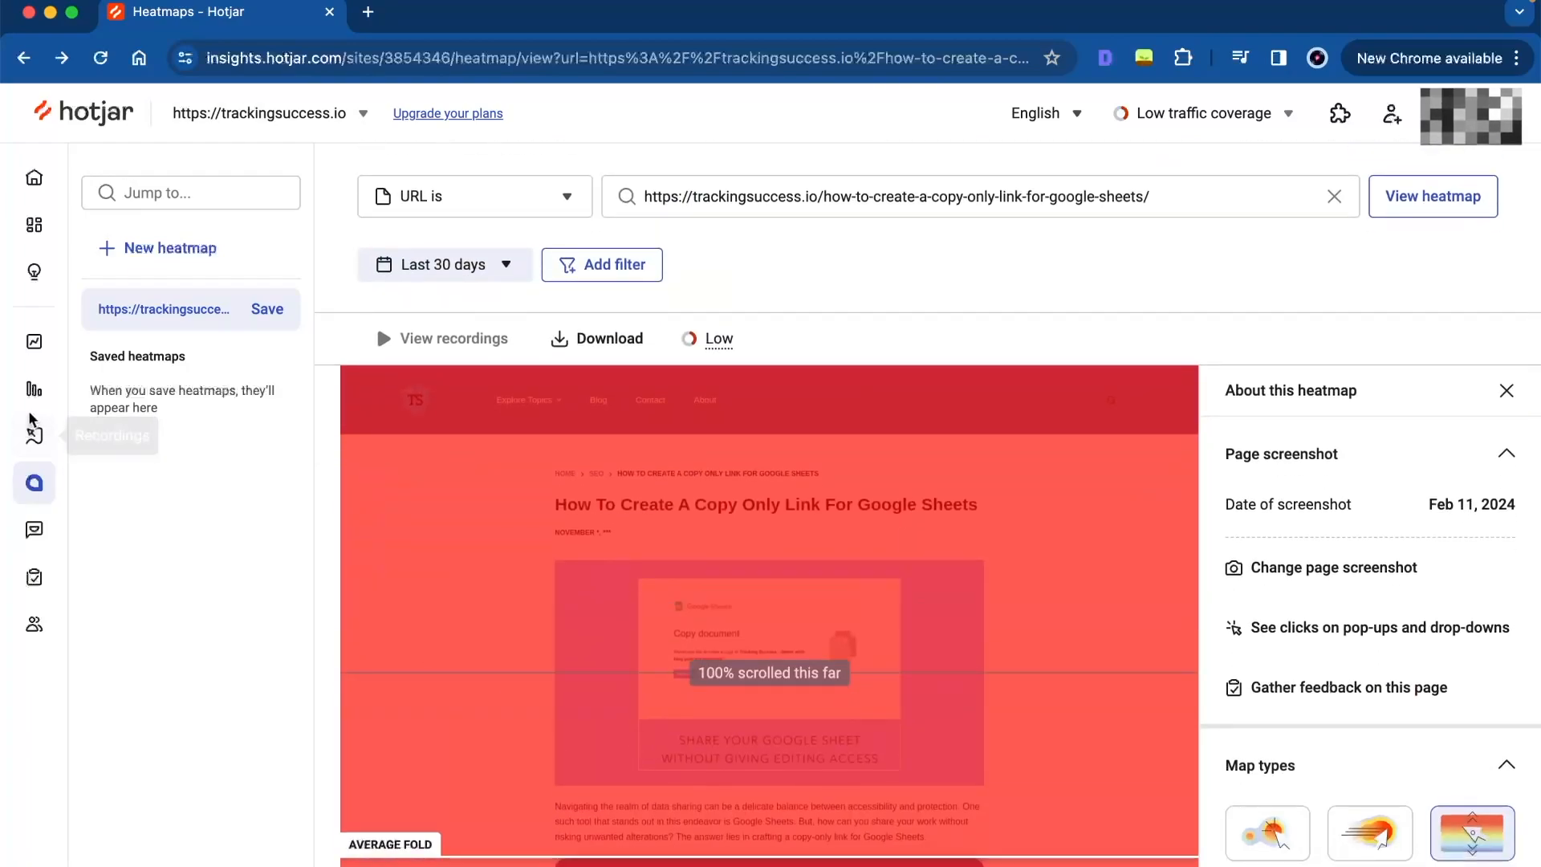
left_click(34, 435)
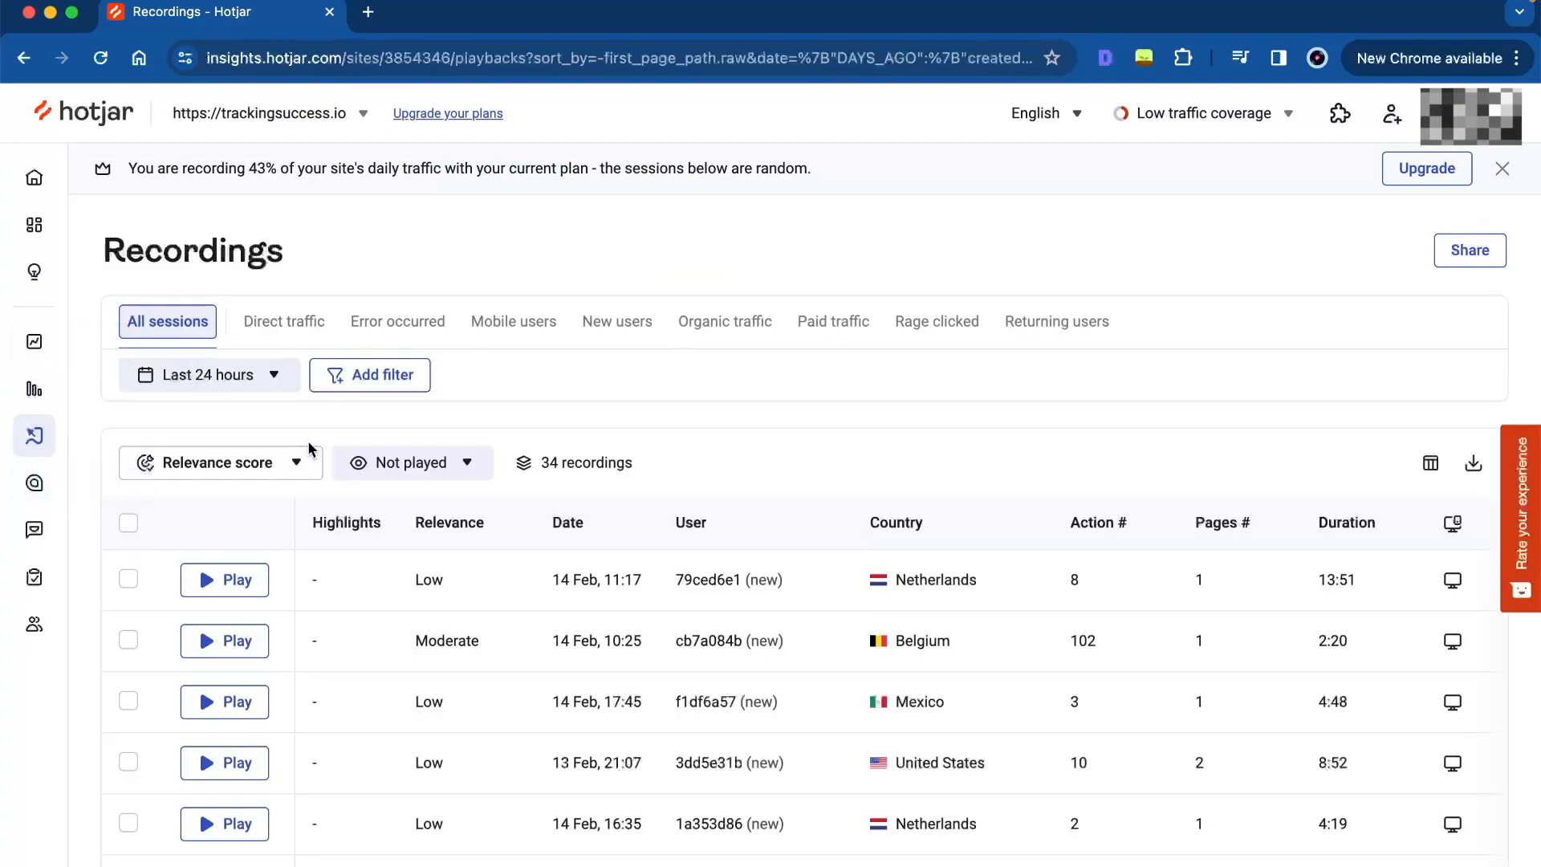
mouse_move(656, 411)
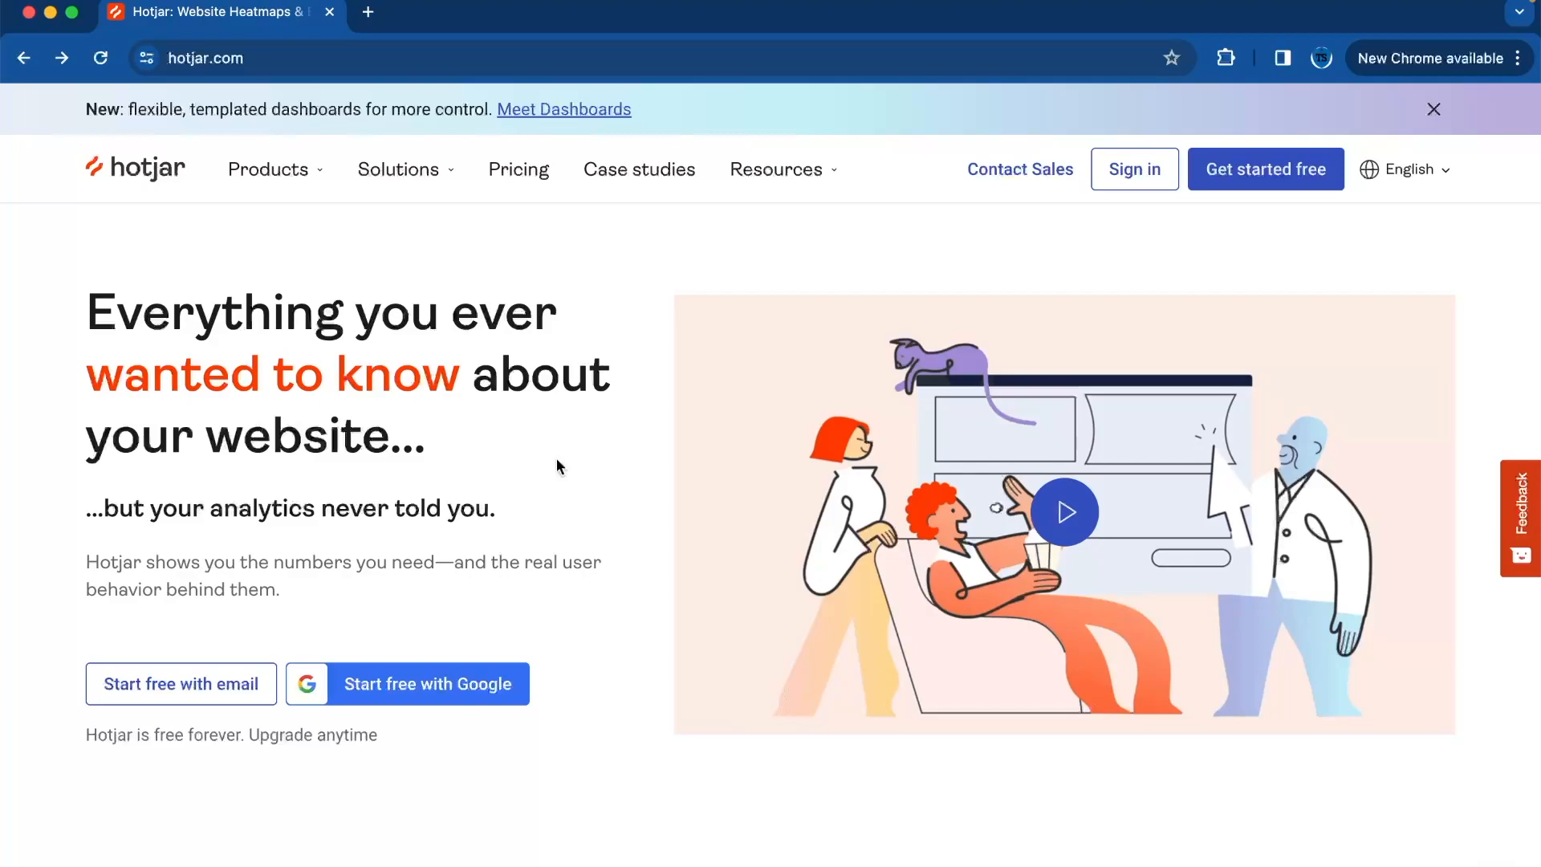
mouse_move(1266, 169)
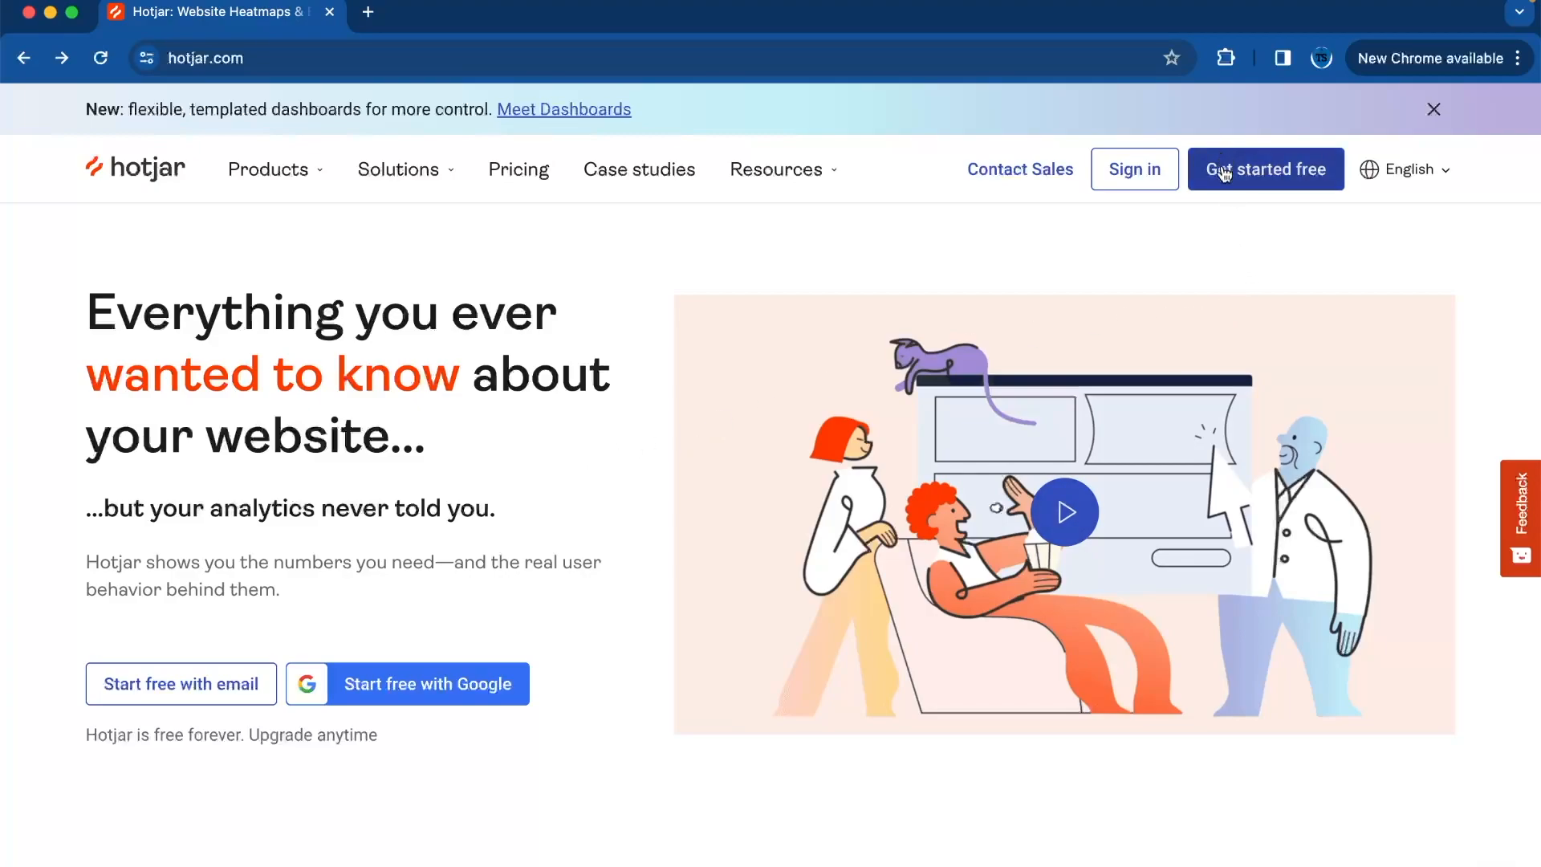
mouse_move(1037, 306)
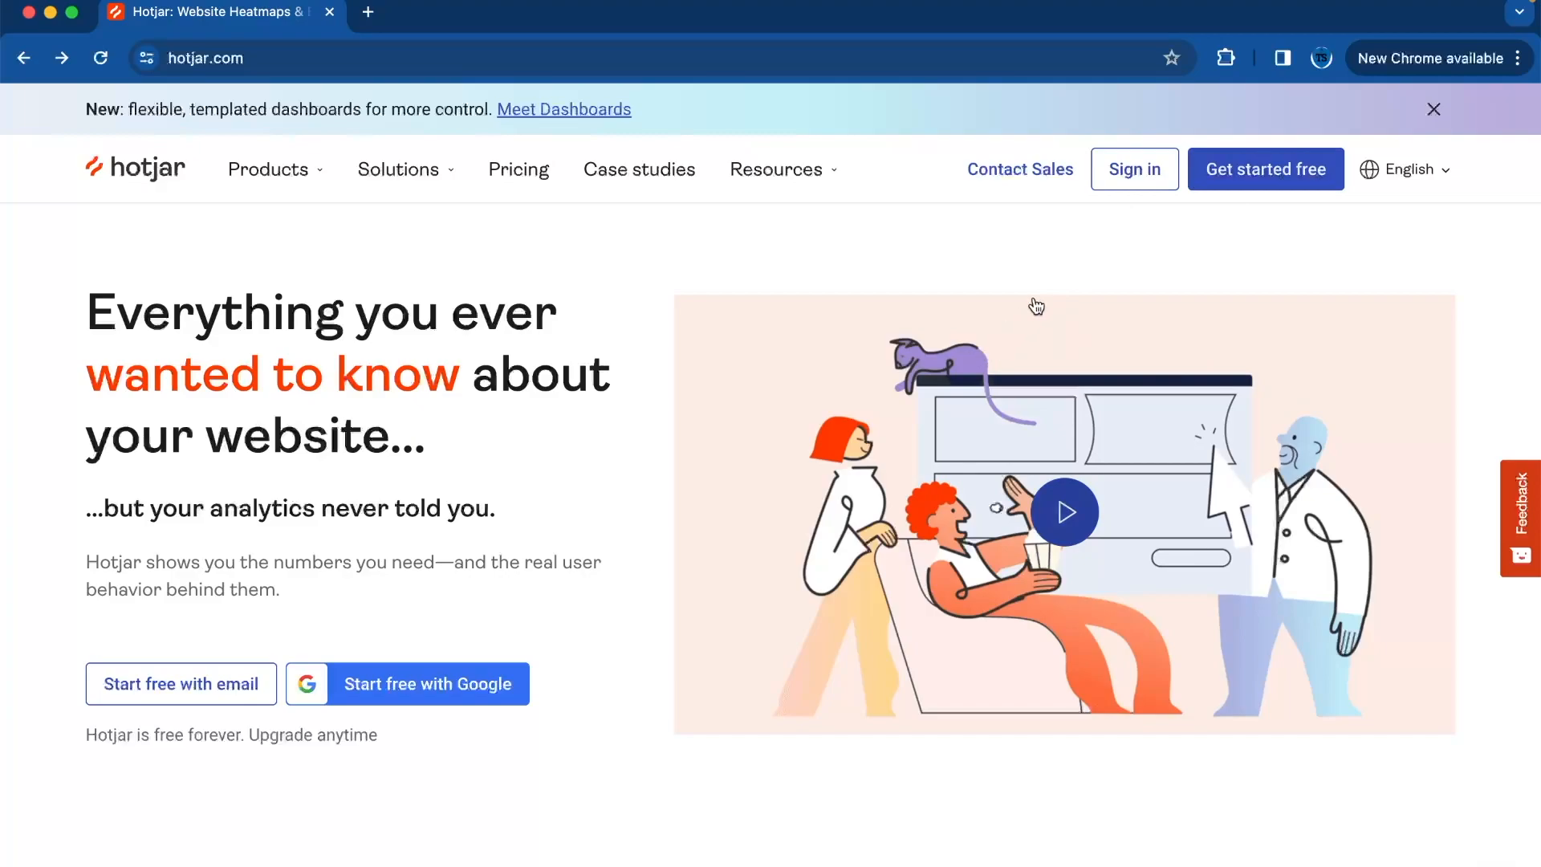
mouse_move(1137, 206)
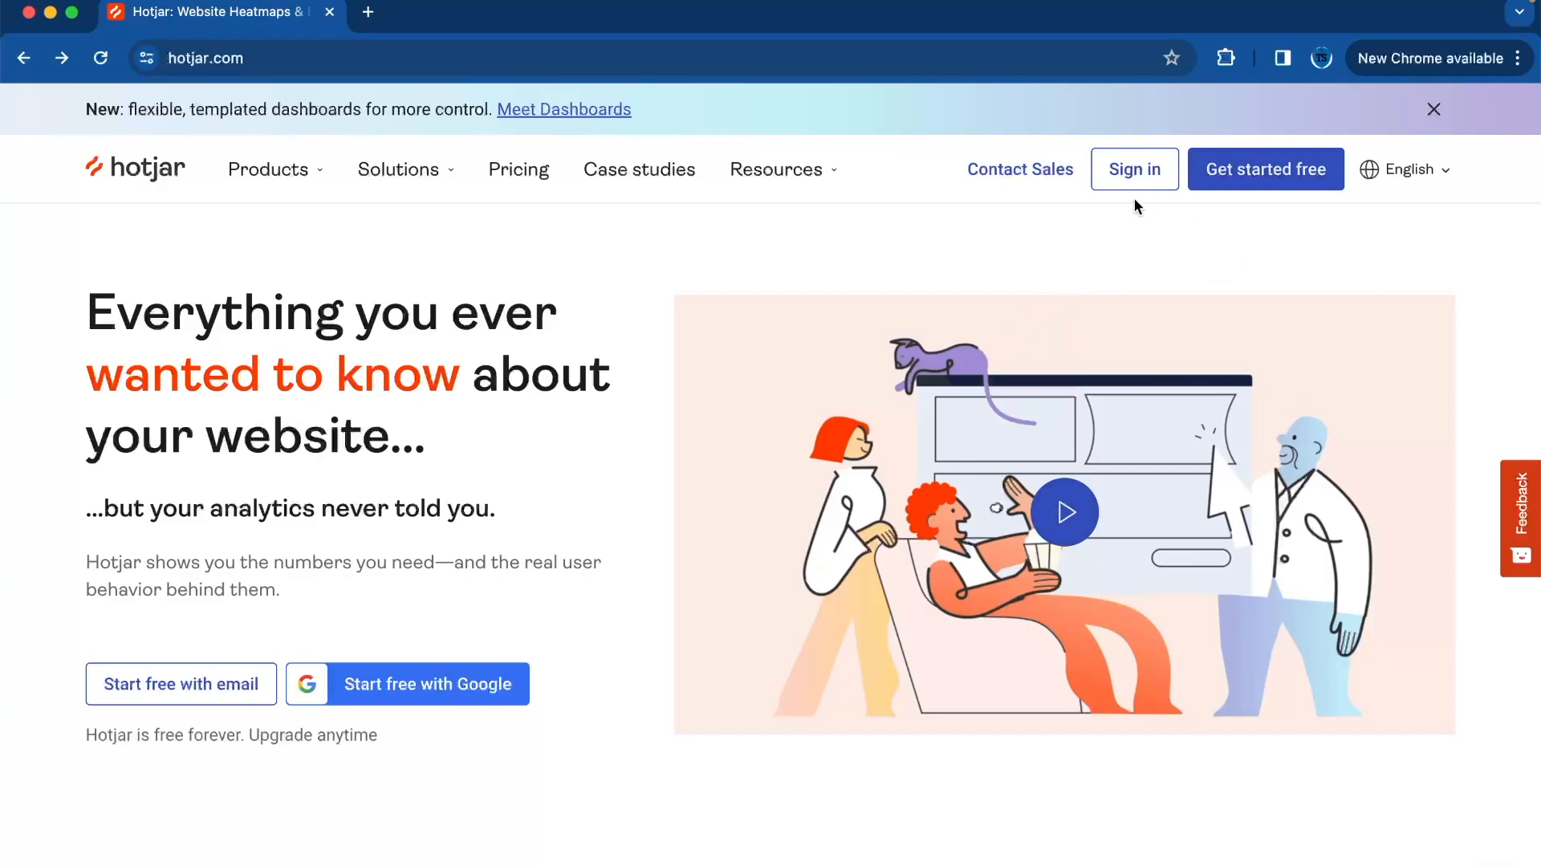
Step: Sign up for a free Hotjar account with Google and approve sharing the Google details
left_click(1265, 170)
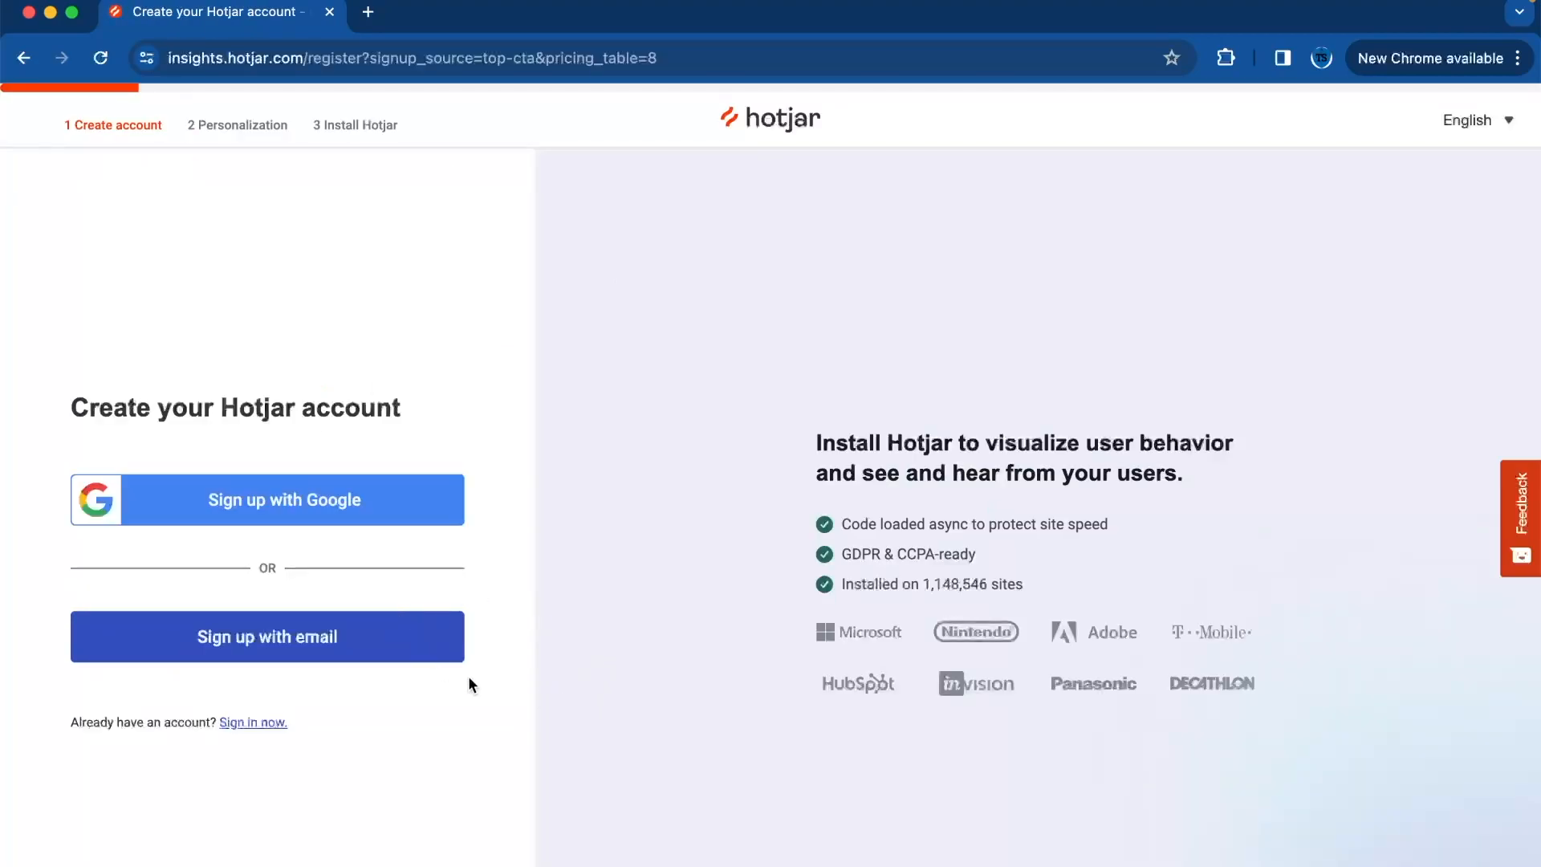
left_click(266, 499)
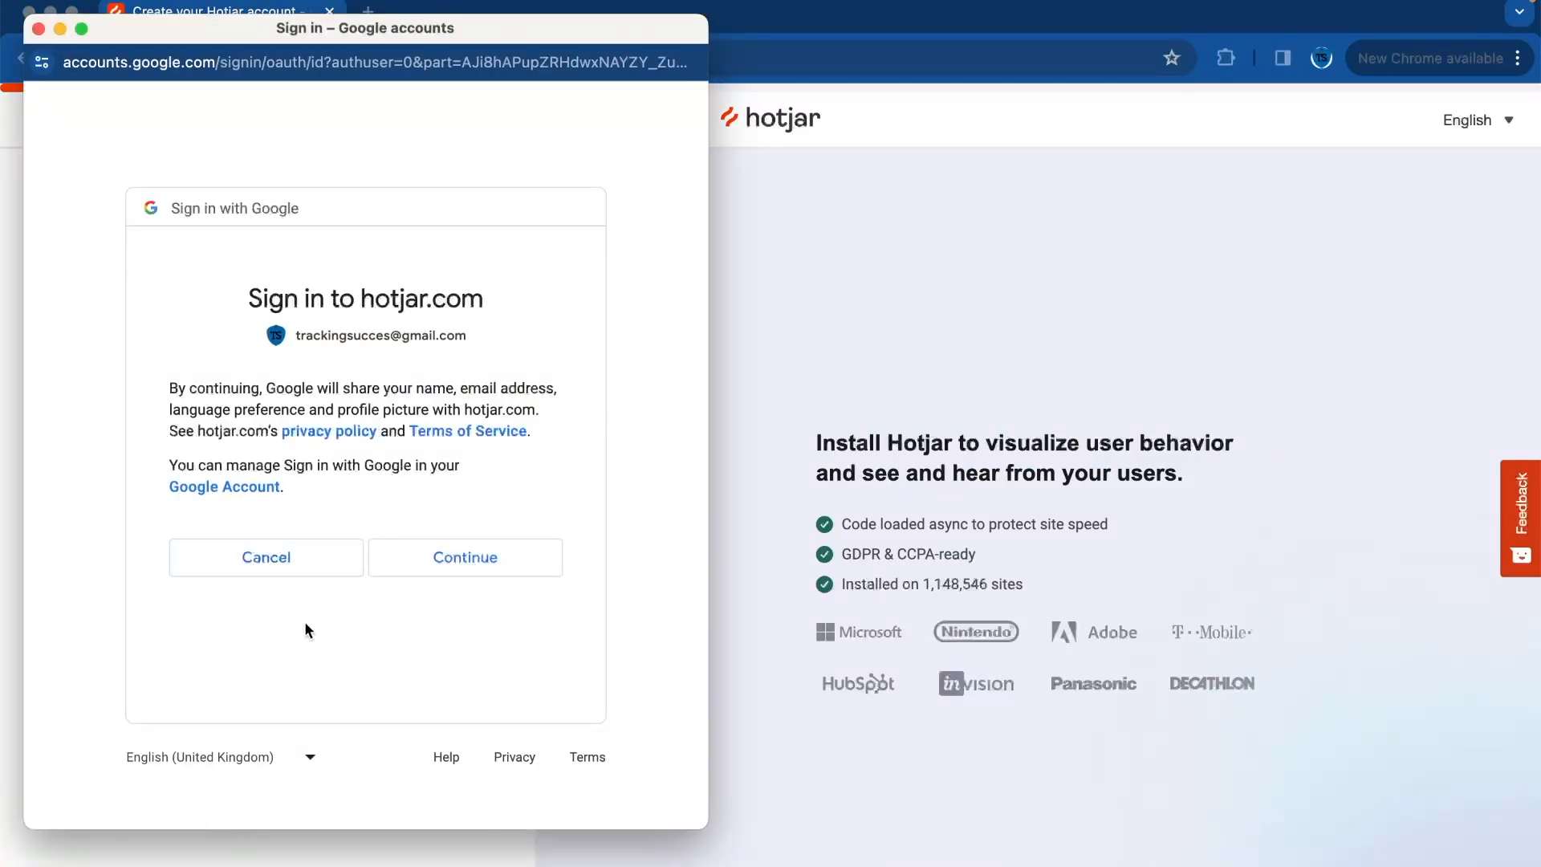
left_click(464, 557)
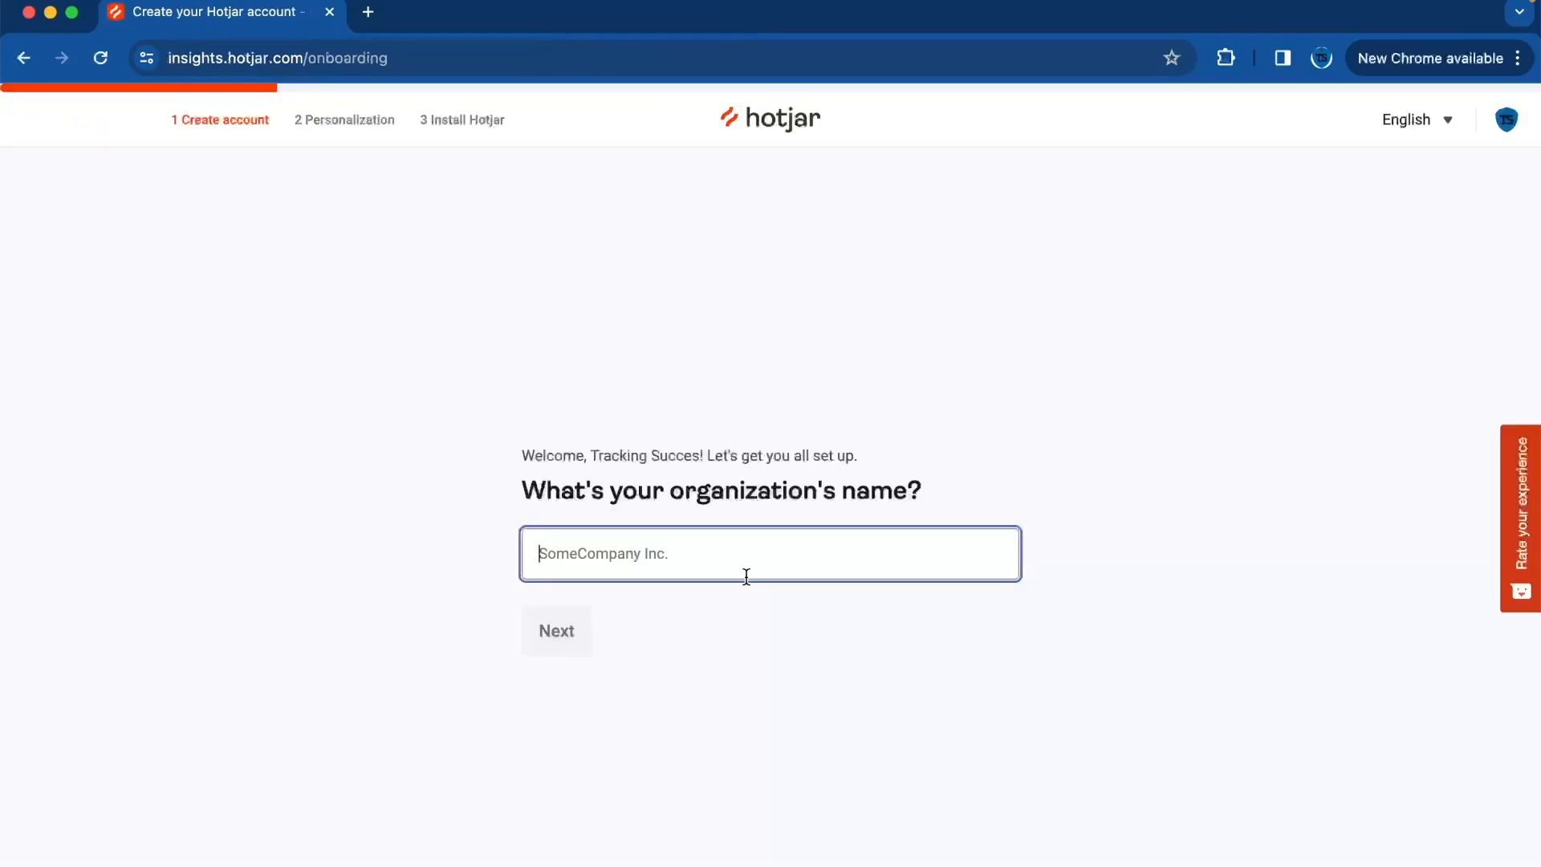
Step: Enter the tracking success organization, company size, role Consultant, tips opt-in and site URL; skip NPS
type("tra")
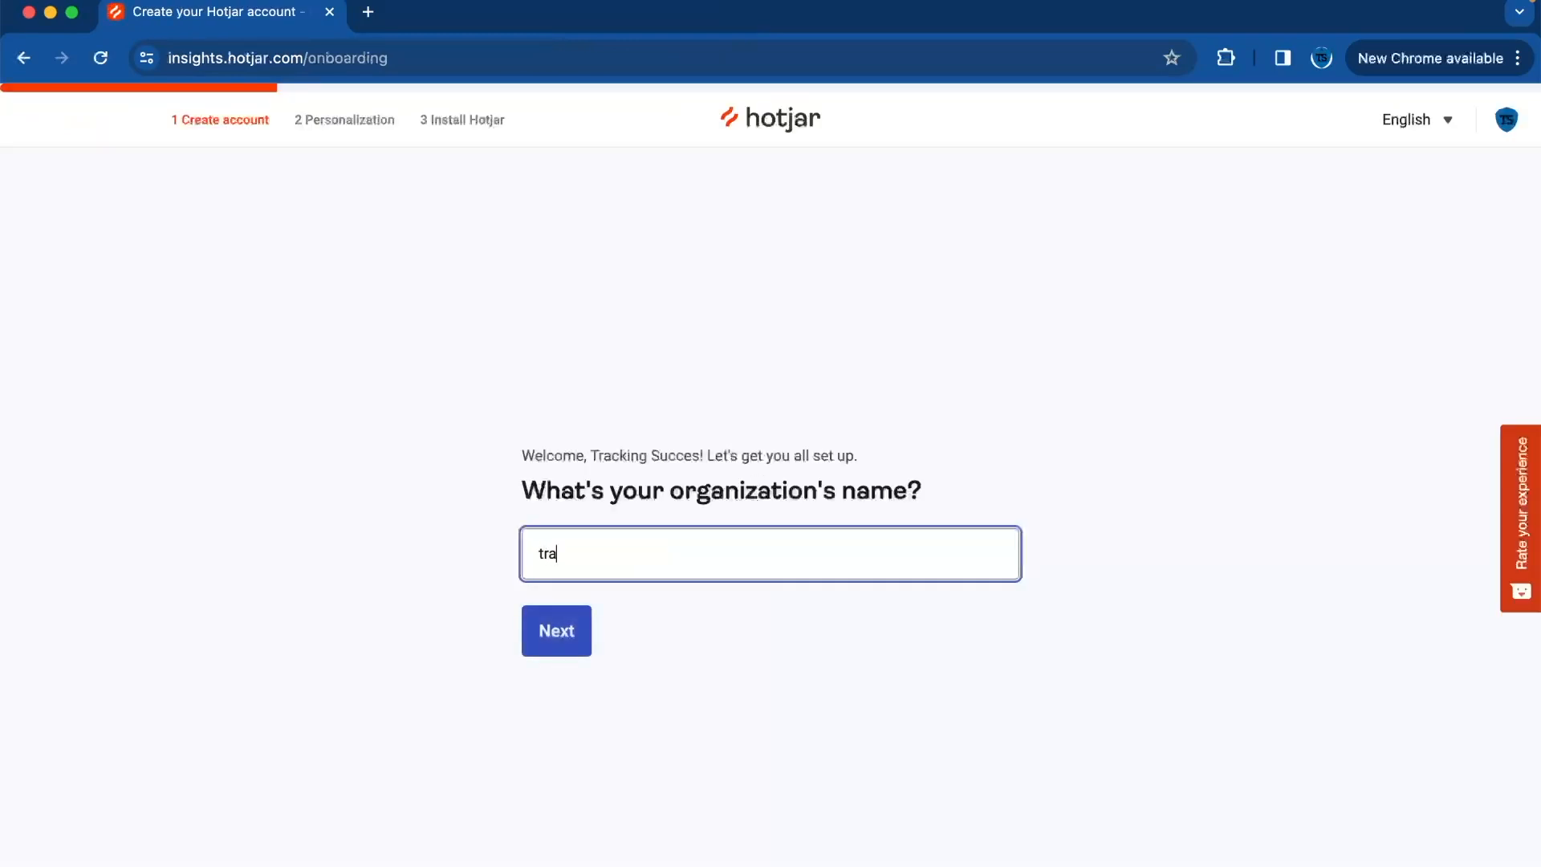
left_click(555, 630)
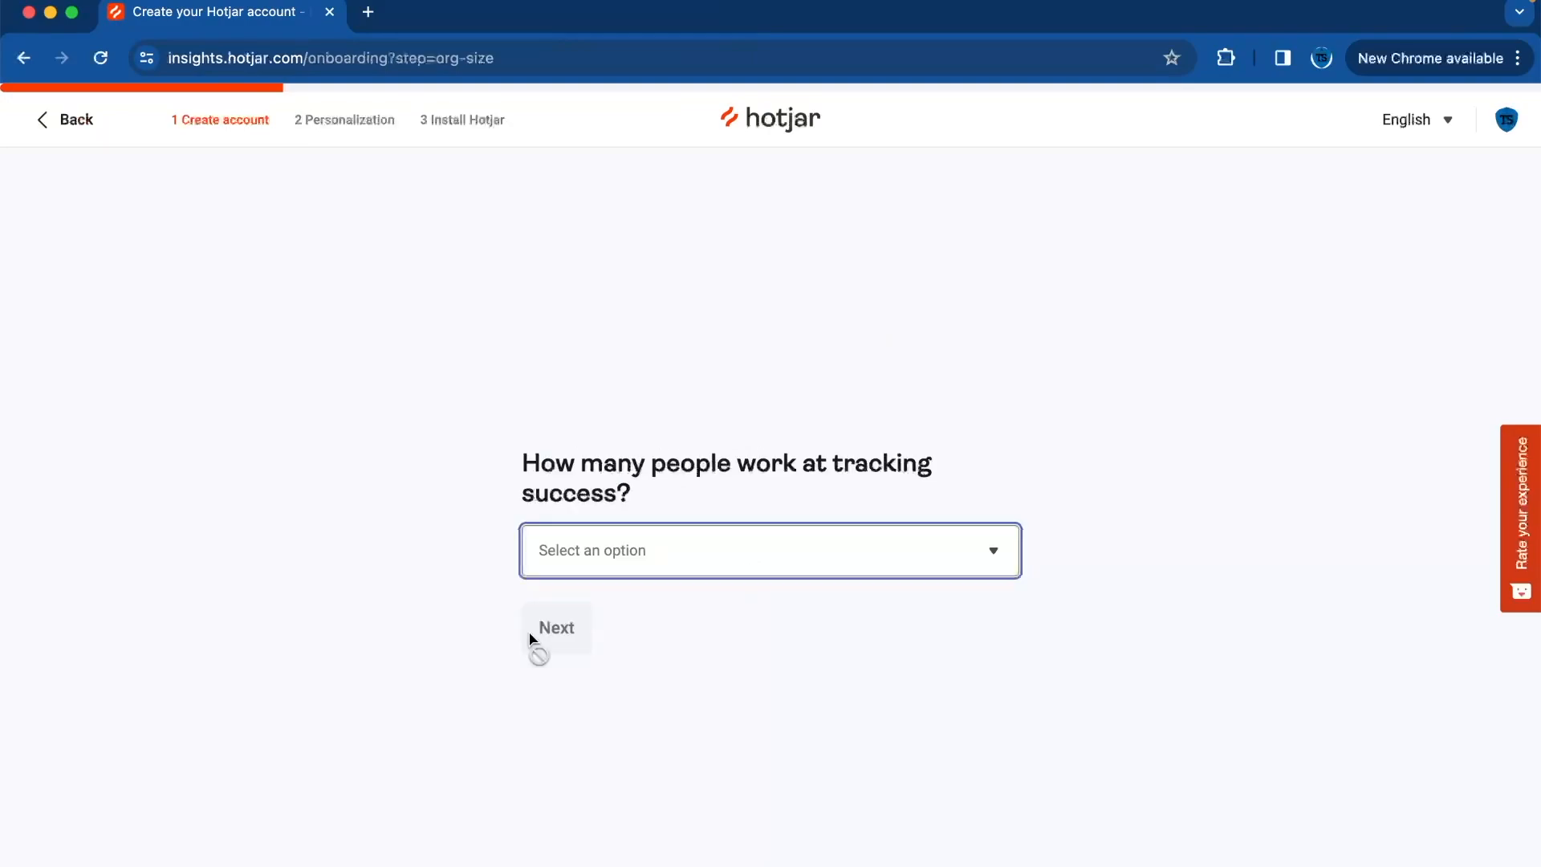
left_click(770, 549)
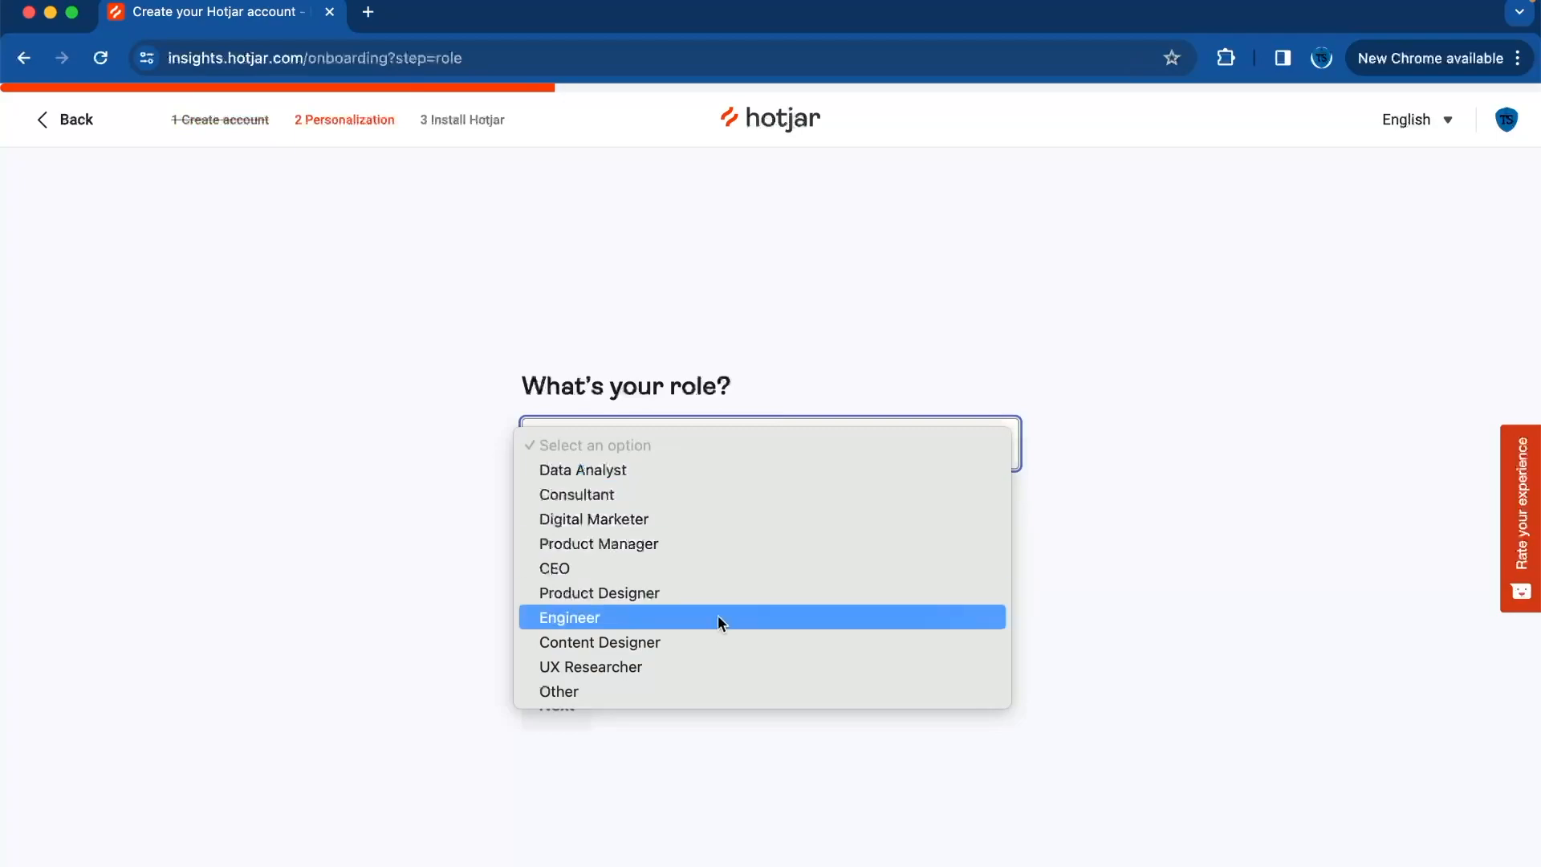
left_click(577, 494)
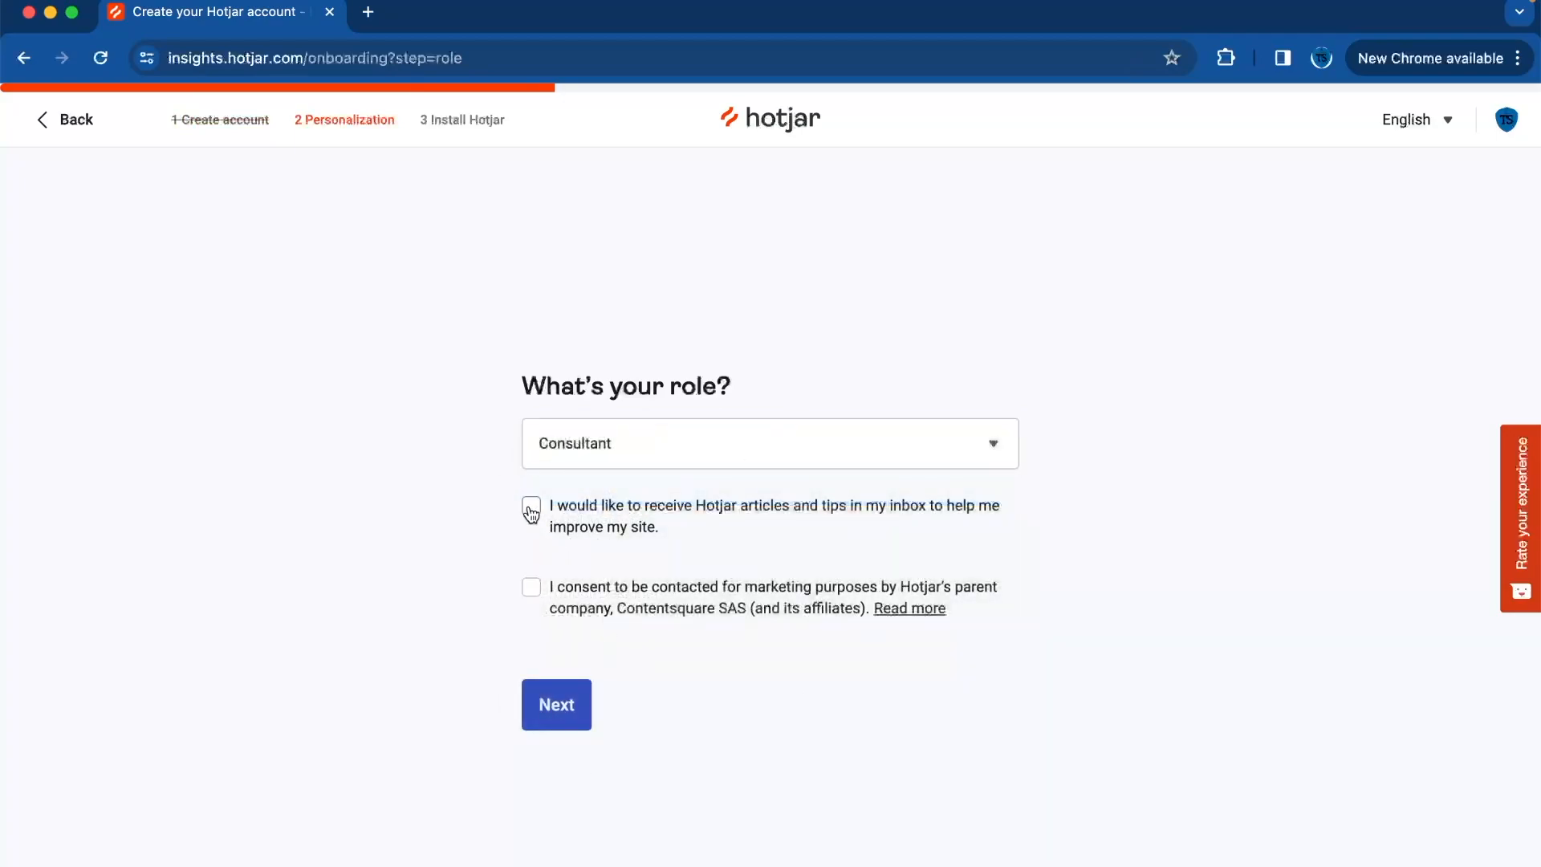
left_click(555, 705)
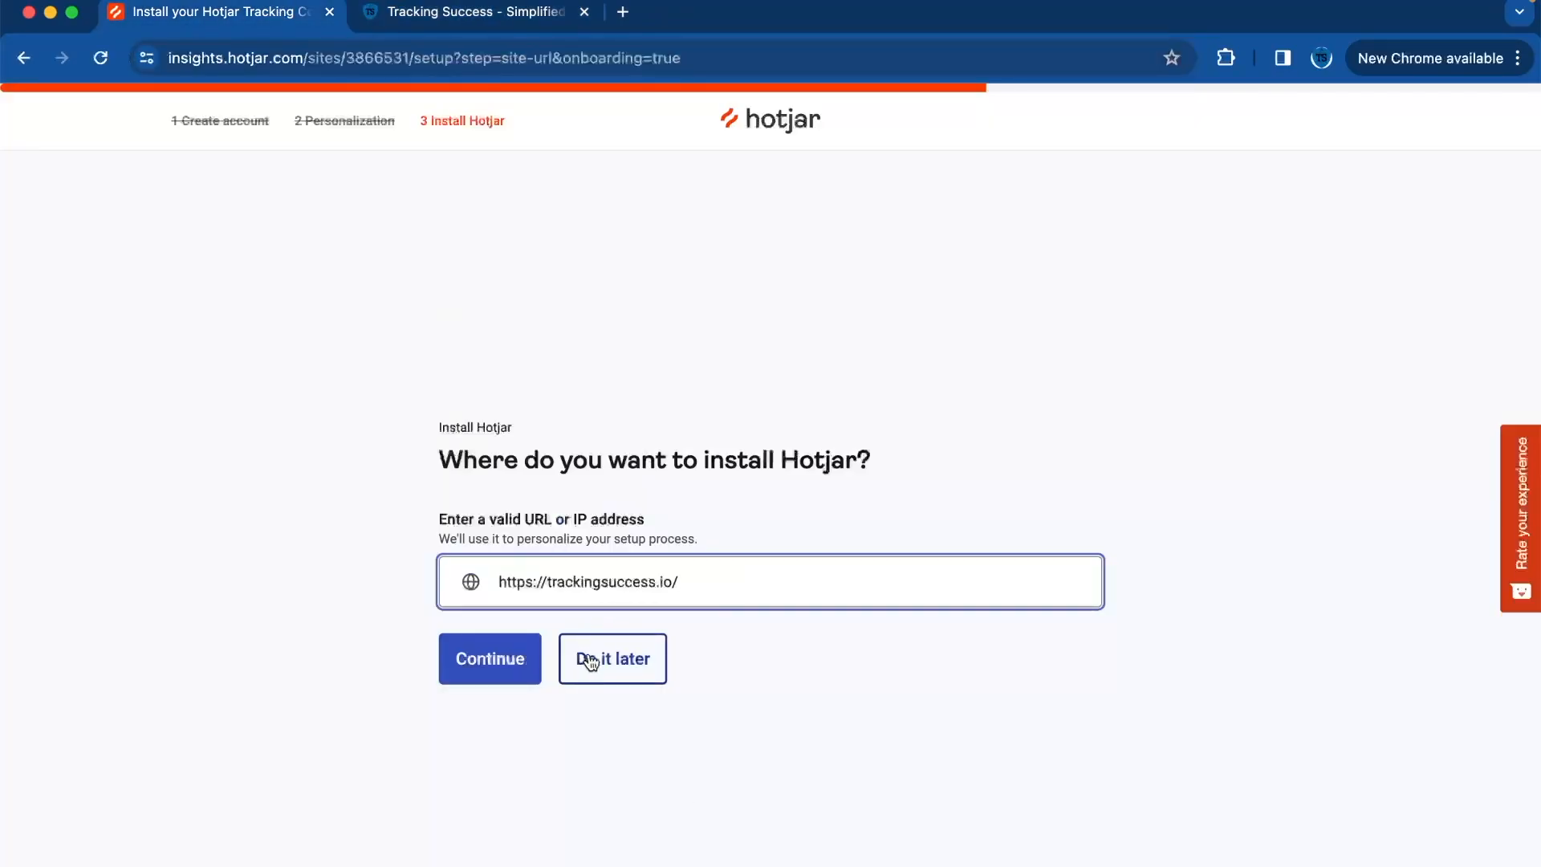
left_click(490, 658)
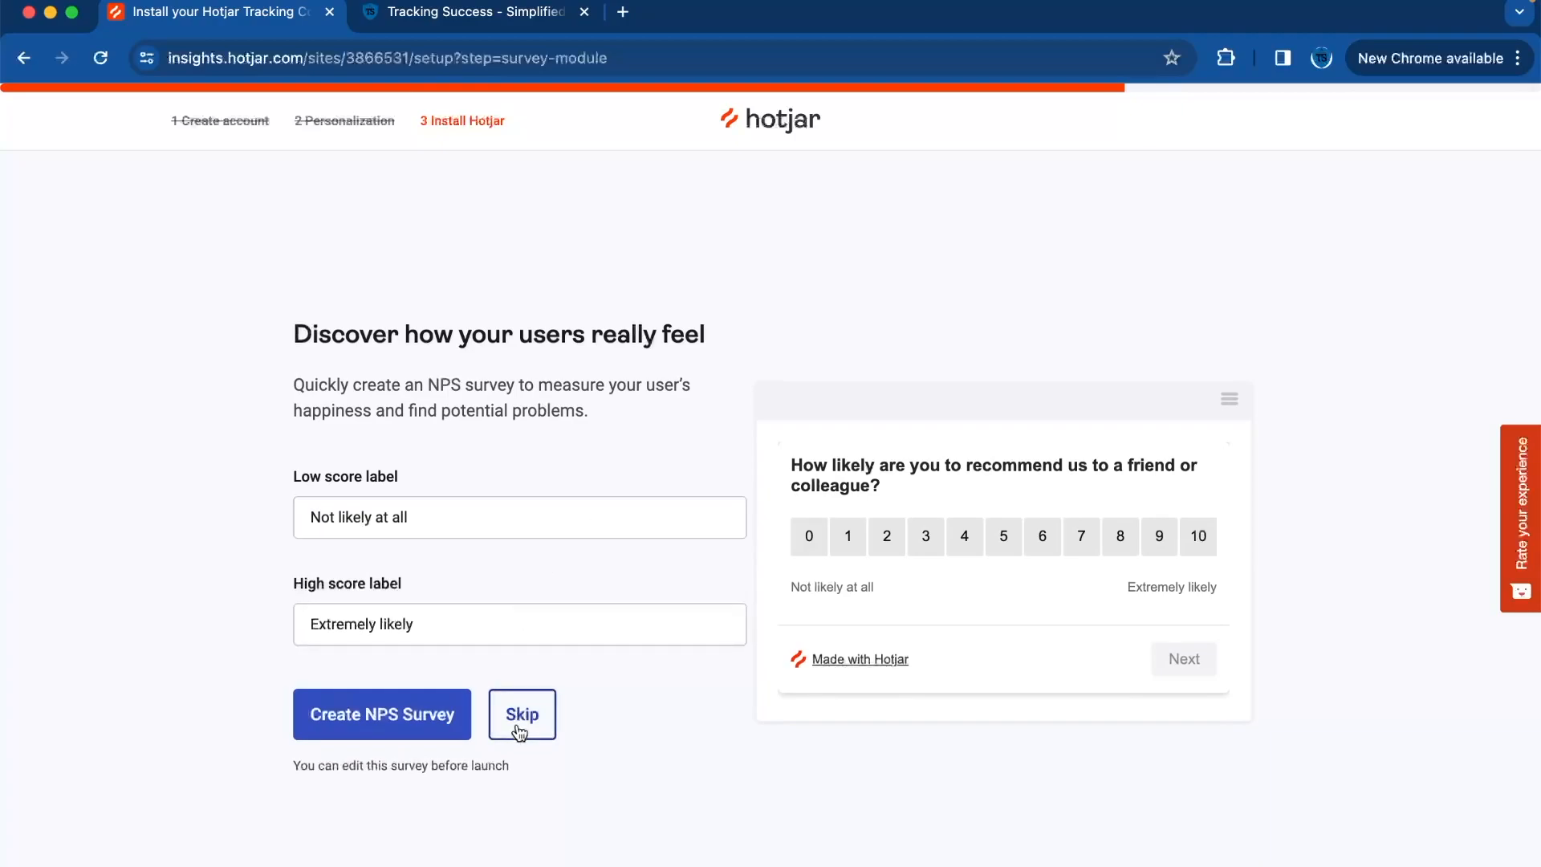
left_click(522, 714)
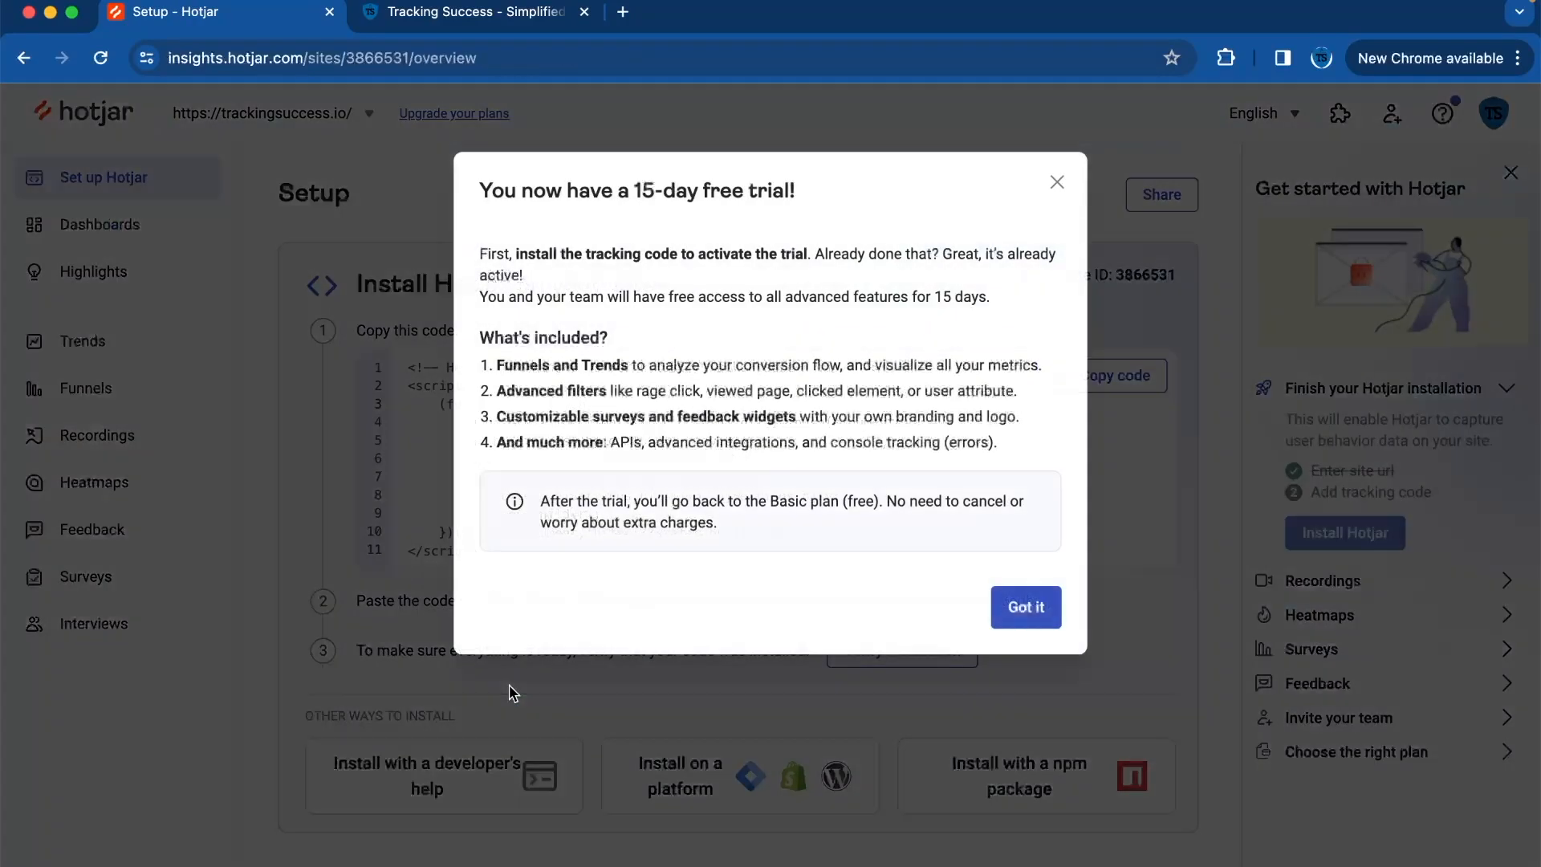
mouse_move(338, 622)
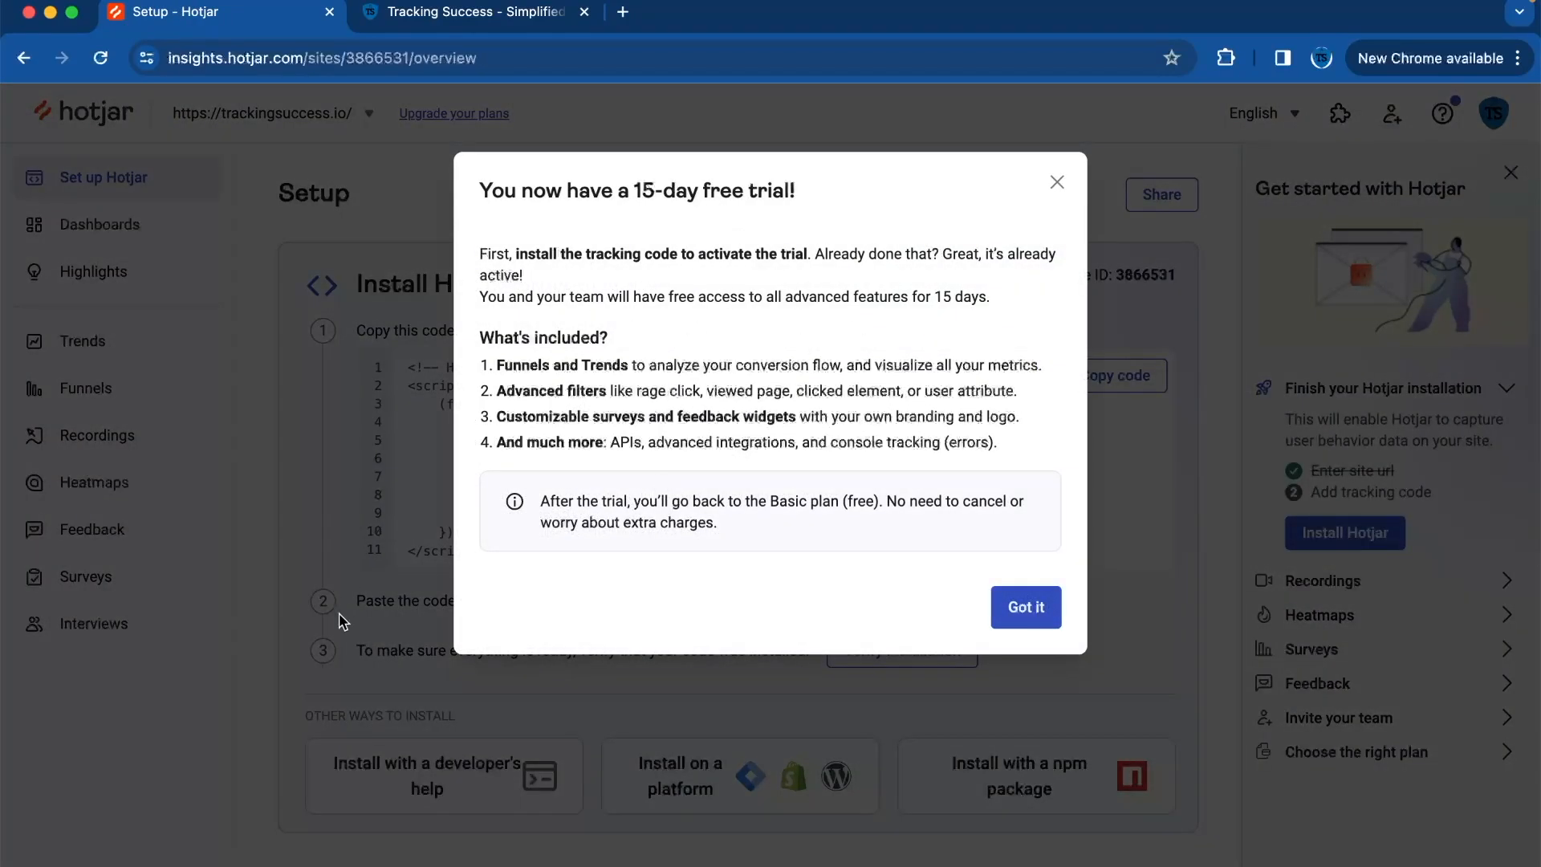
Step: Dismiss the 15-day free-trial notice and scroll to the Install Hotjar tracking code block
left_click(1025, 607)
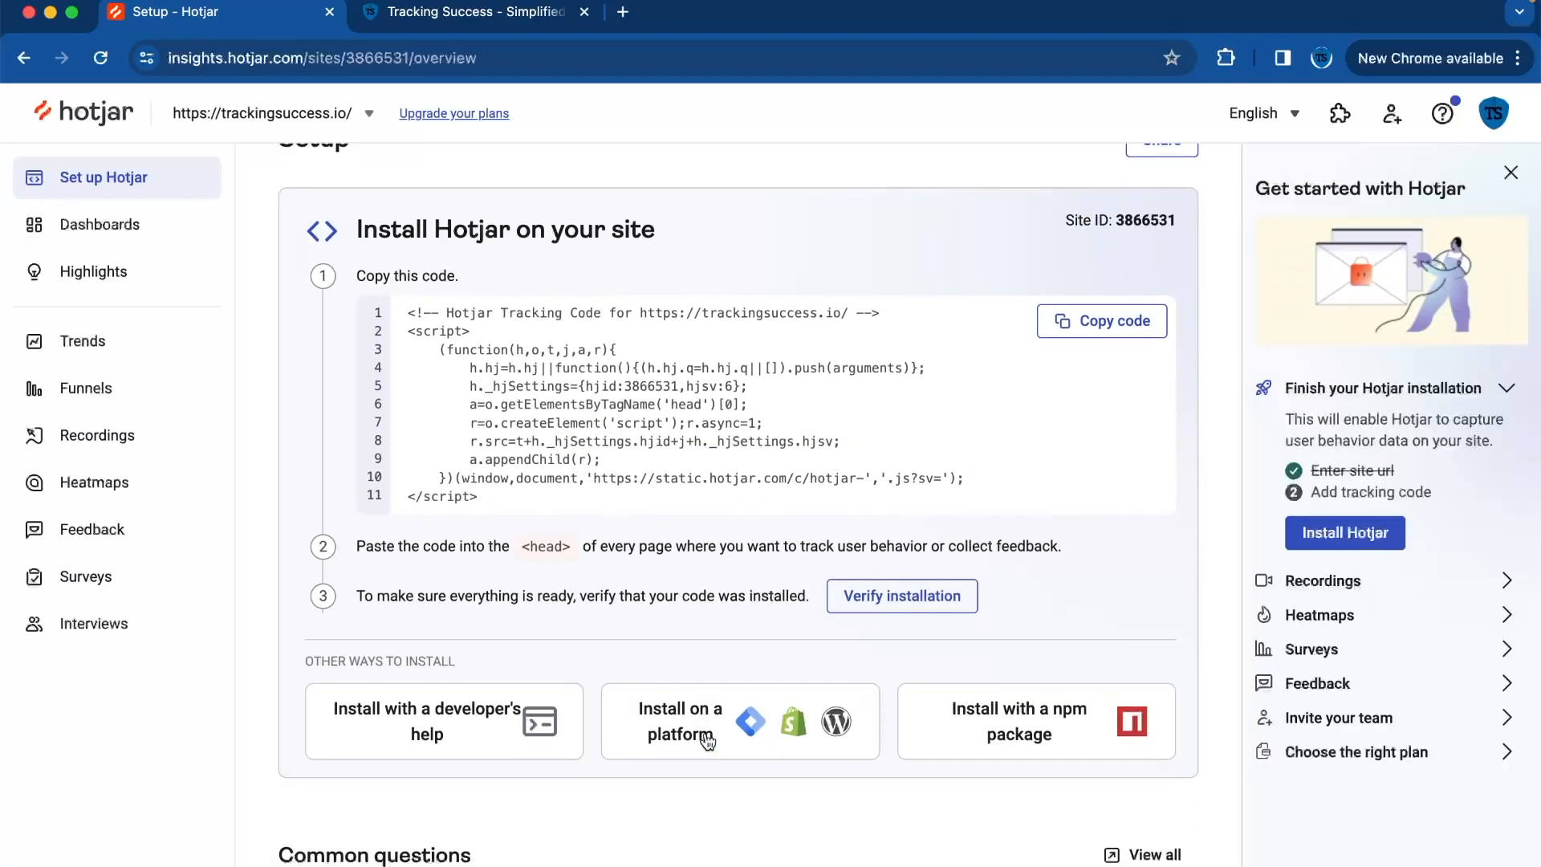
scroll("up", 3)
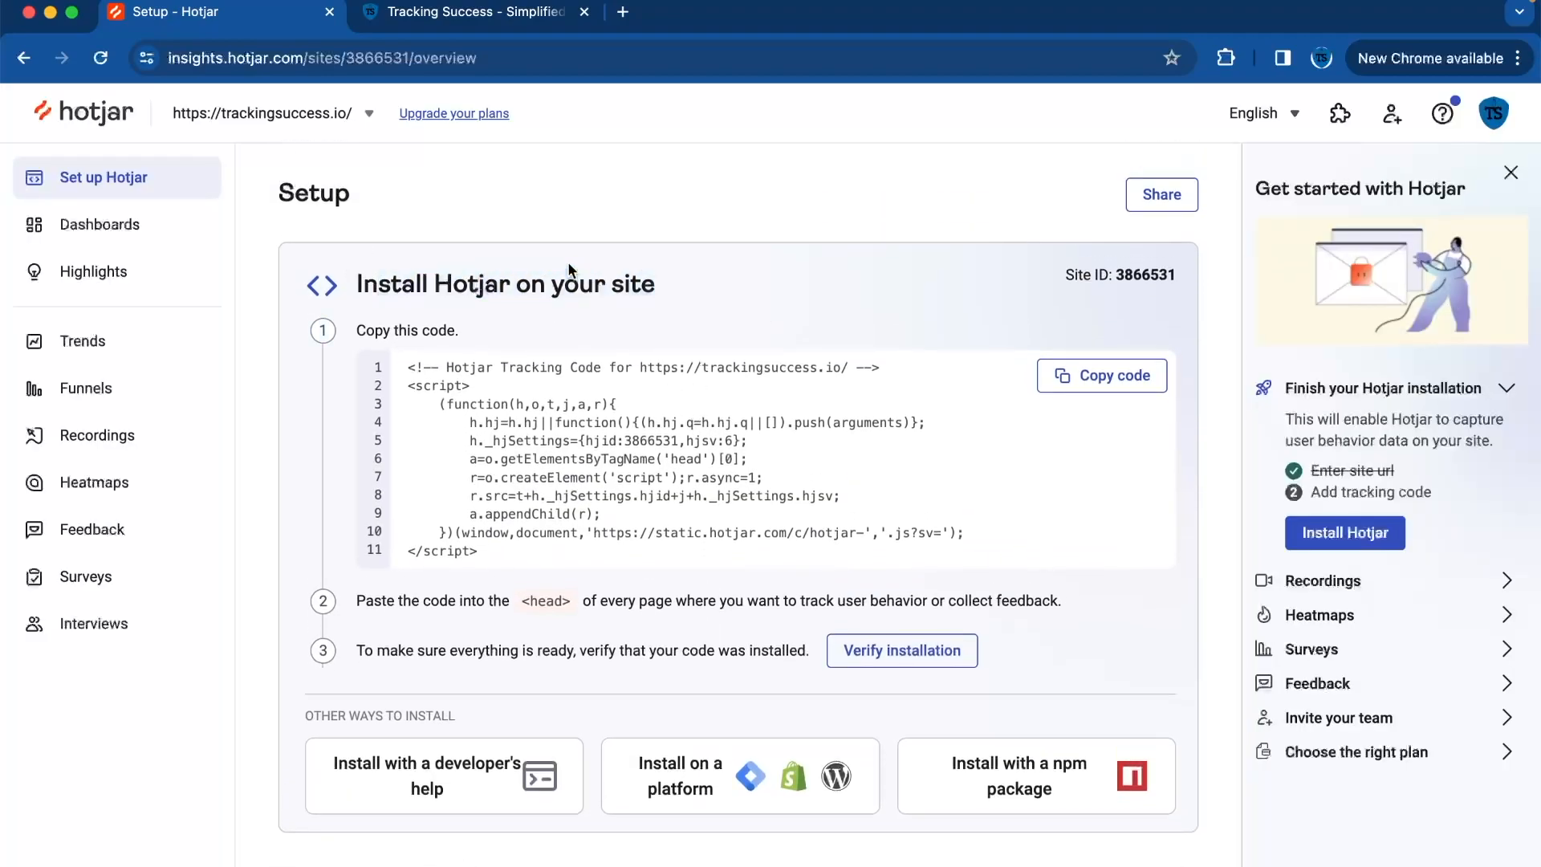
scroll("down", 3)
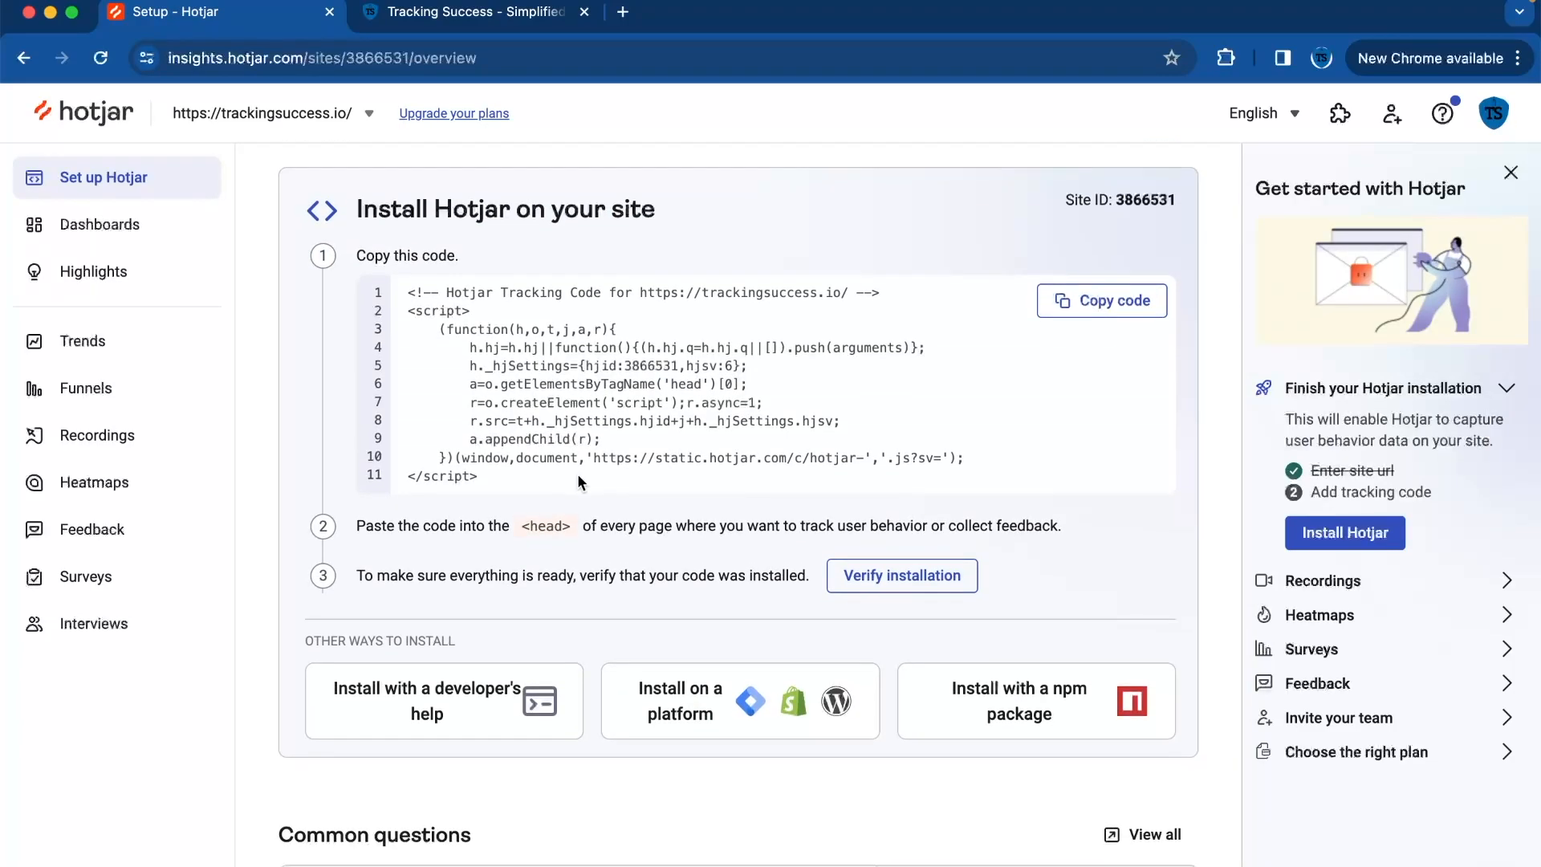
type("google tag")
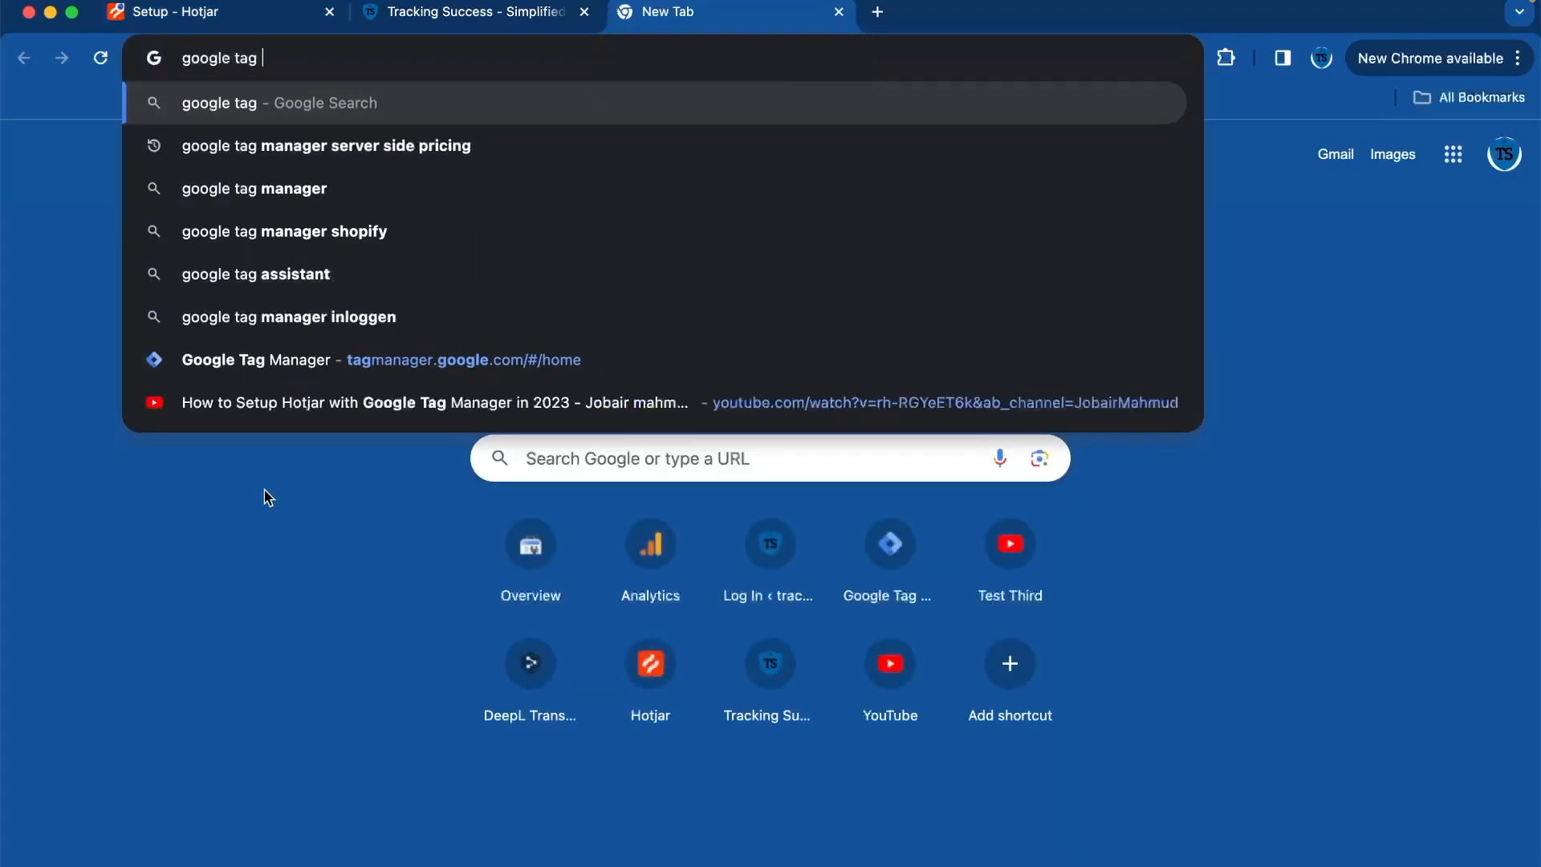
left_click(380, 360)
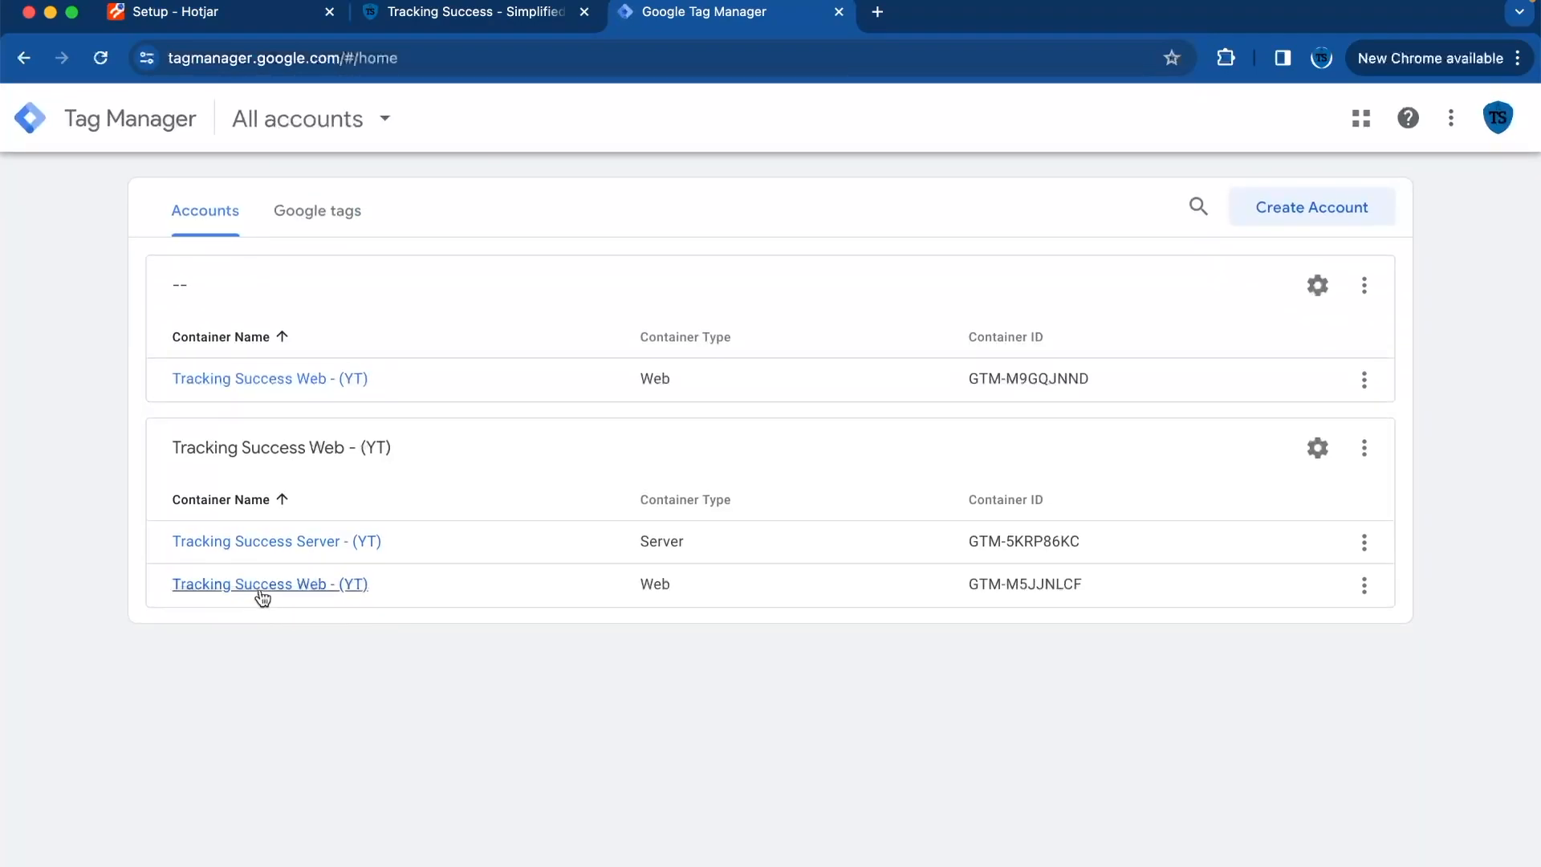
Step: Create a new GTM tag named 'Hotjar Tag' using the Hotjar Tracking Code type
left_click(270, 583)
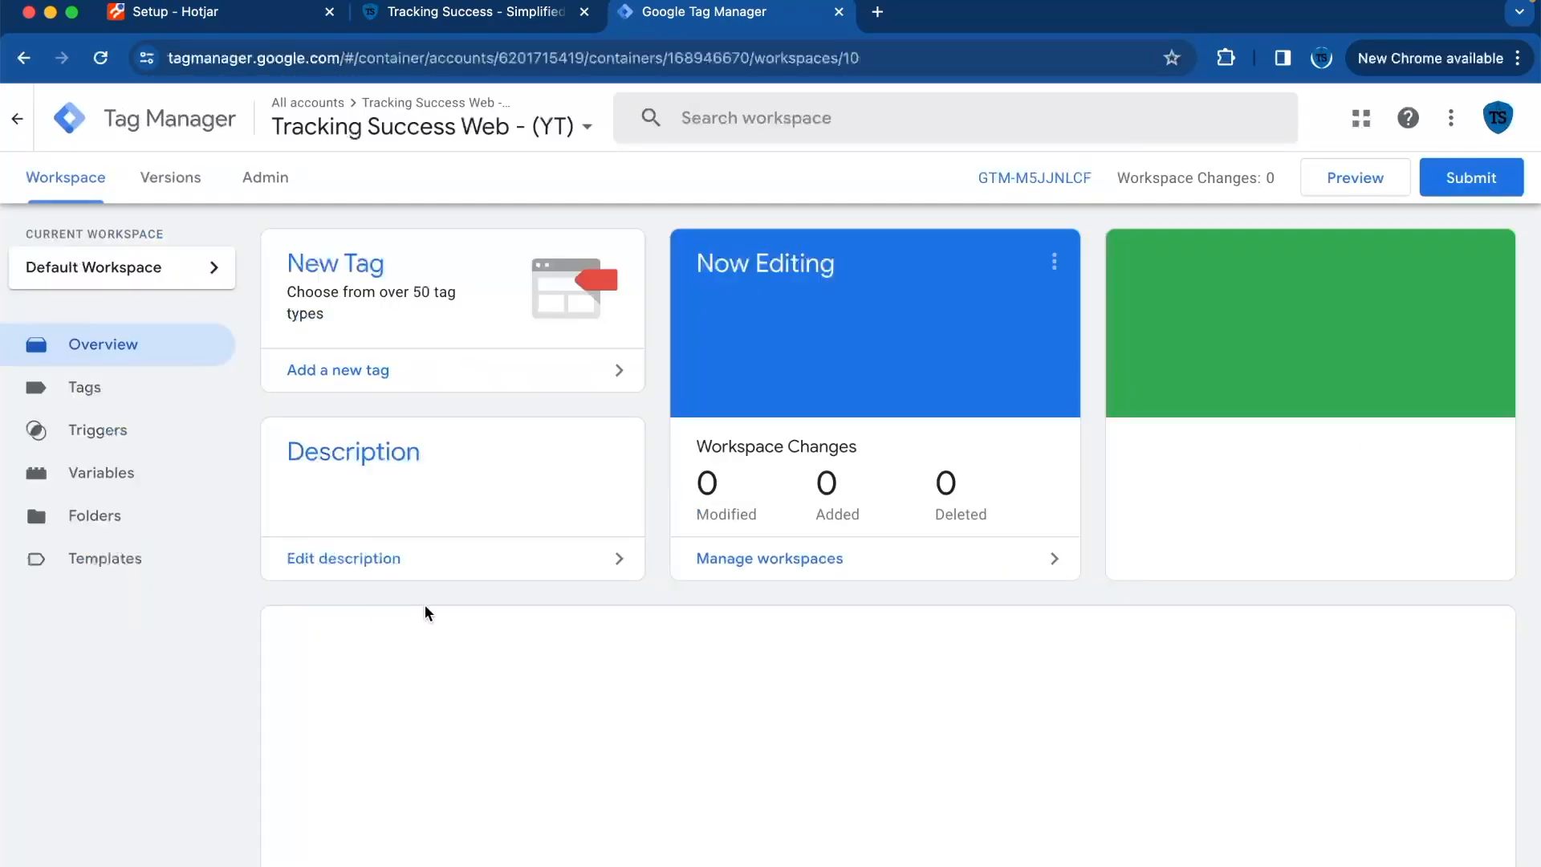
left_click(86, 386)
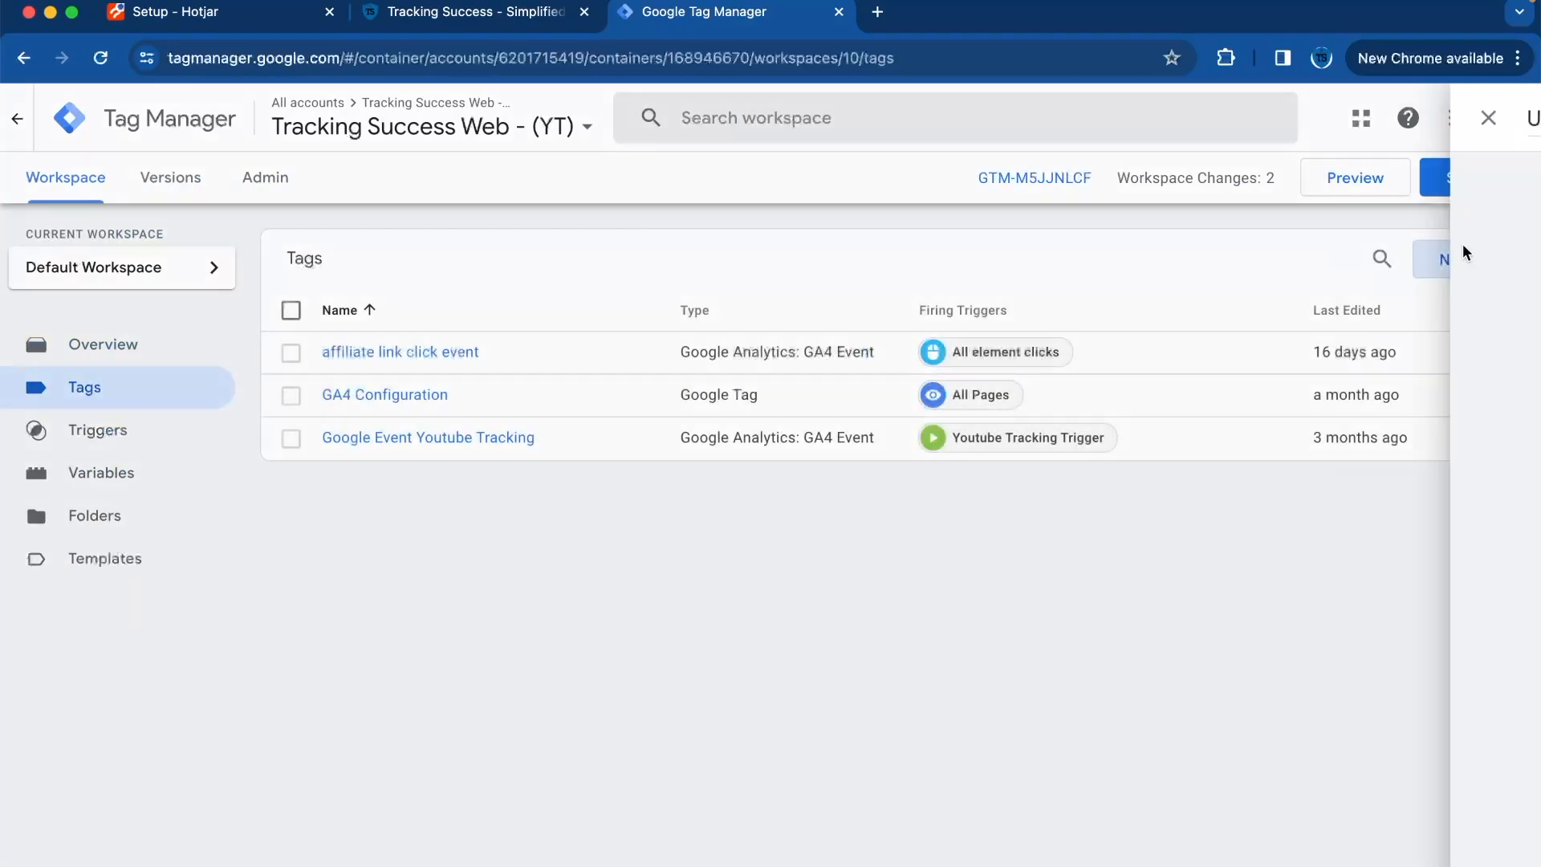
left_click(1446, 258)
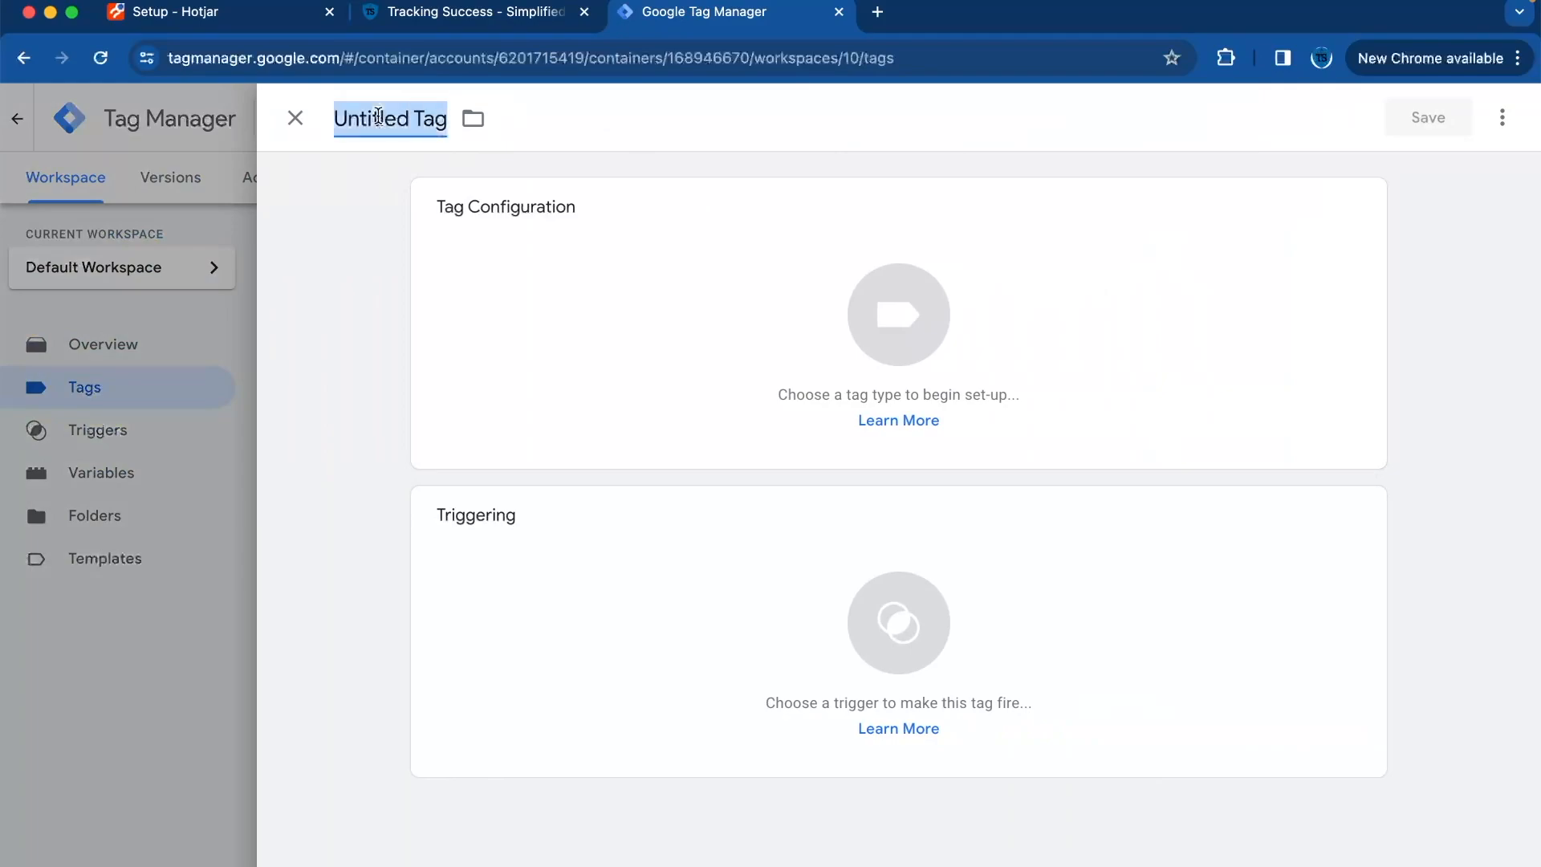
type("Hotjar Tag")
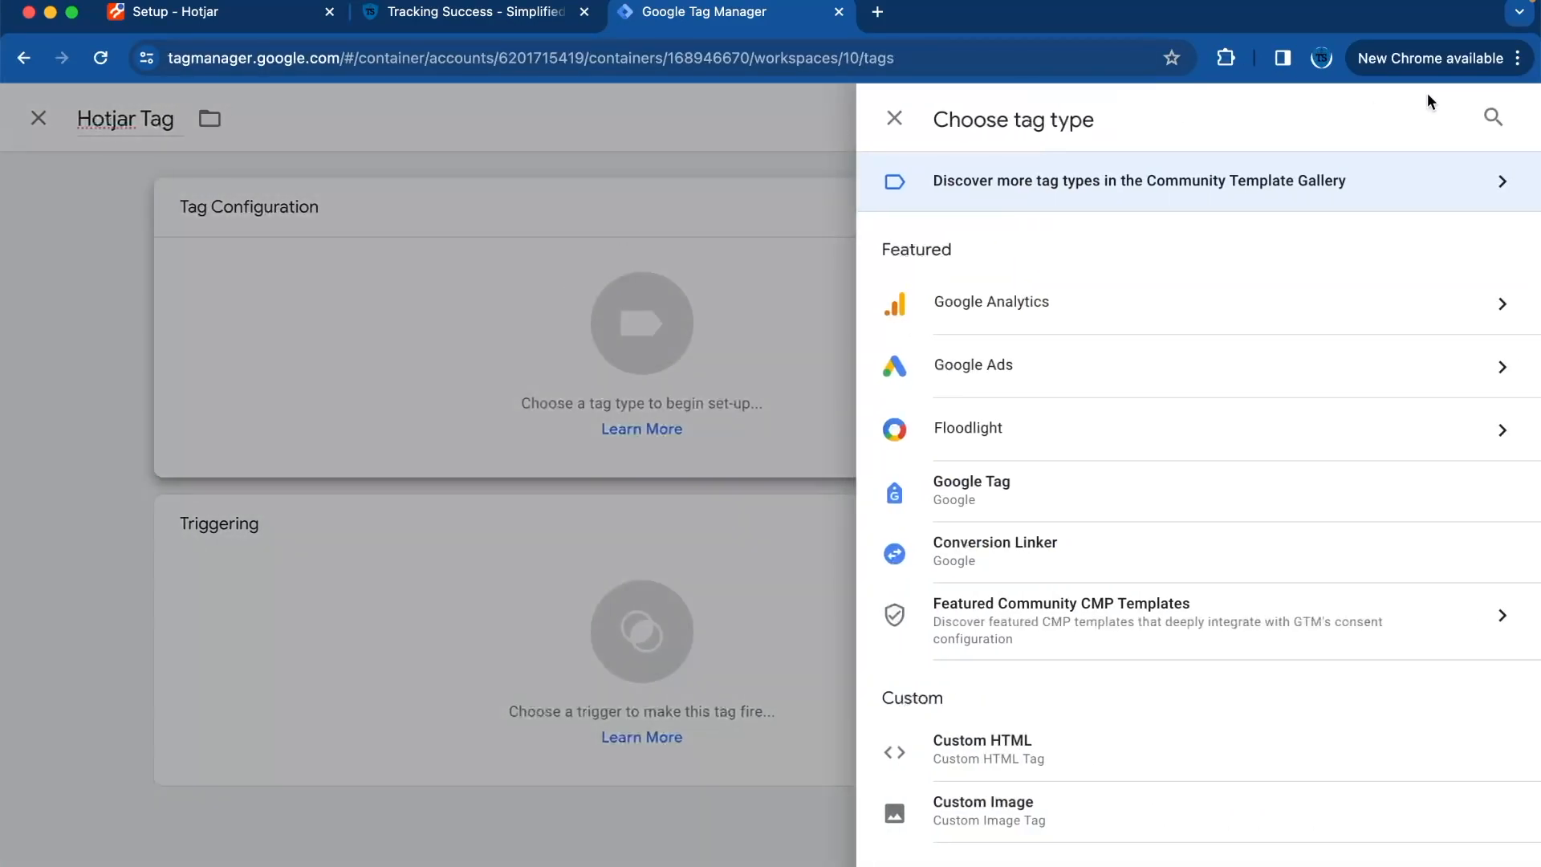
type("hotjar")
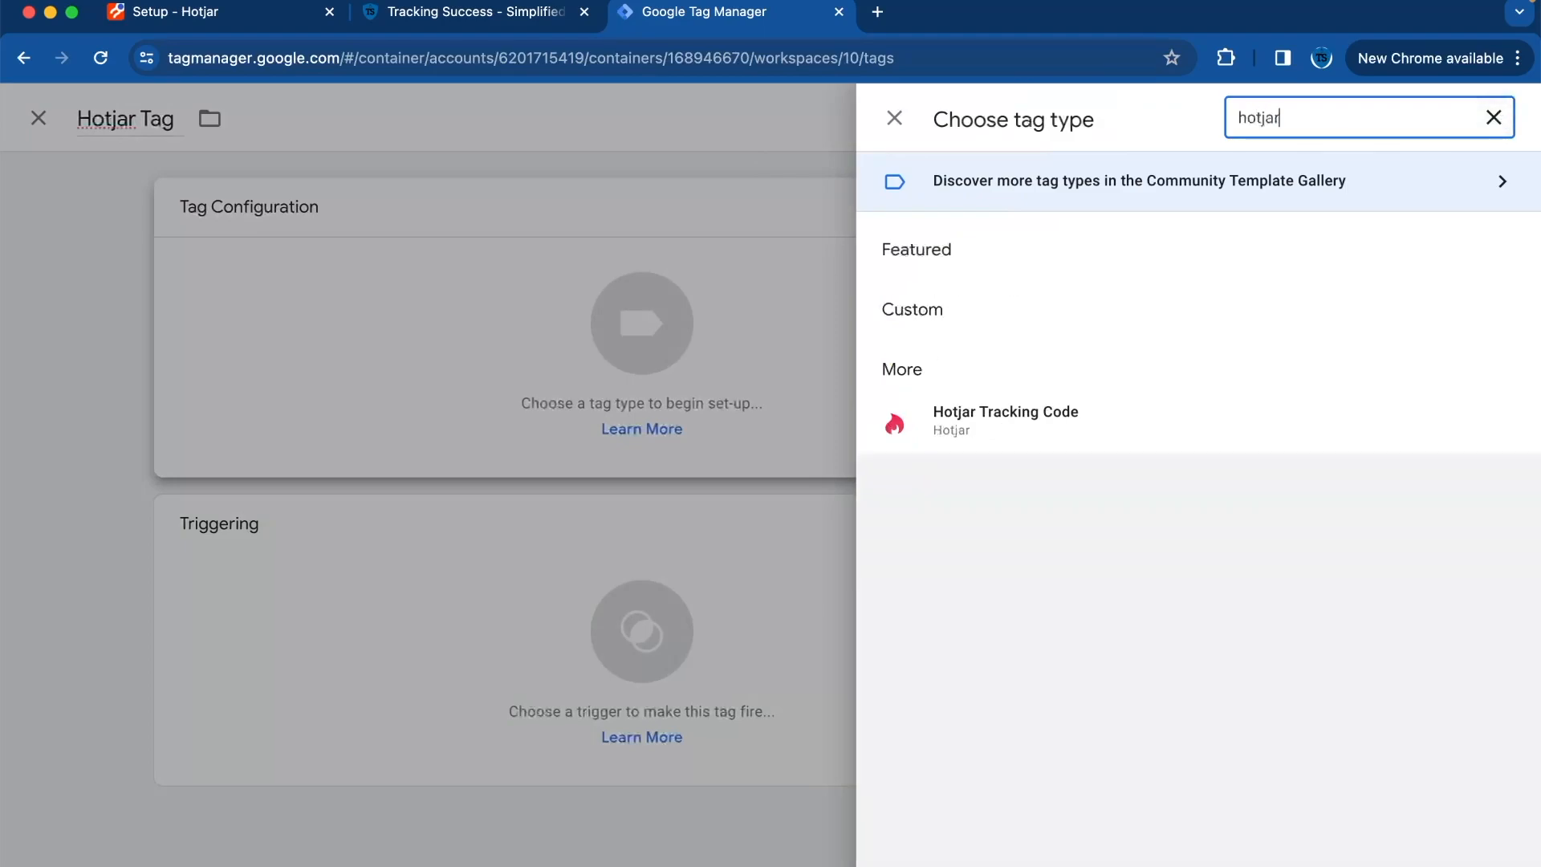
mouse_move(975, 417)
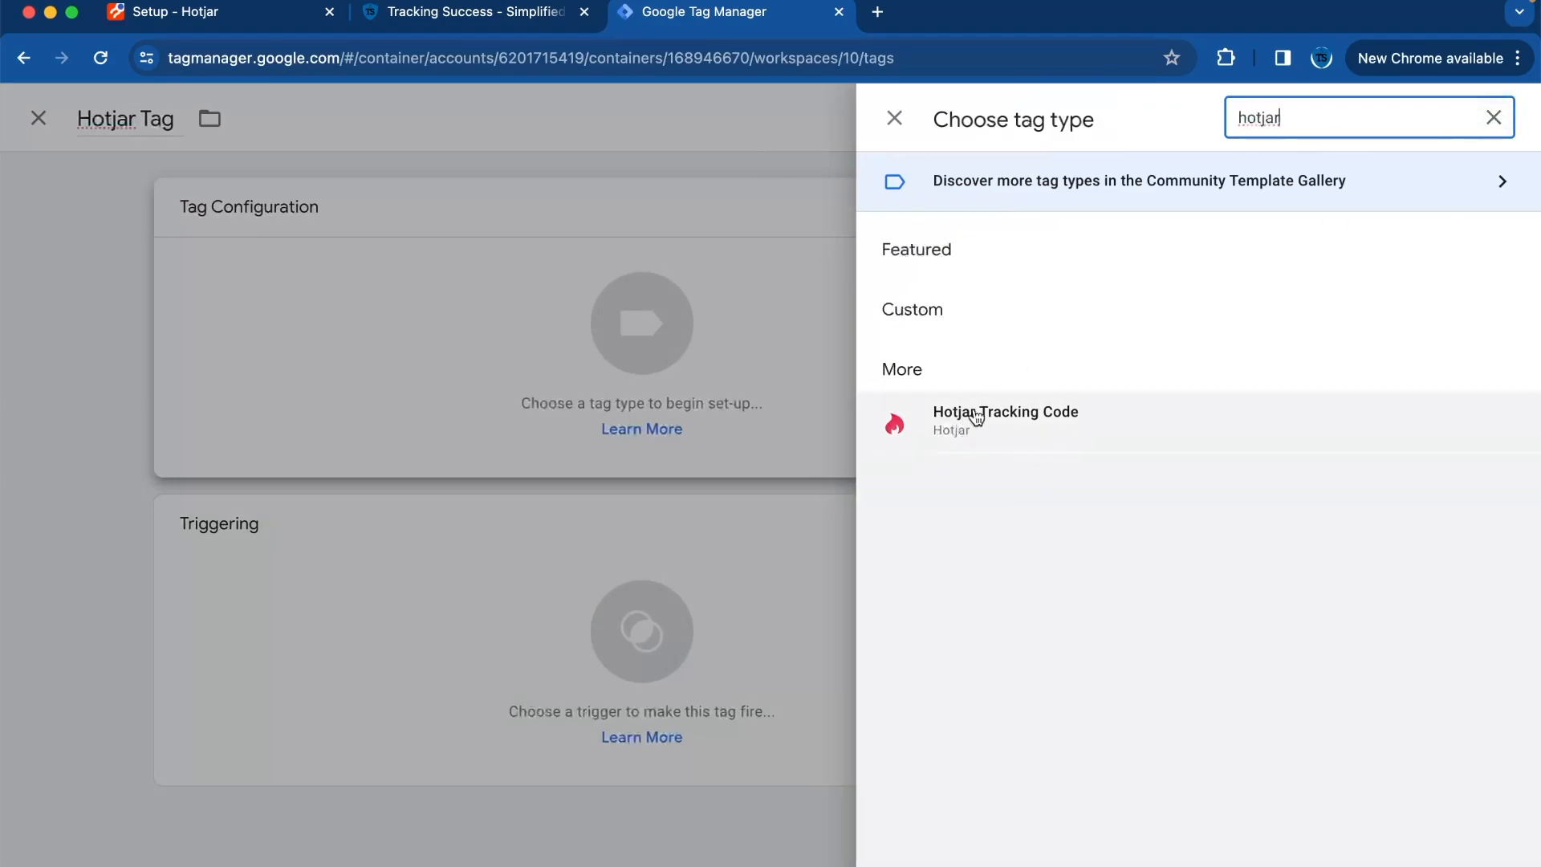
left_click(1003, 419)
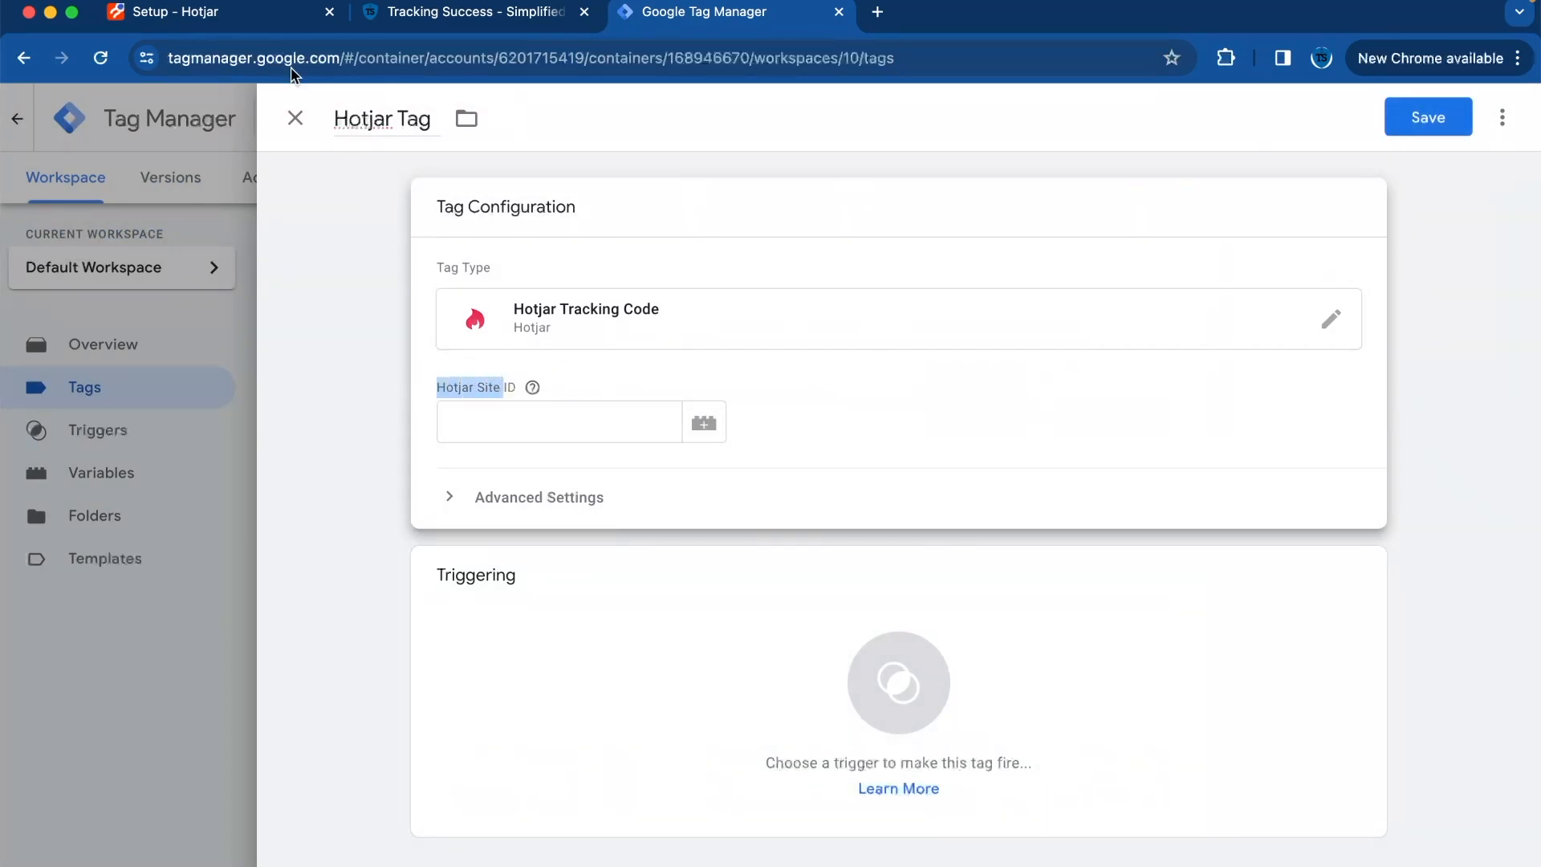
Step: Copy site ID 3866531 from Hotjar into the tag's Hotjar Site ID field
left_click(172, 12)
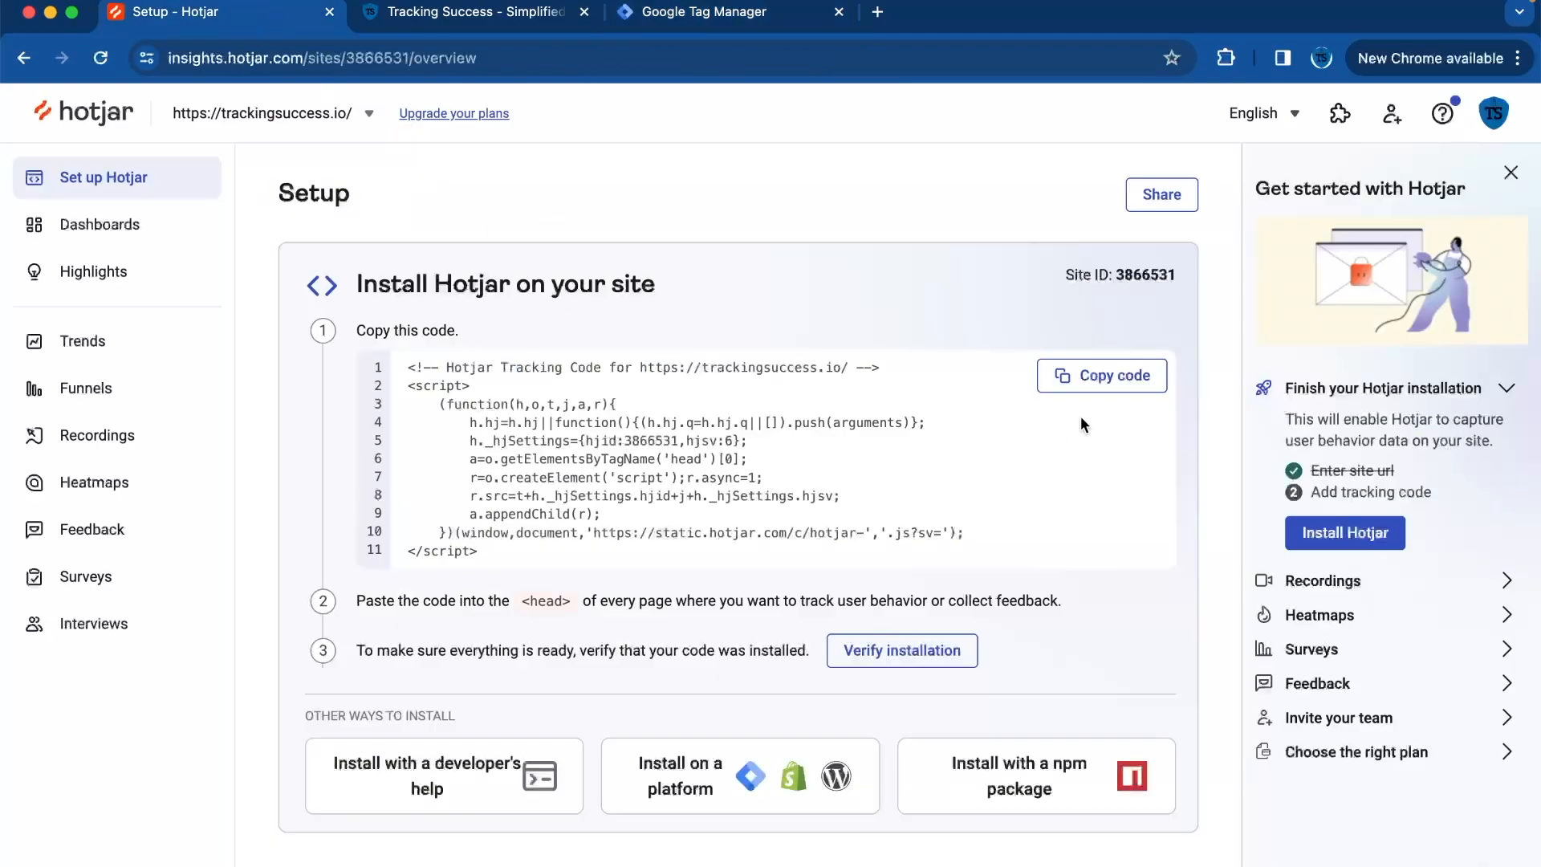
mouse_move(1157, 275)
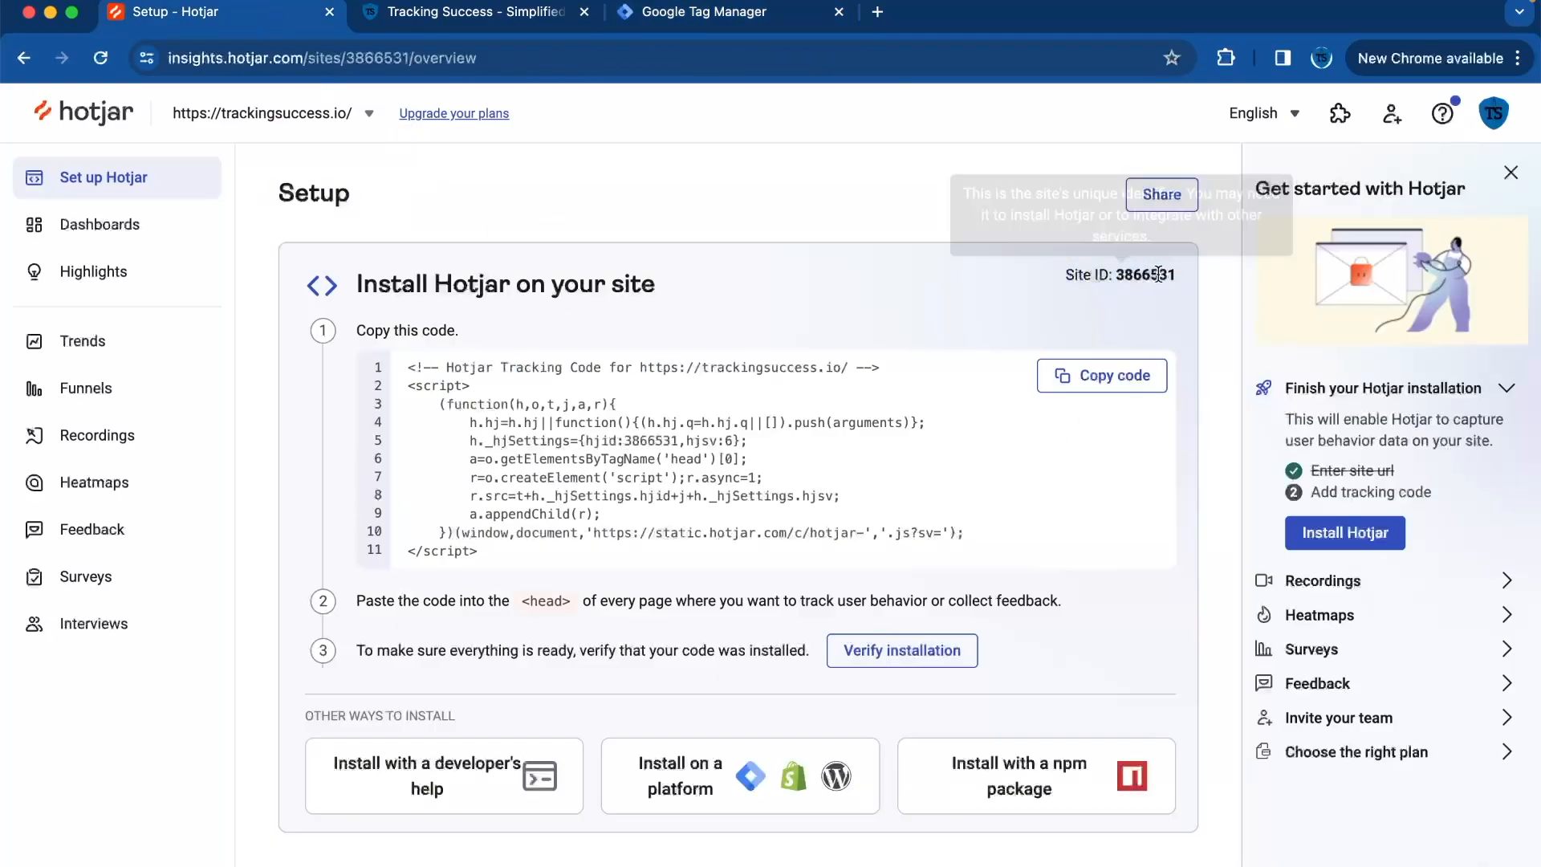
mouse_move(665, 18)
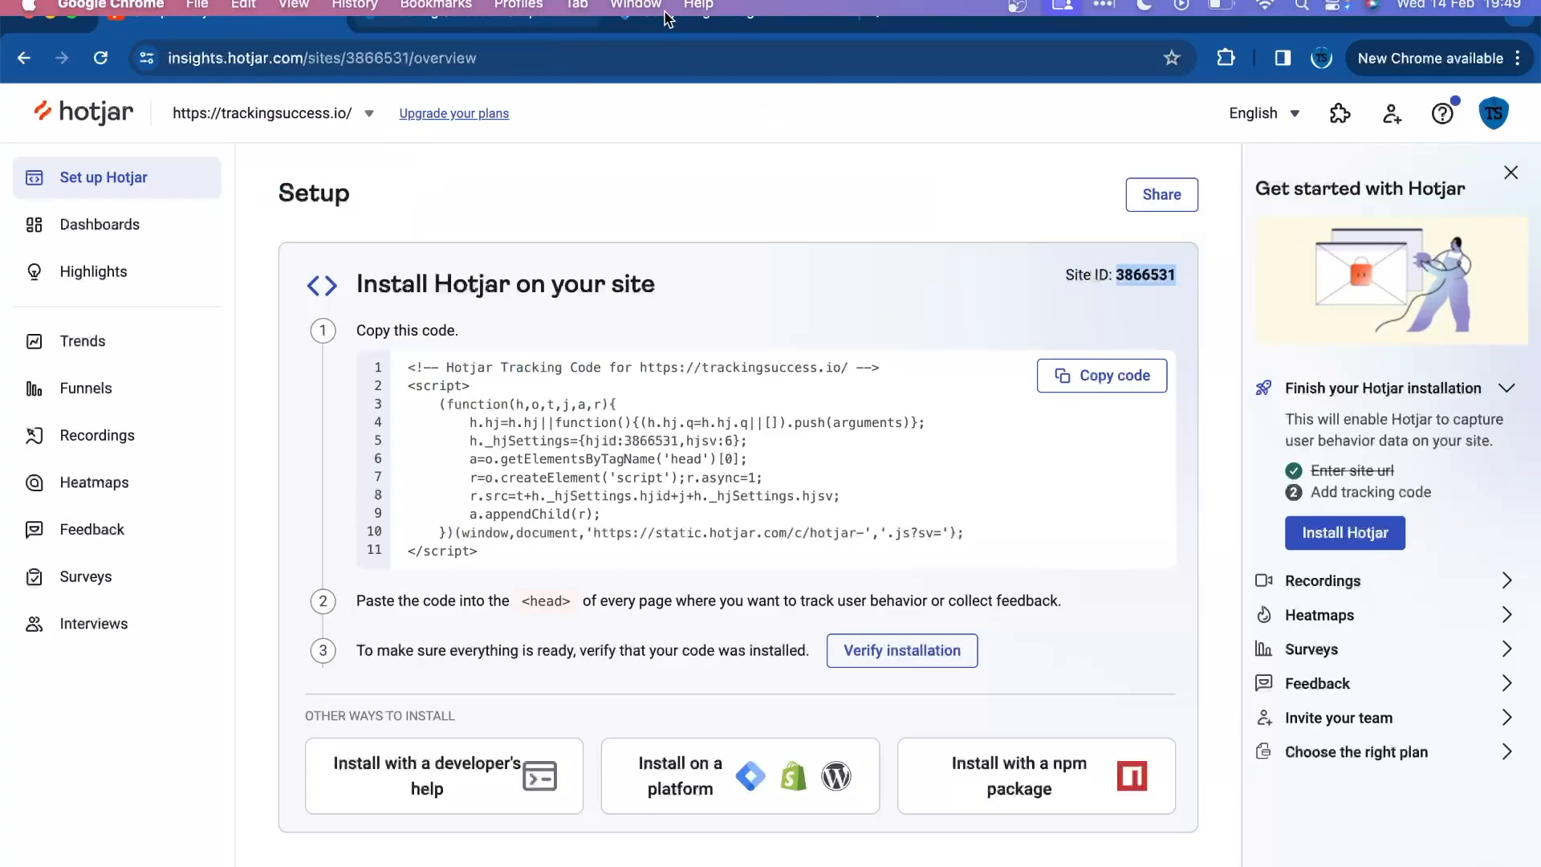
left_click(688, 12)
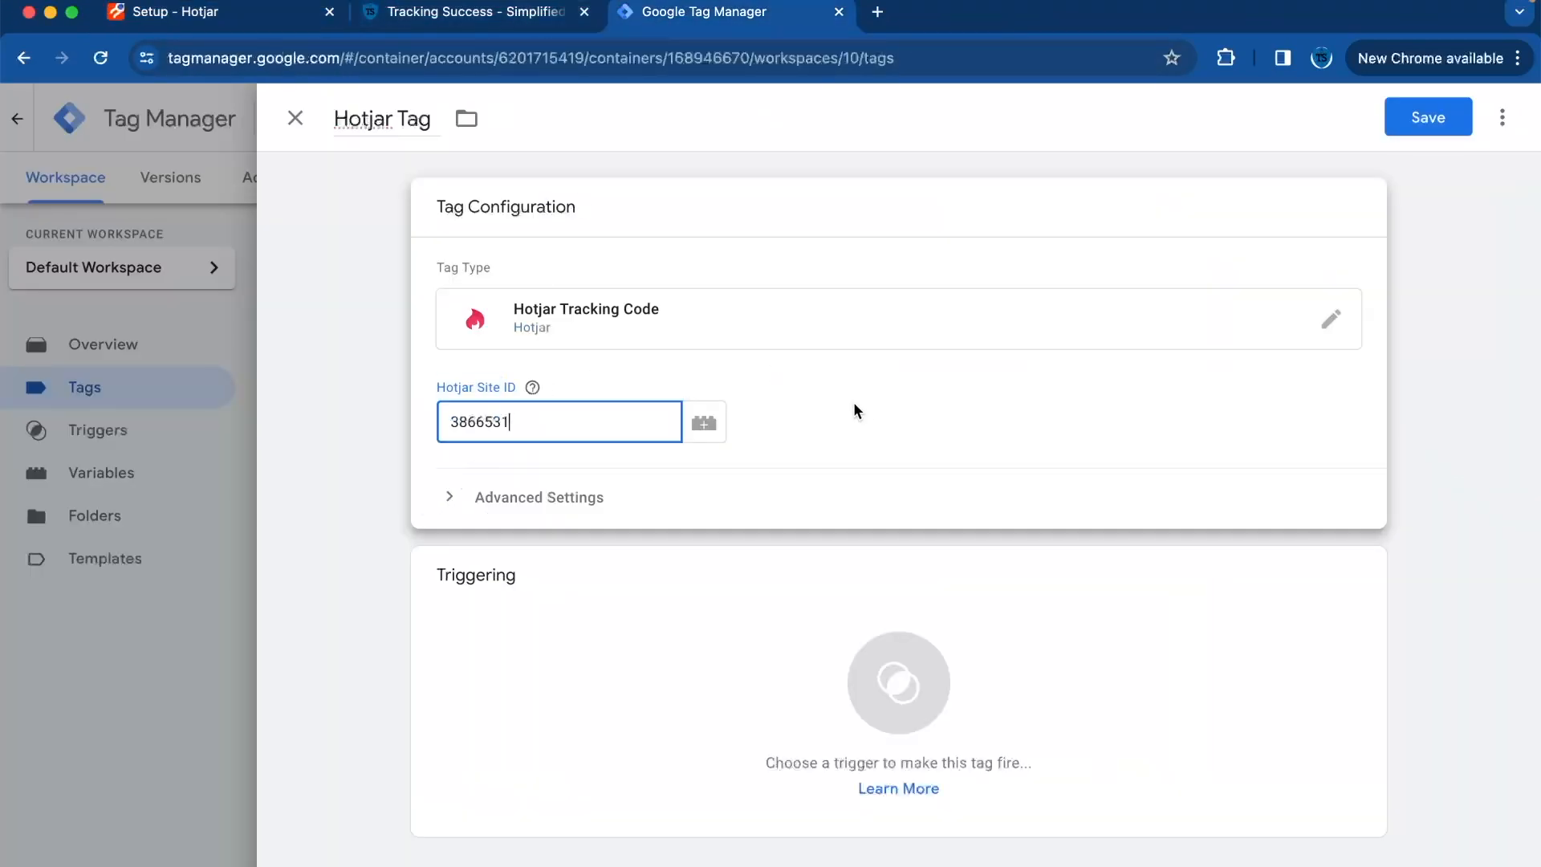
mouse_move(716, 704)
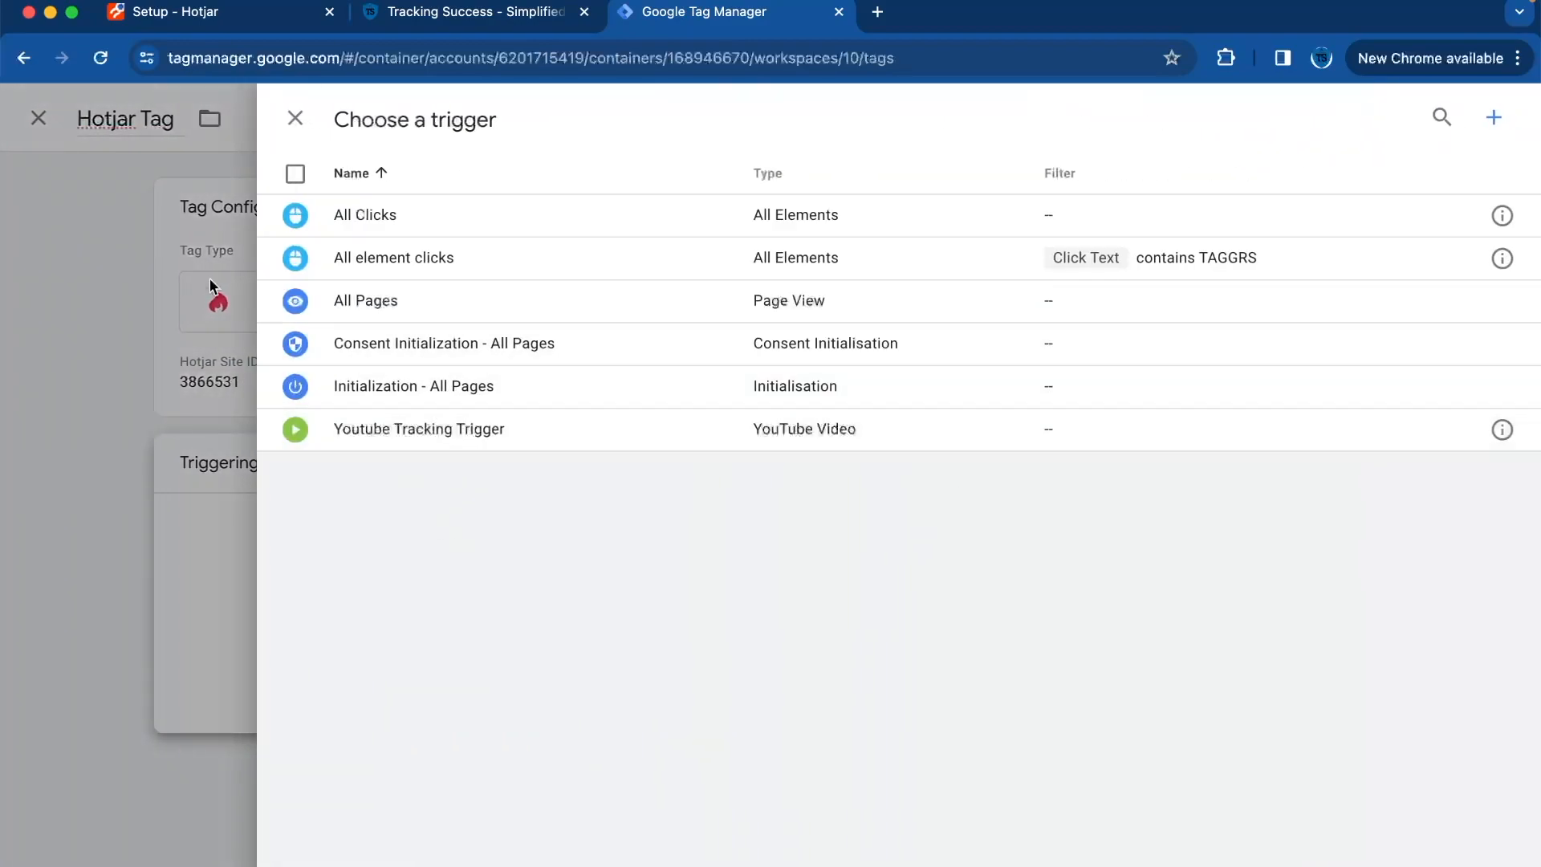
mouse_move(234, 287)
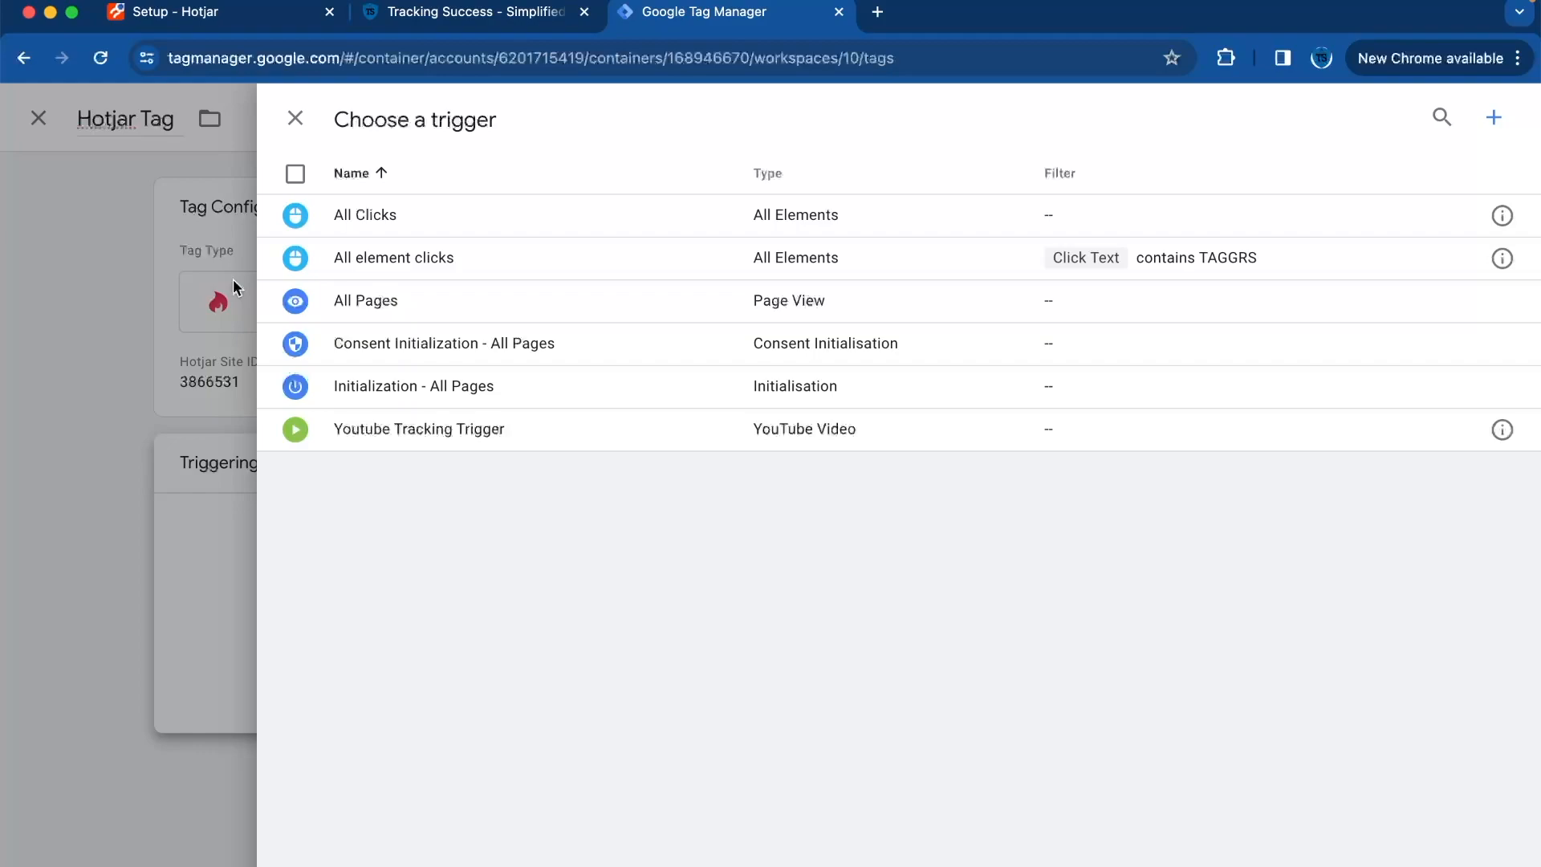
Step: Set the Hotjar Tag to fire on All Pages, save it and submit it for publishing
left_click(364, 300)
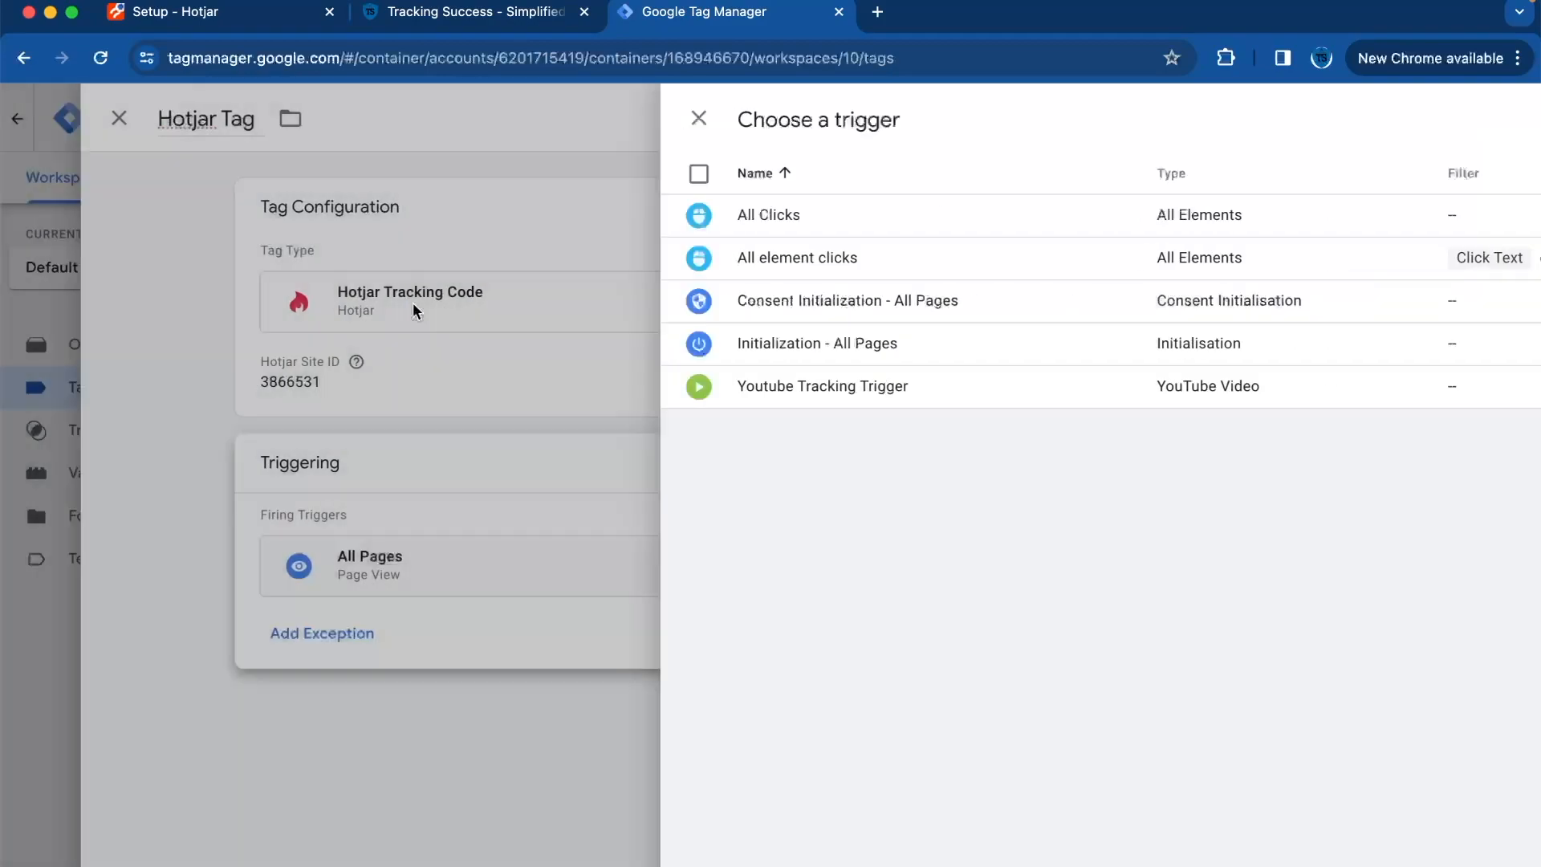
left_click(699, 119)
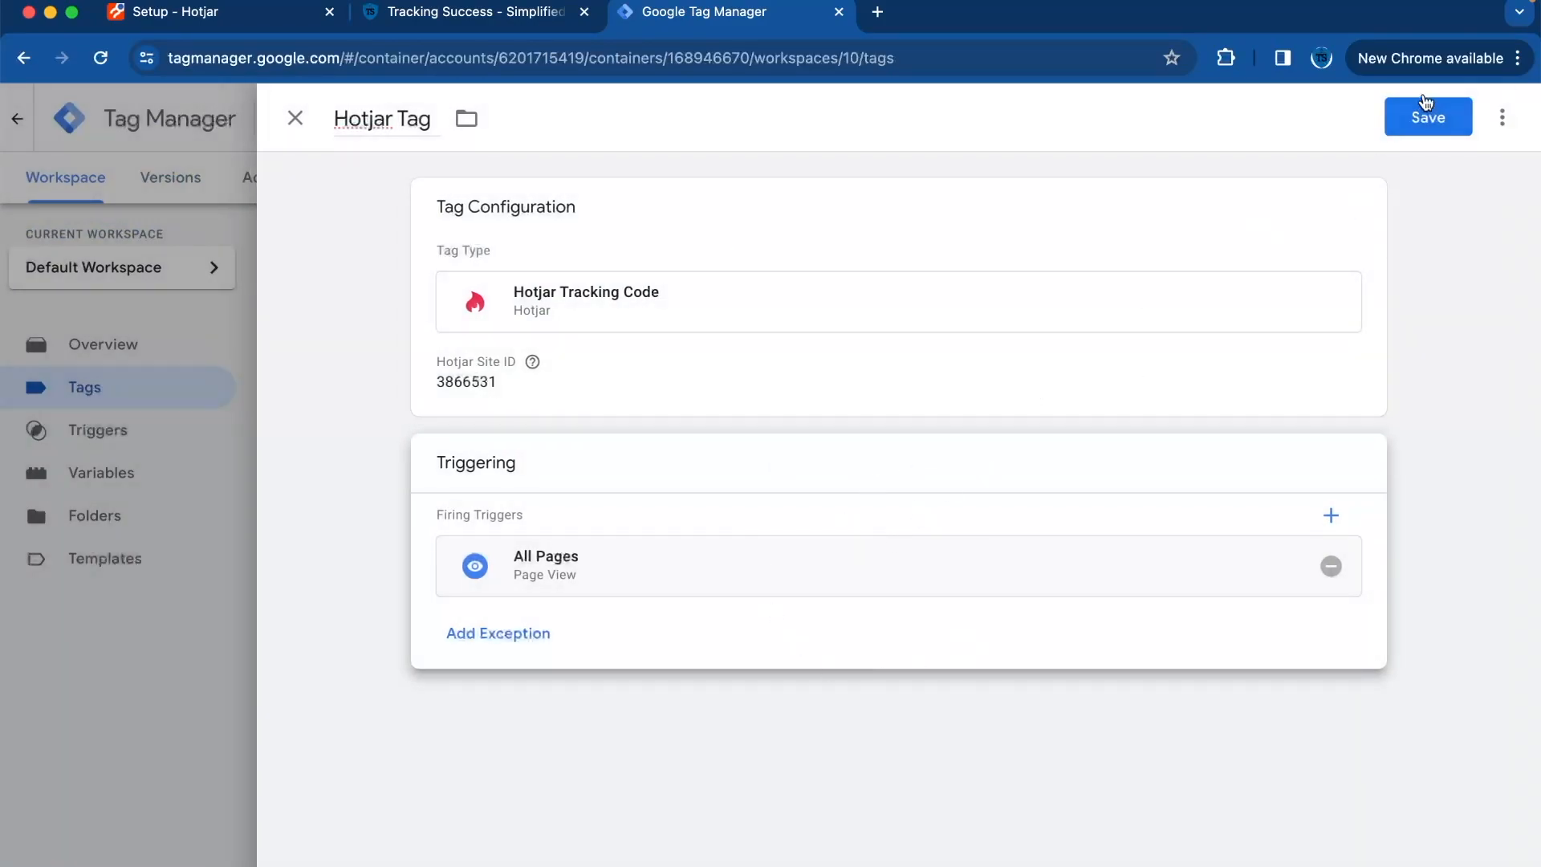
left_click(1427, 117)
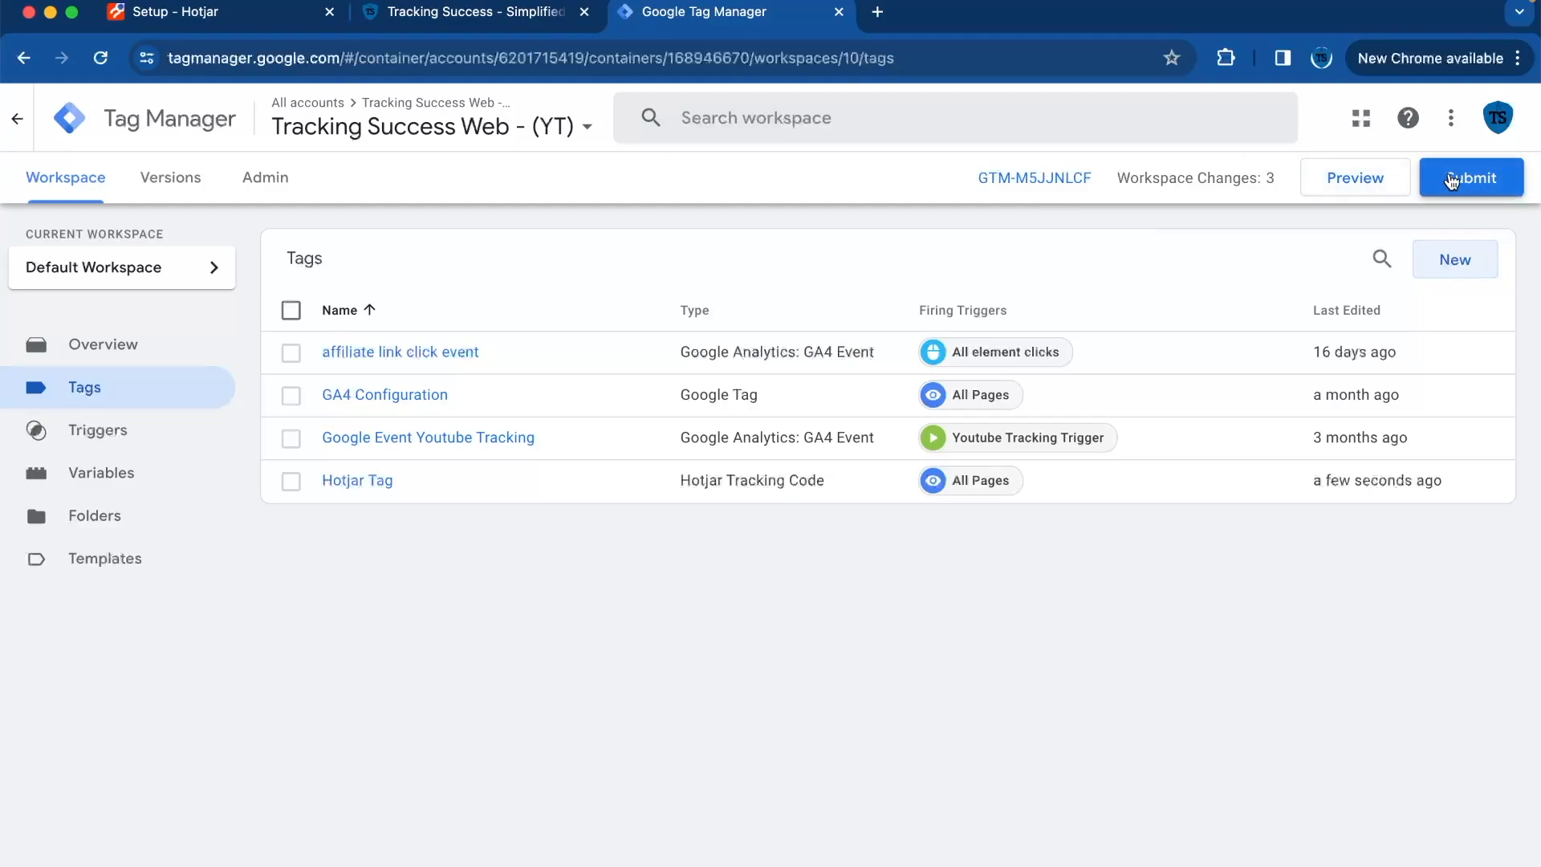
left_click(1470, 178)
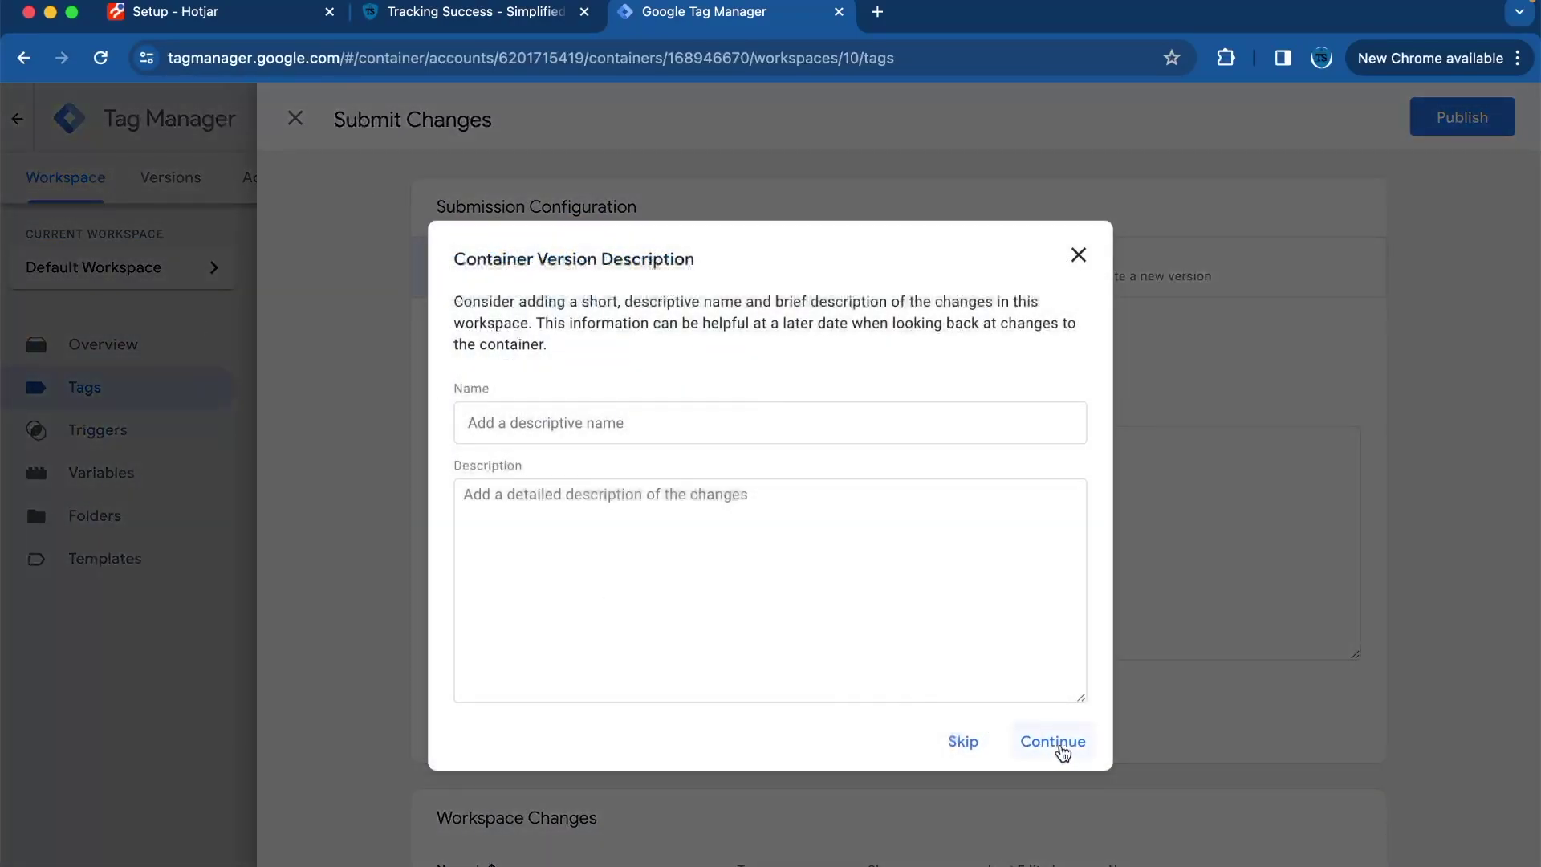
left_click(1052, 740)
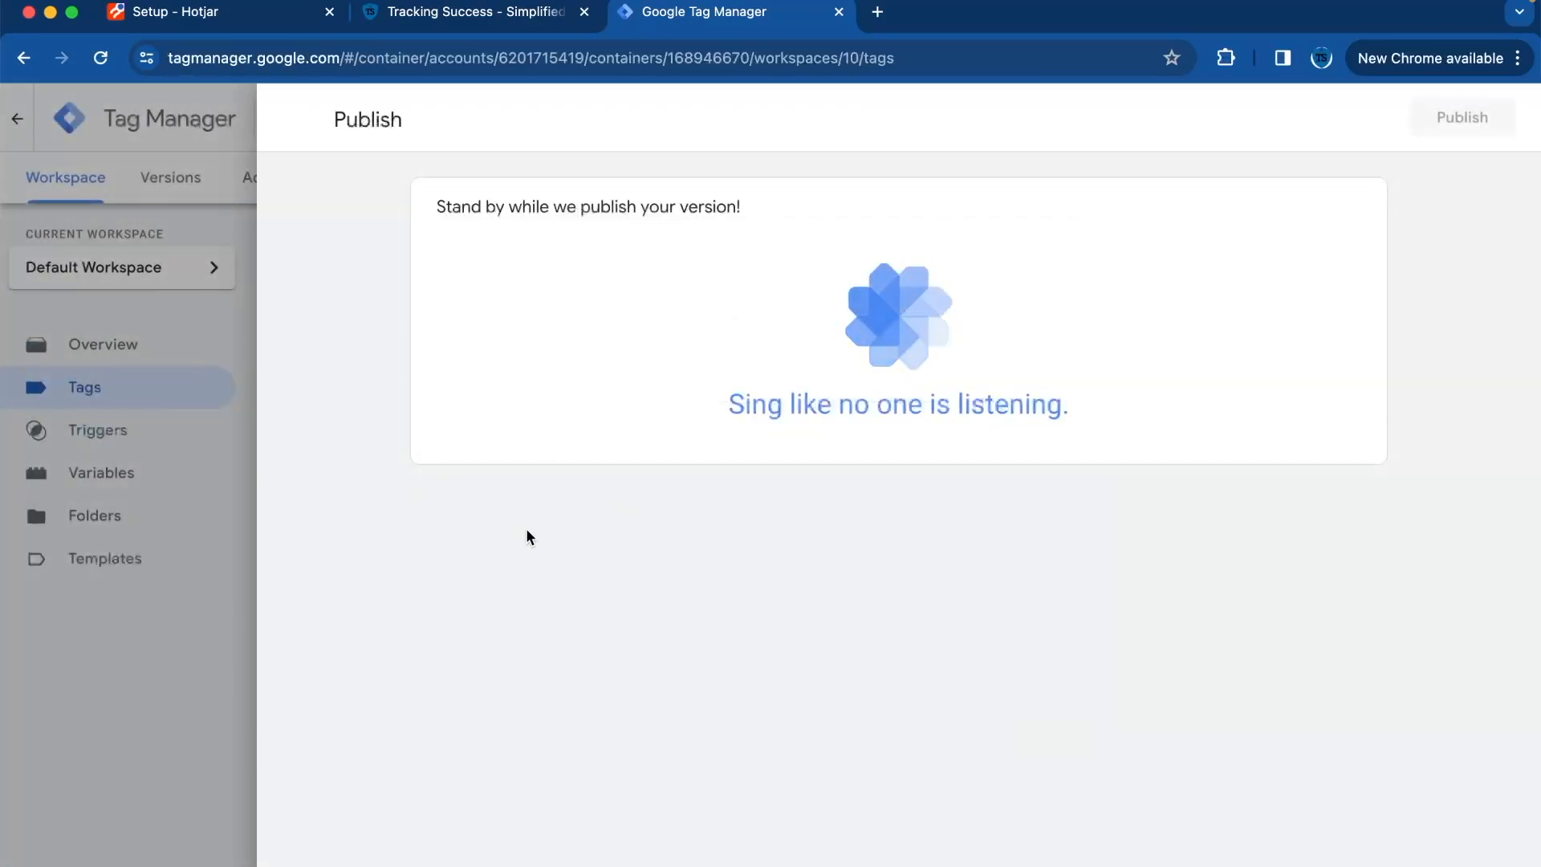
left_click(177, 12)
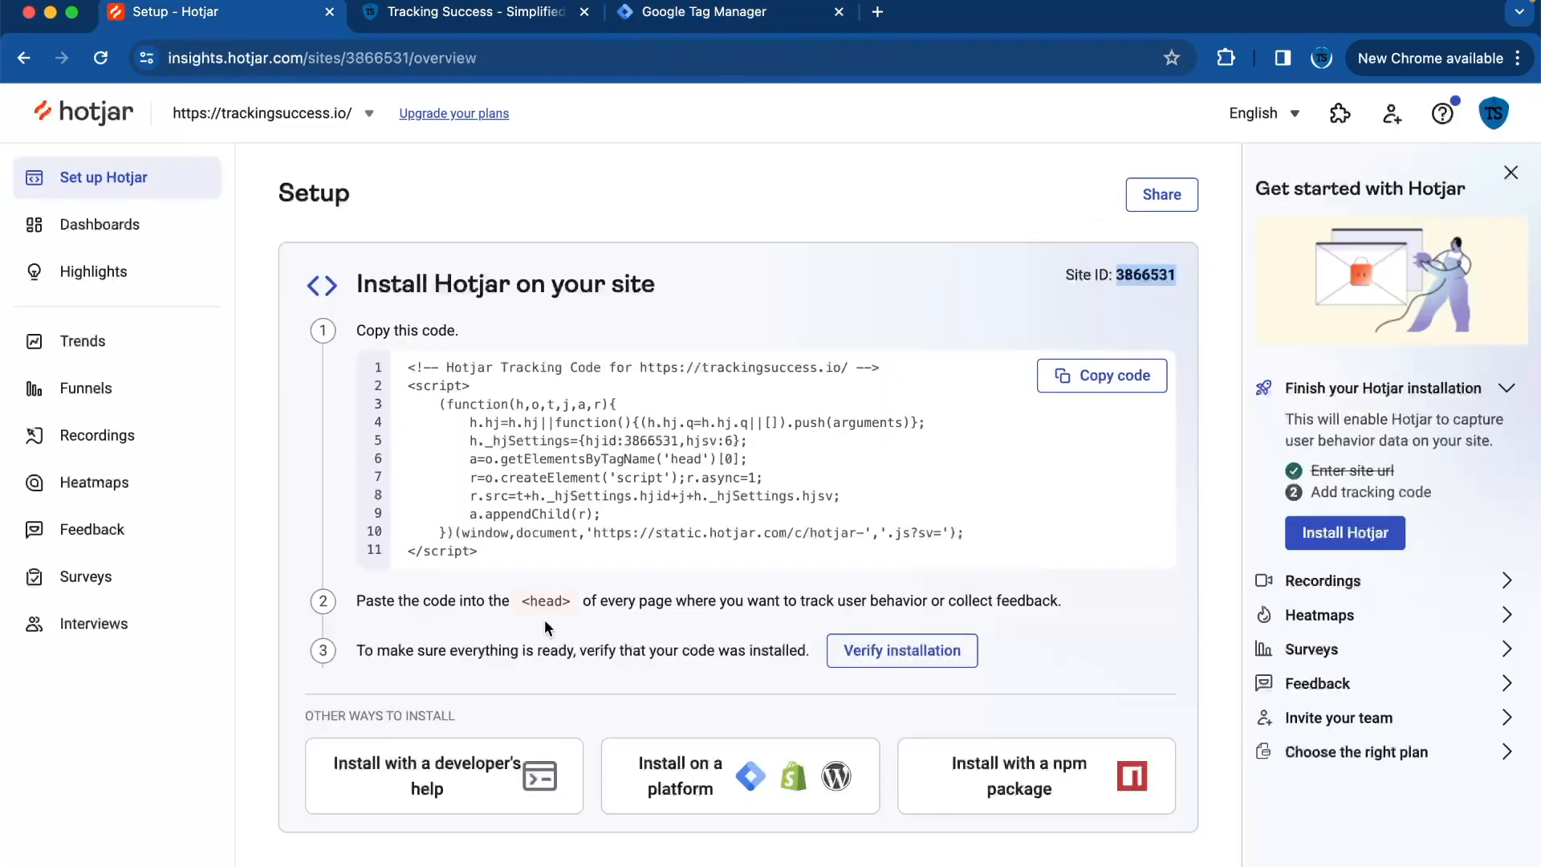
mouse_move(634, 553)
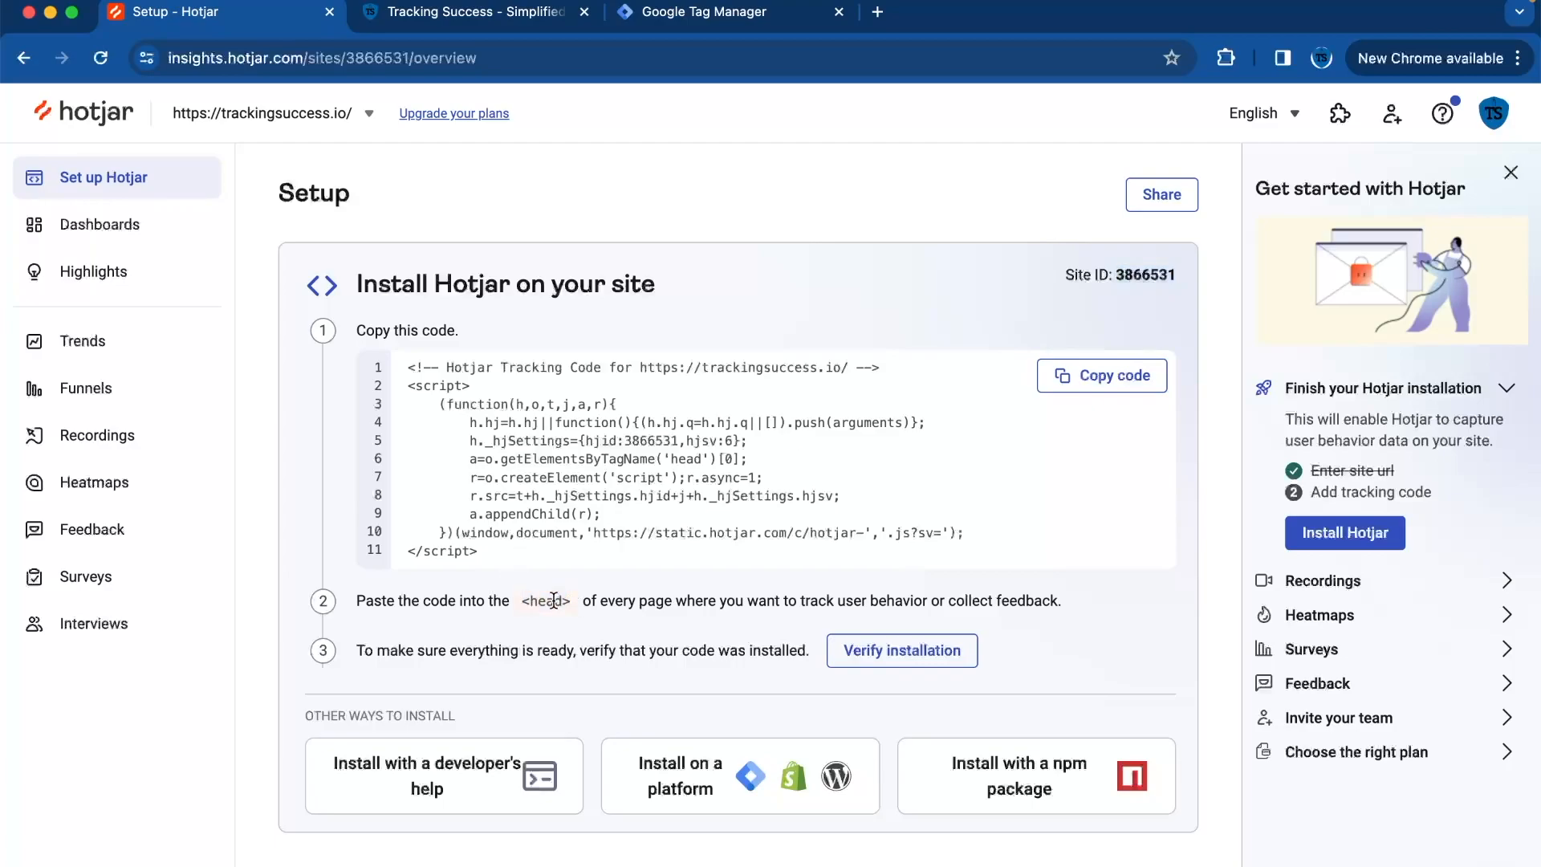
Step: Review Hotjar's head-placement instructions, then go to the trackingsuccess.io WordPress admin dashboard
left_click(472, 12)
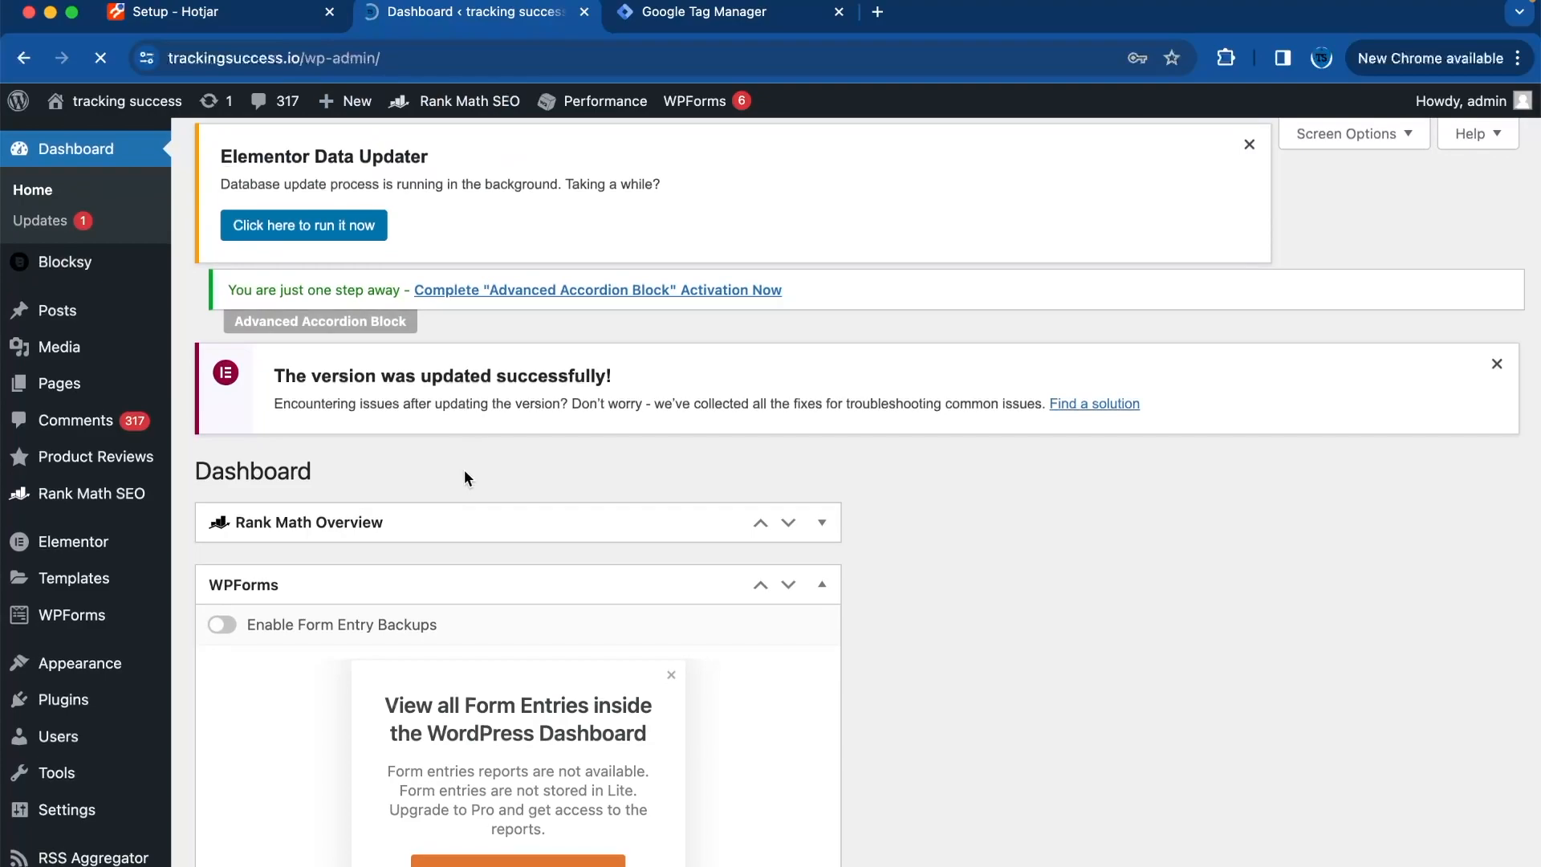
left_click(172, 12)
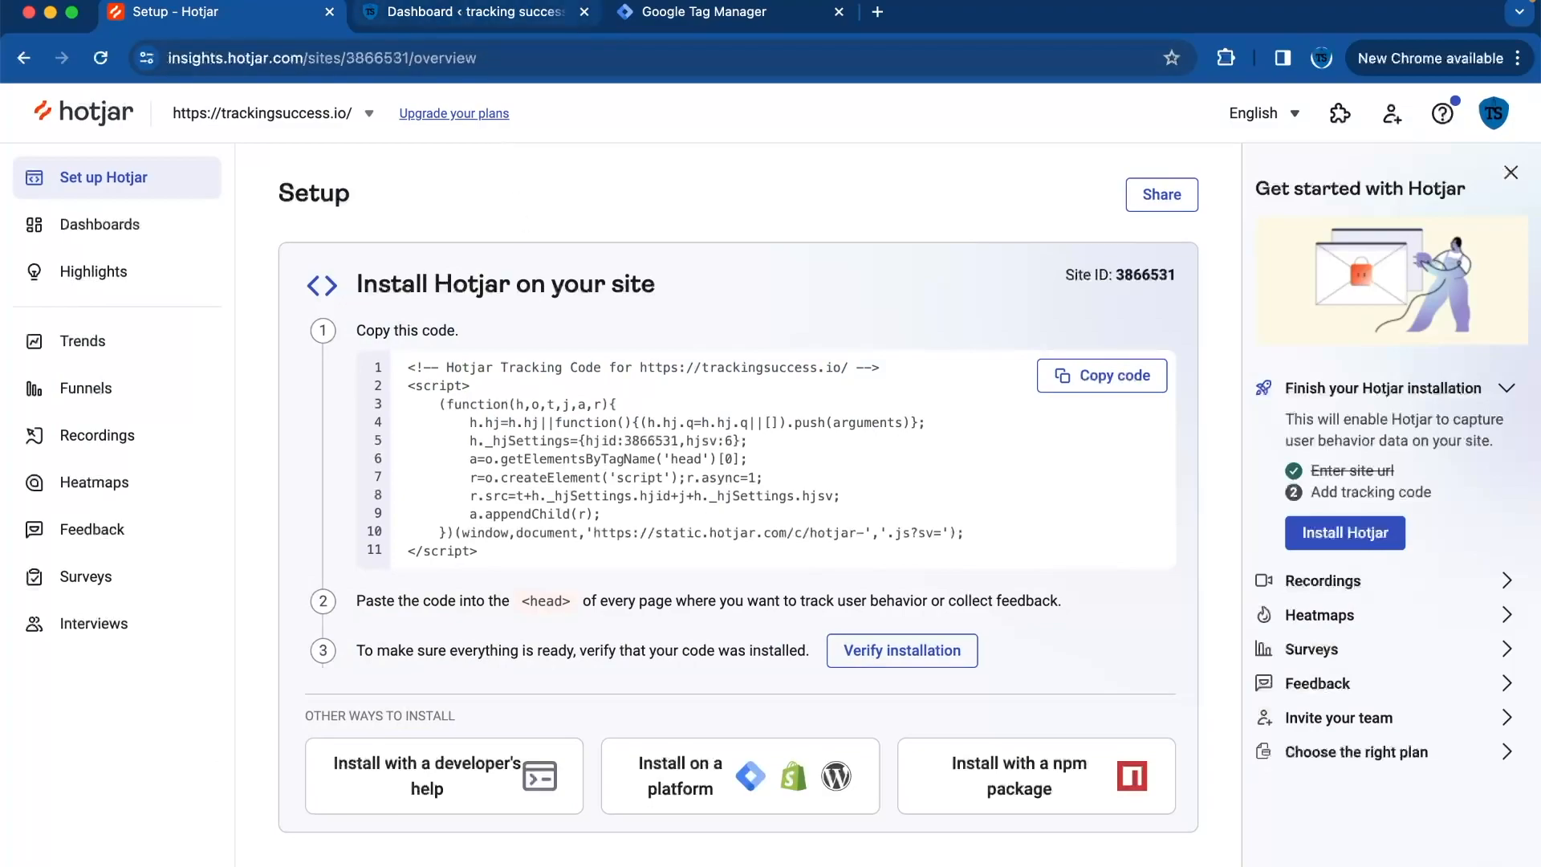
left_click(472, 12)
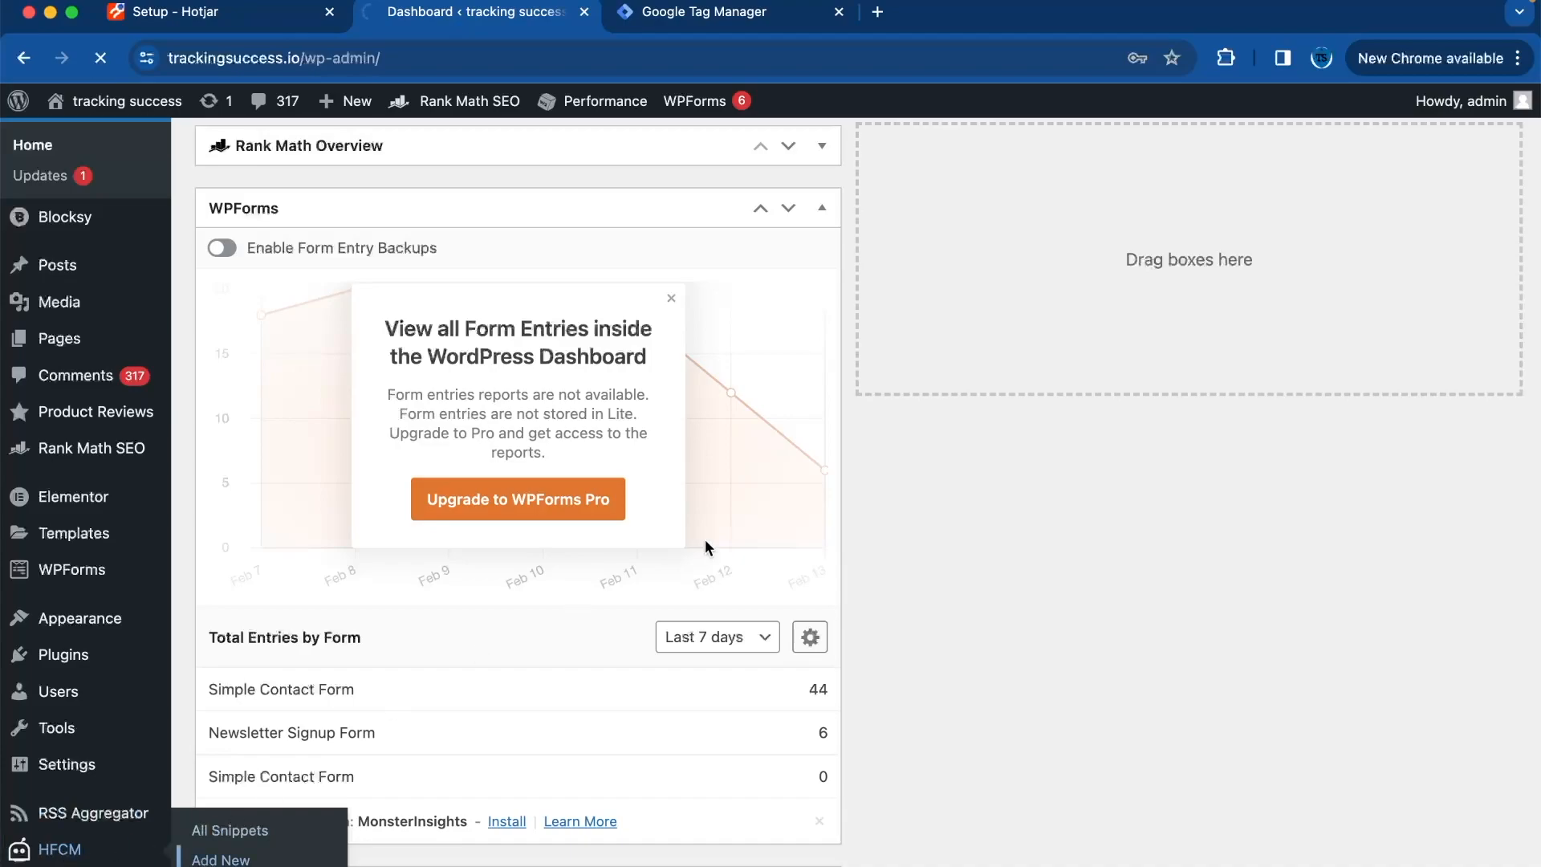
Step: Start a new HFCM snippet named 'Hotjar' as site-wide HTML in the header
left_click(222, 859)
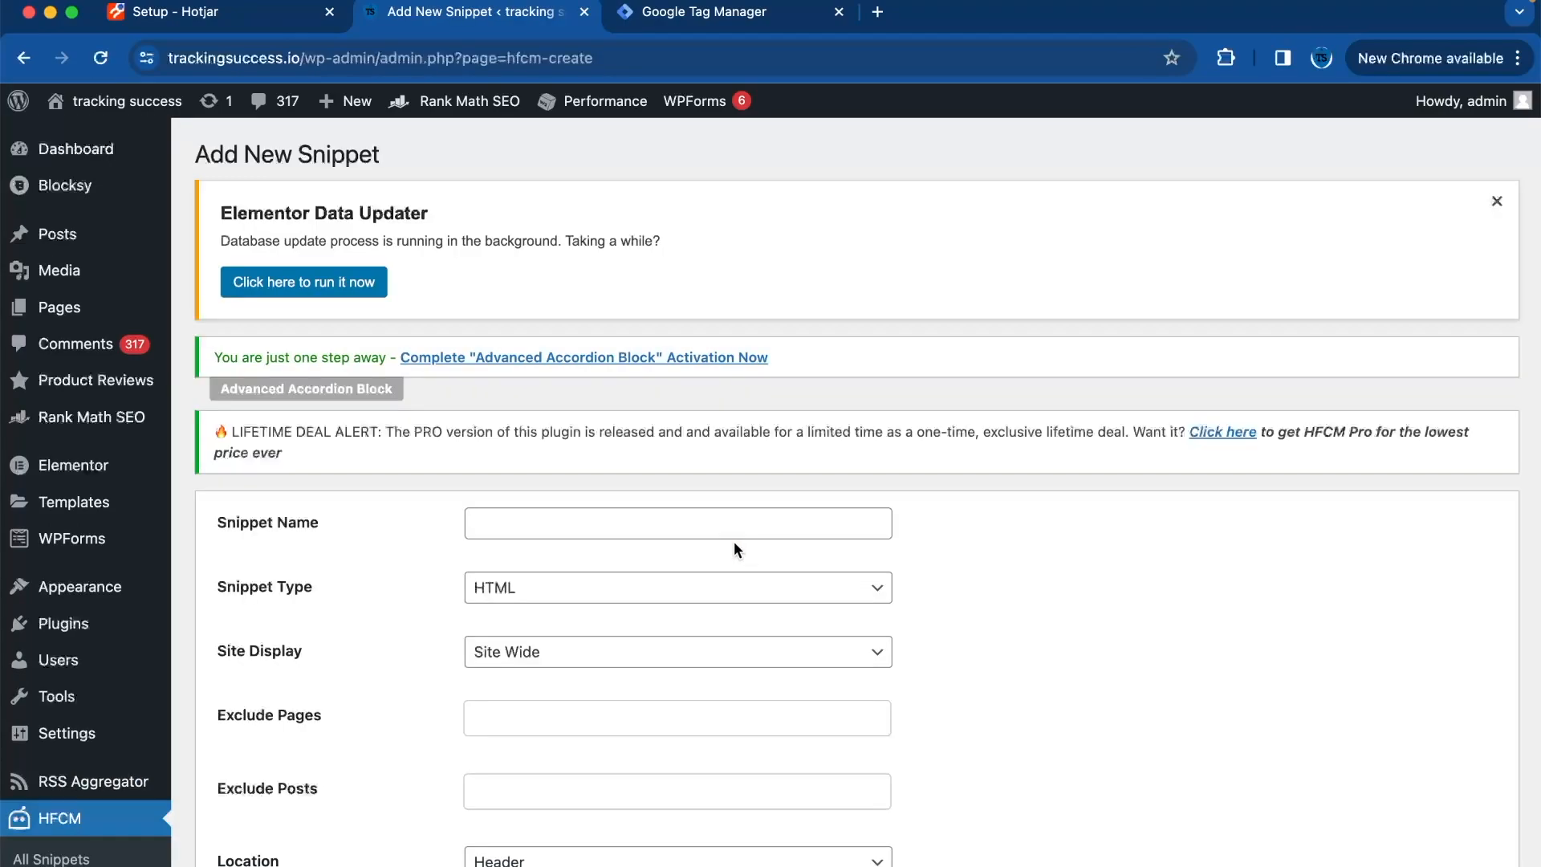
type("Ho")
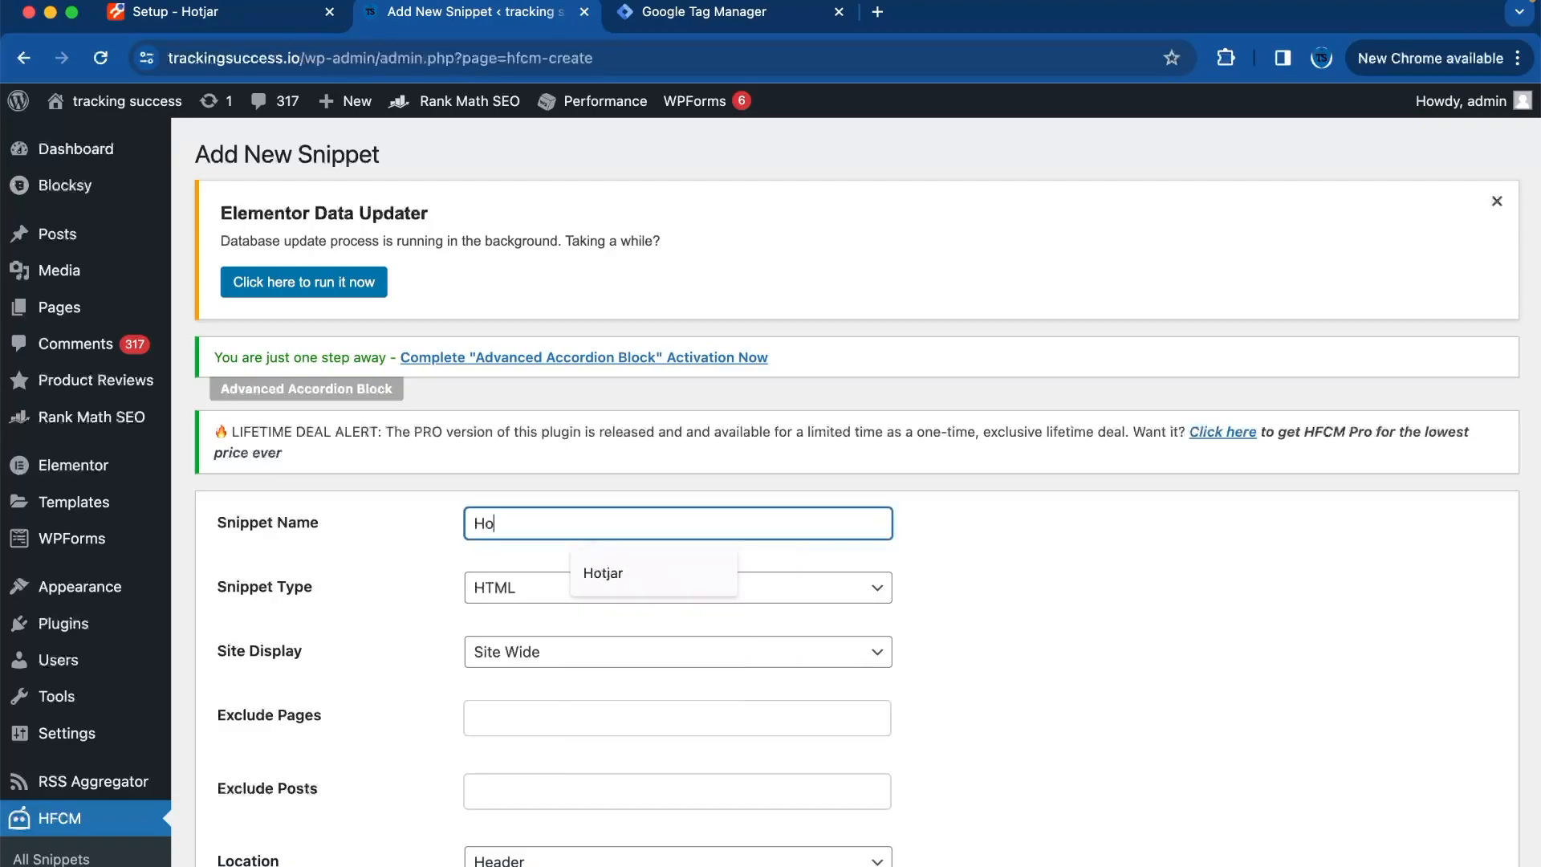
left_click(603, 573)
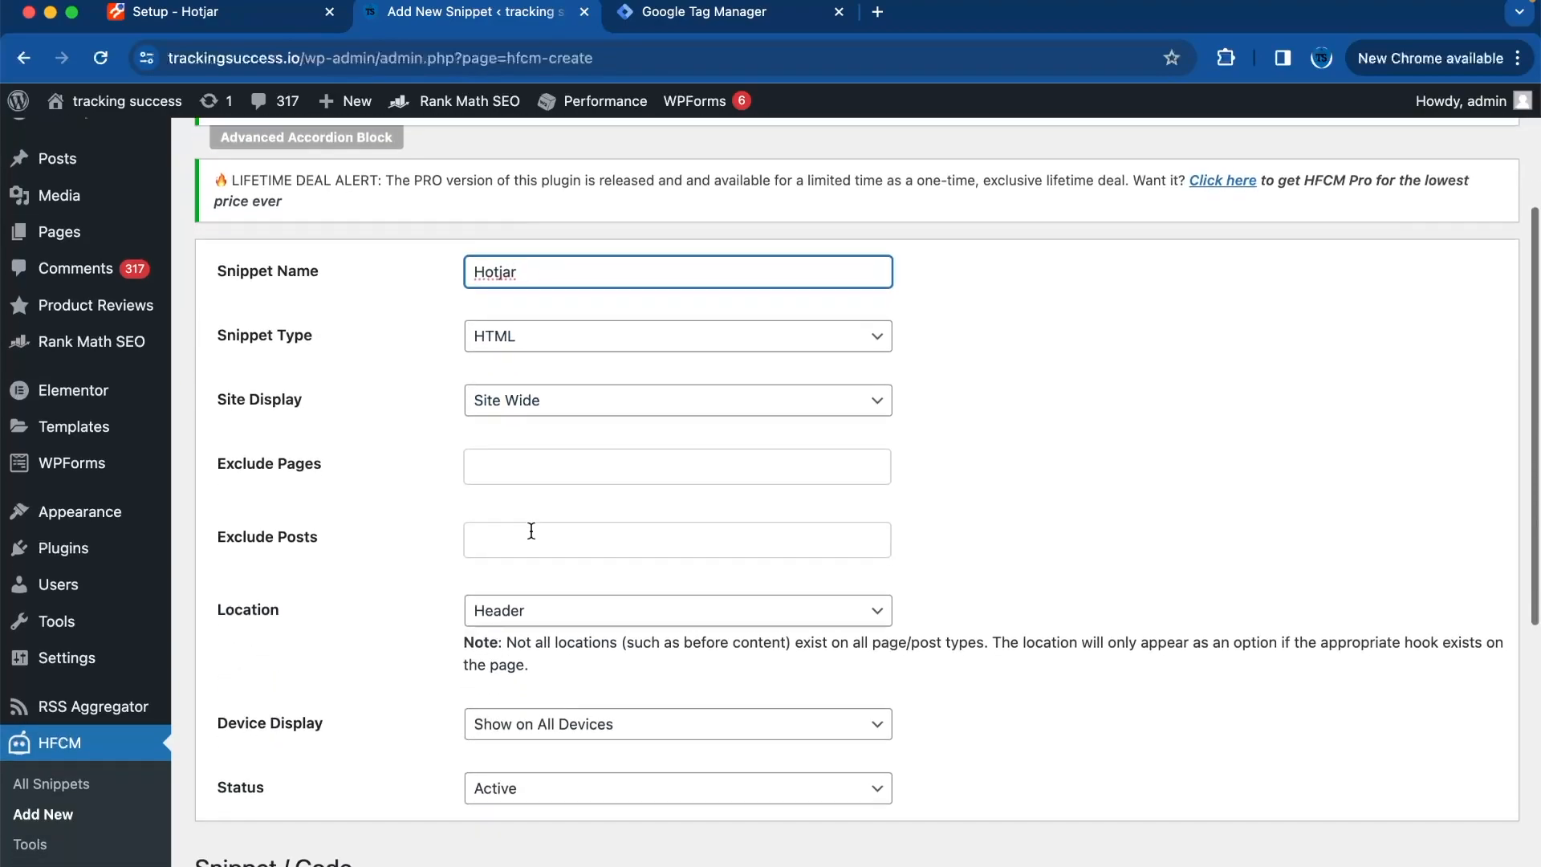
scroll("down", 3)
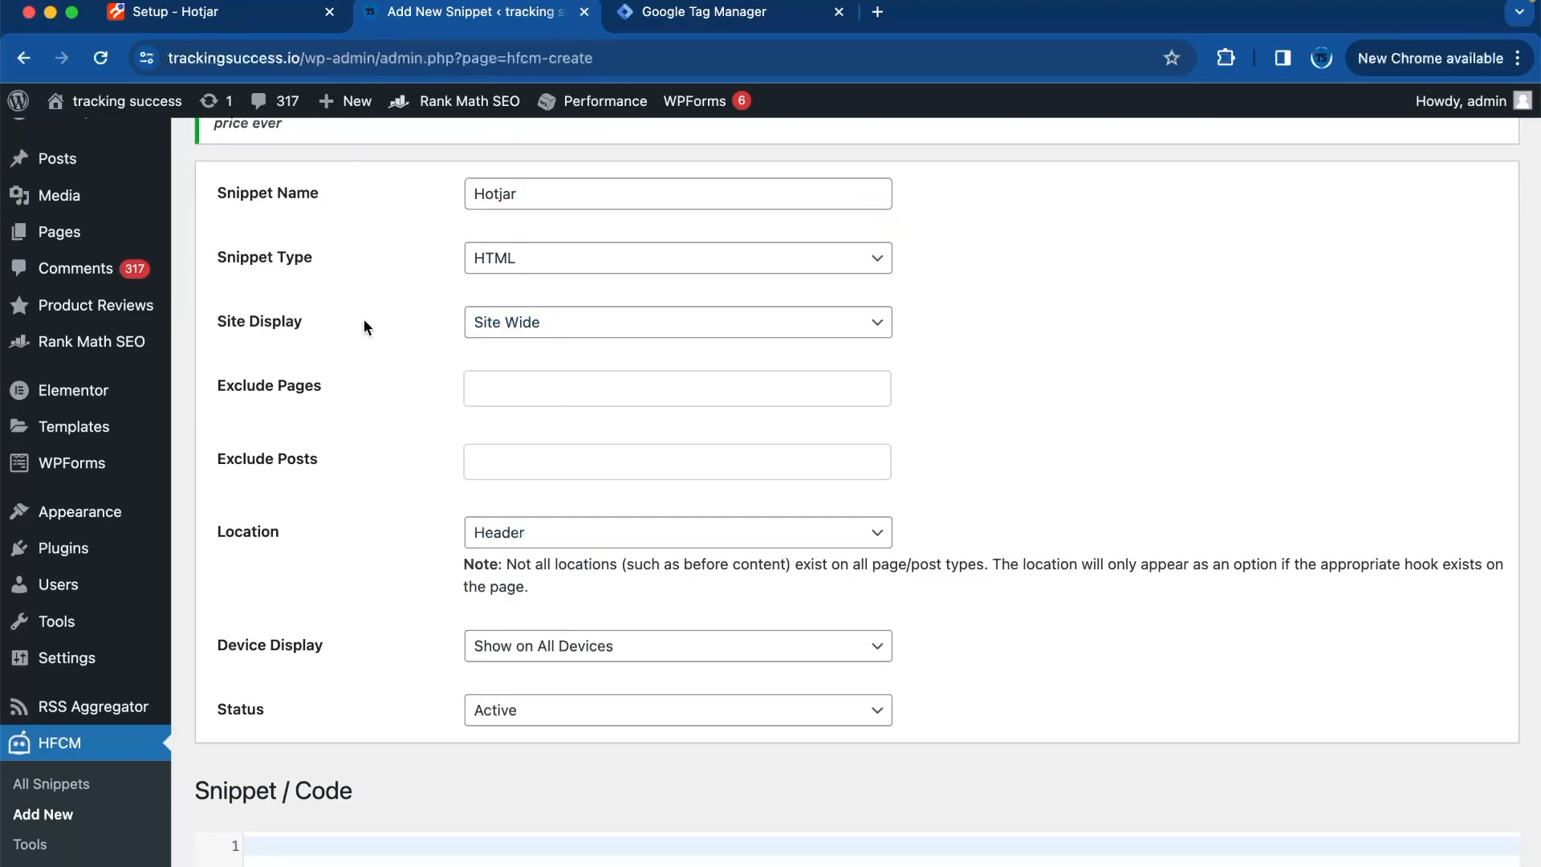
scroll("down", 3)
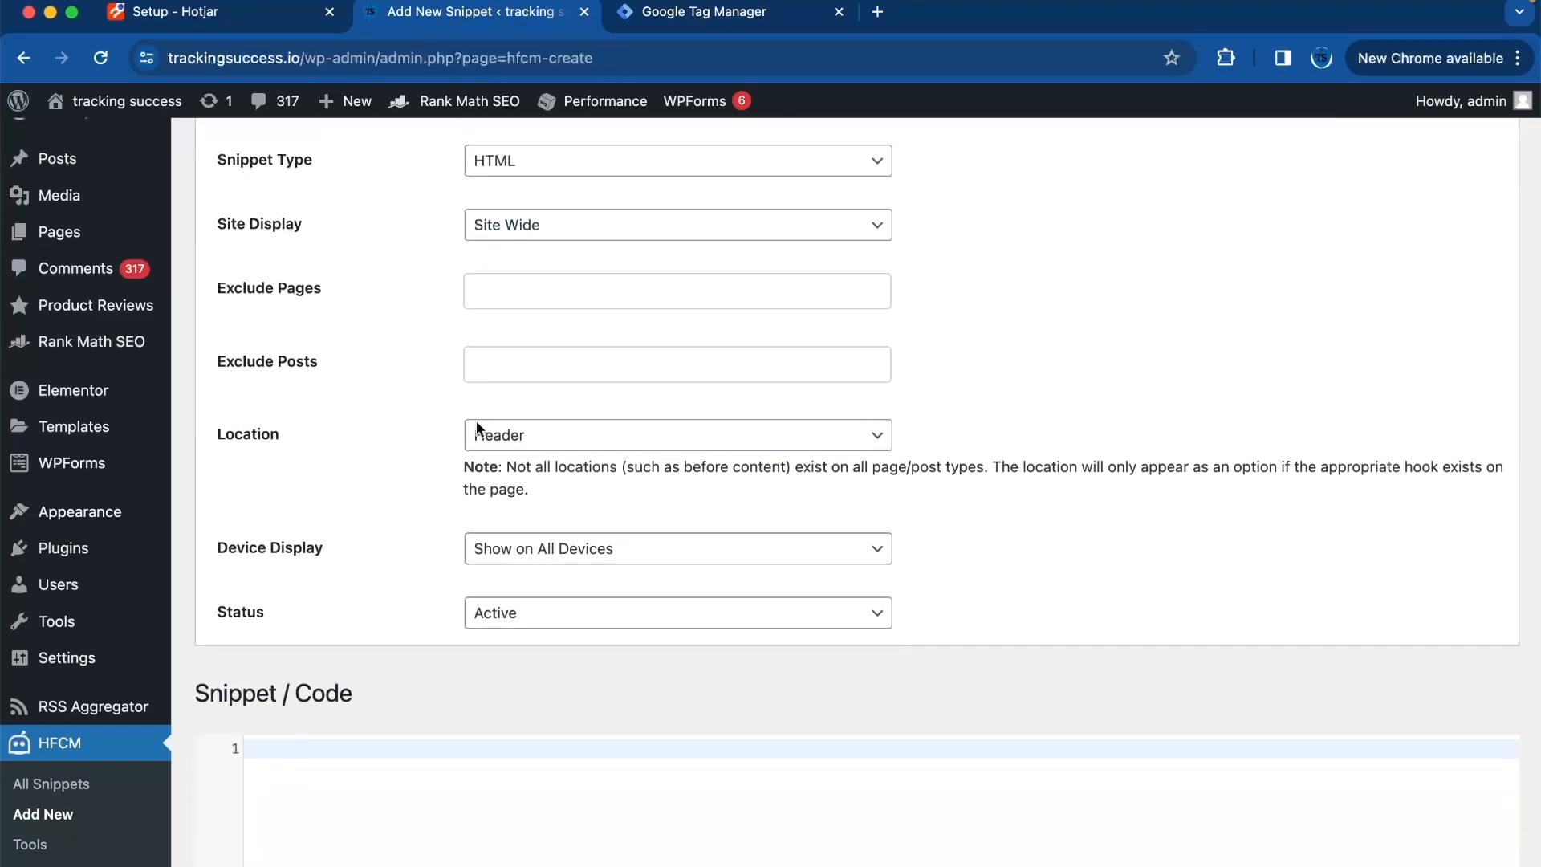
Step: Paste Hotjar's tracking code for trackingsuccess.io into the snippet and save it
left_click(197, 12)
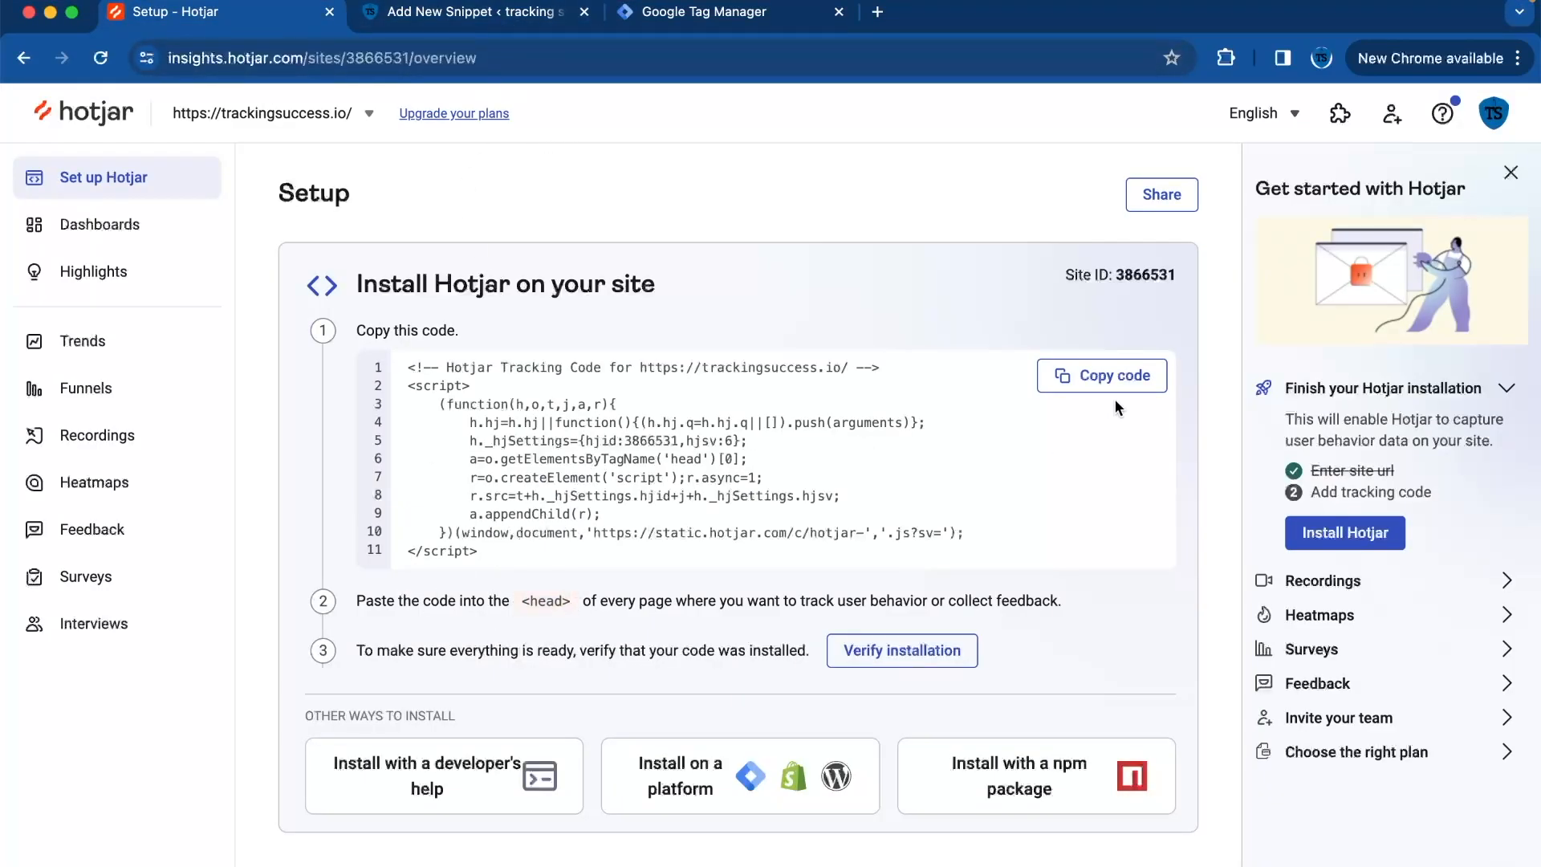
left_click(463, 12)
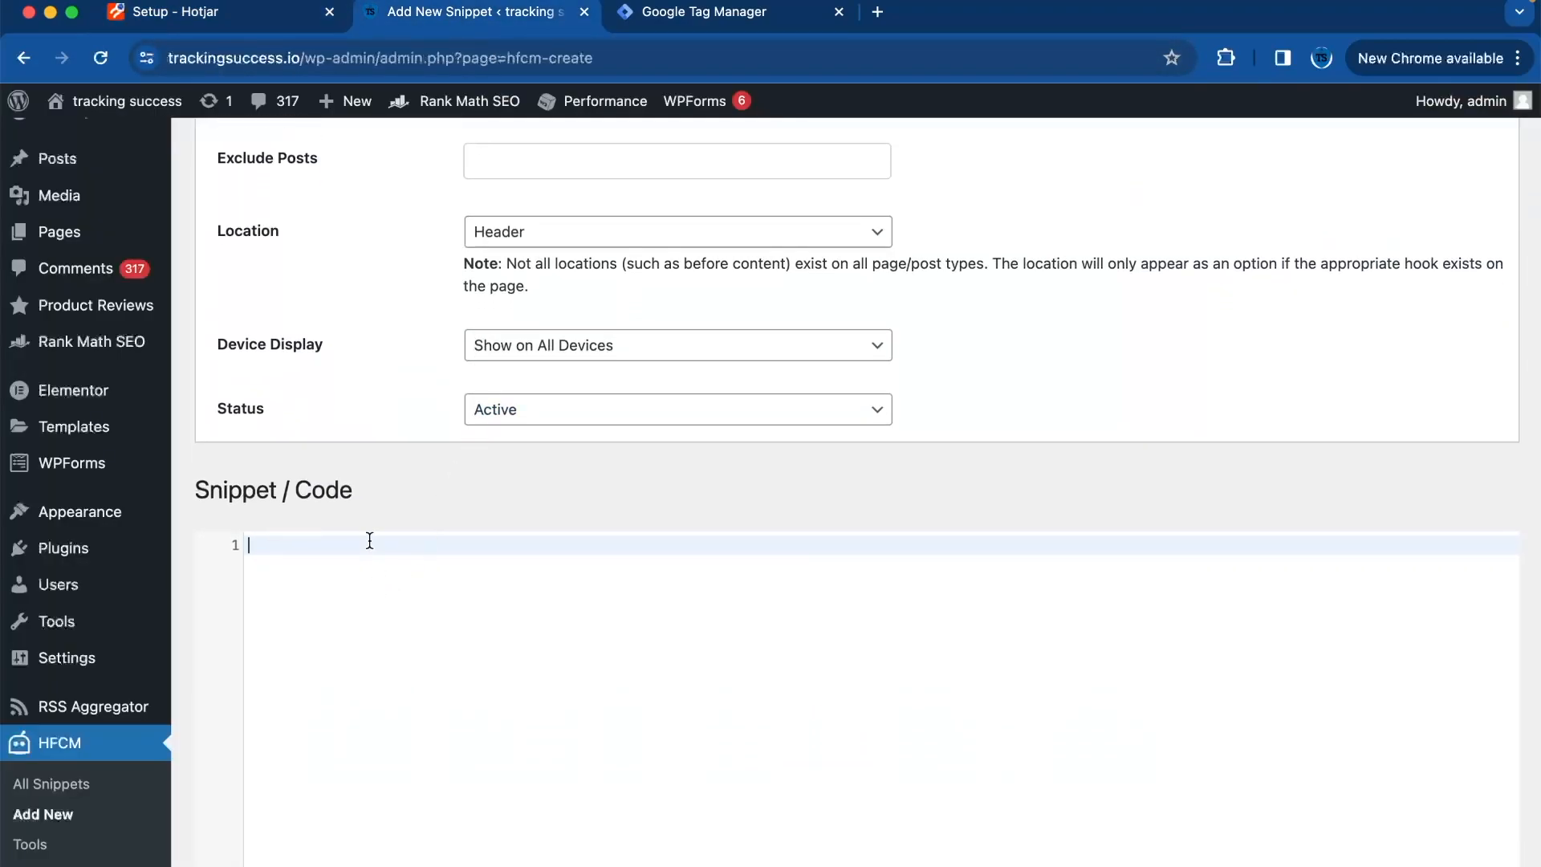
type("<!-- Hotjar Tracking Code for https://trackingsuccess.io/ -->")
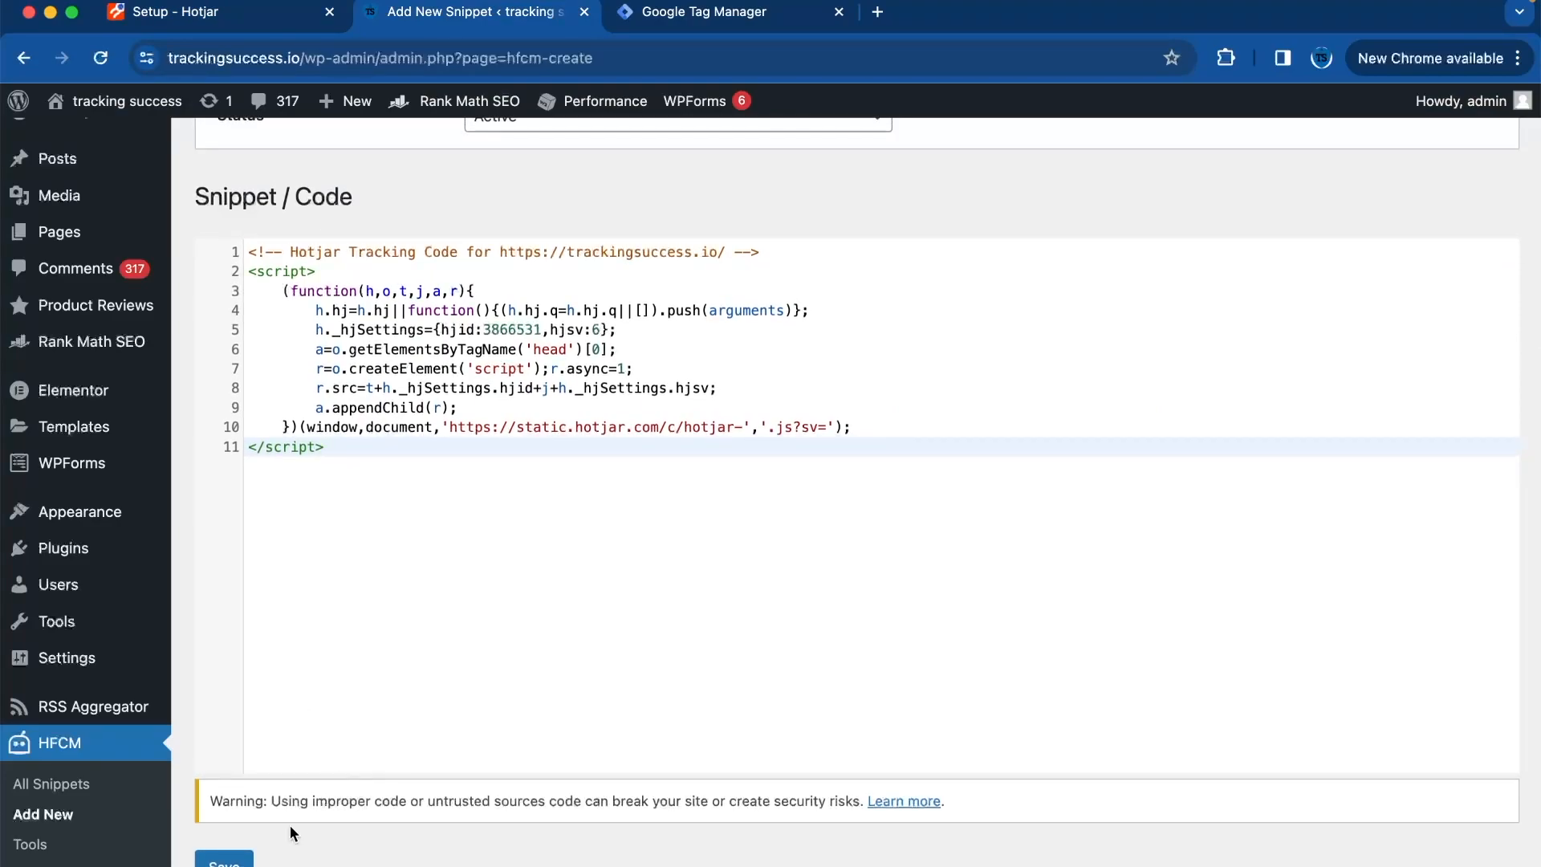
left_click(222, 861)
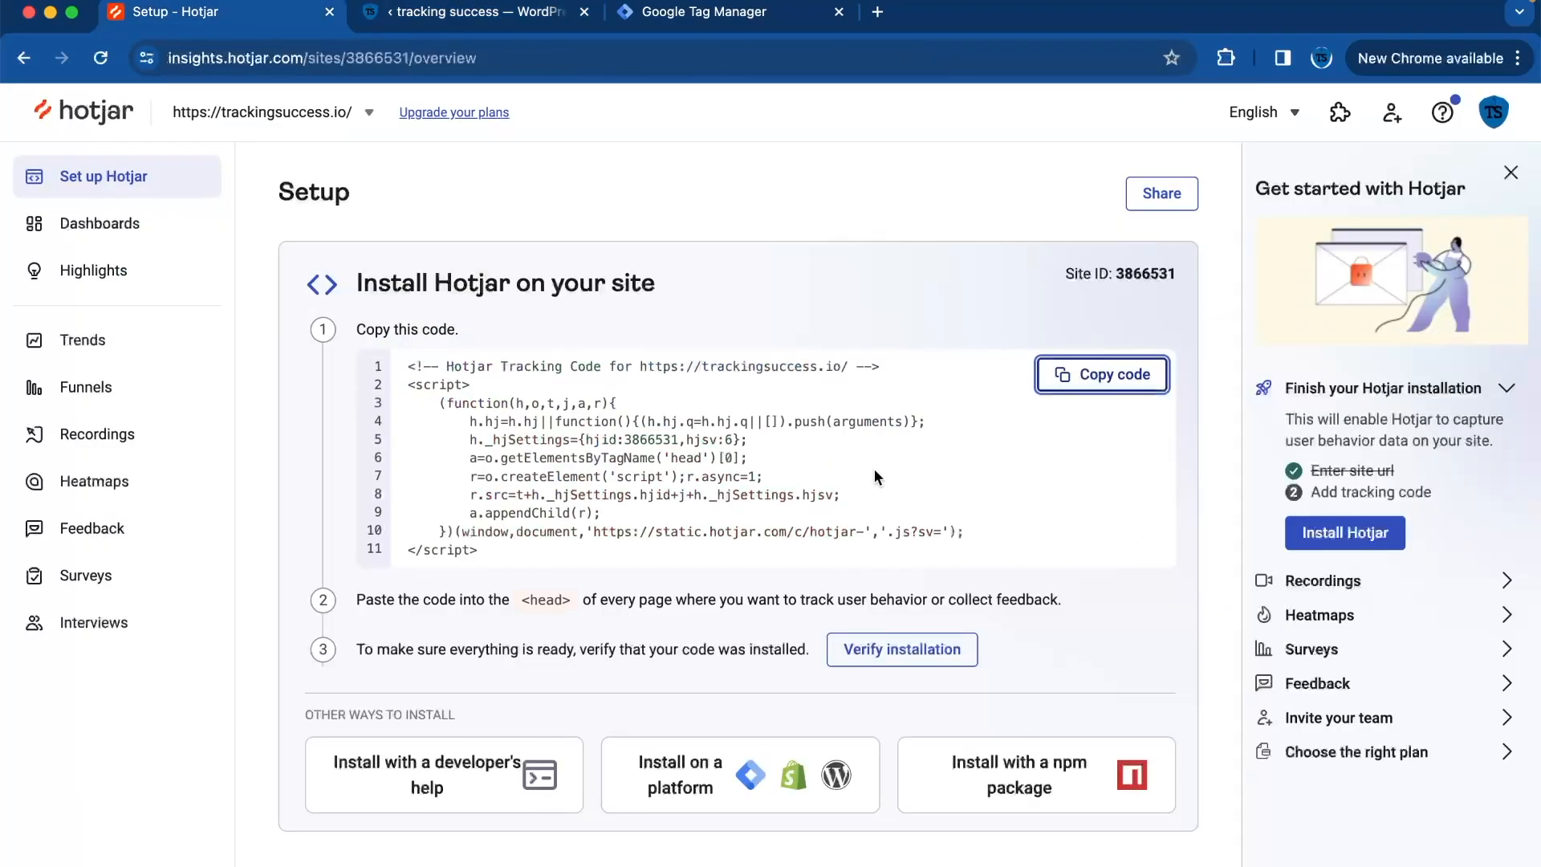
Step: Run Hotjar's installation check for trackingsuccess.io so setup is marked done
left_click(899, 648)
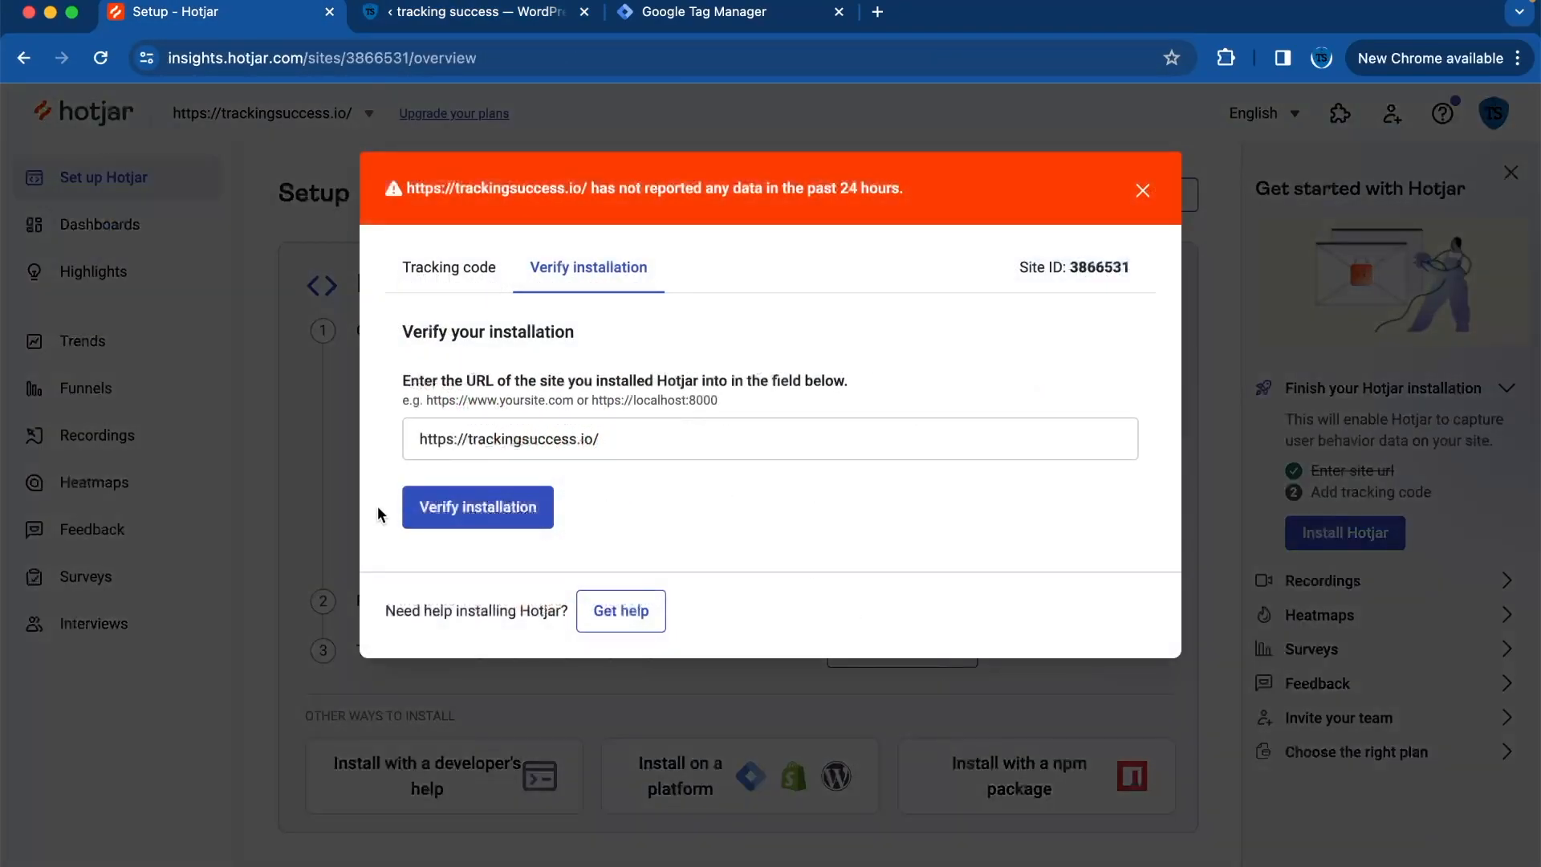
left_click(477, 507)
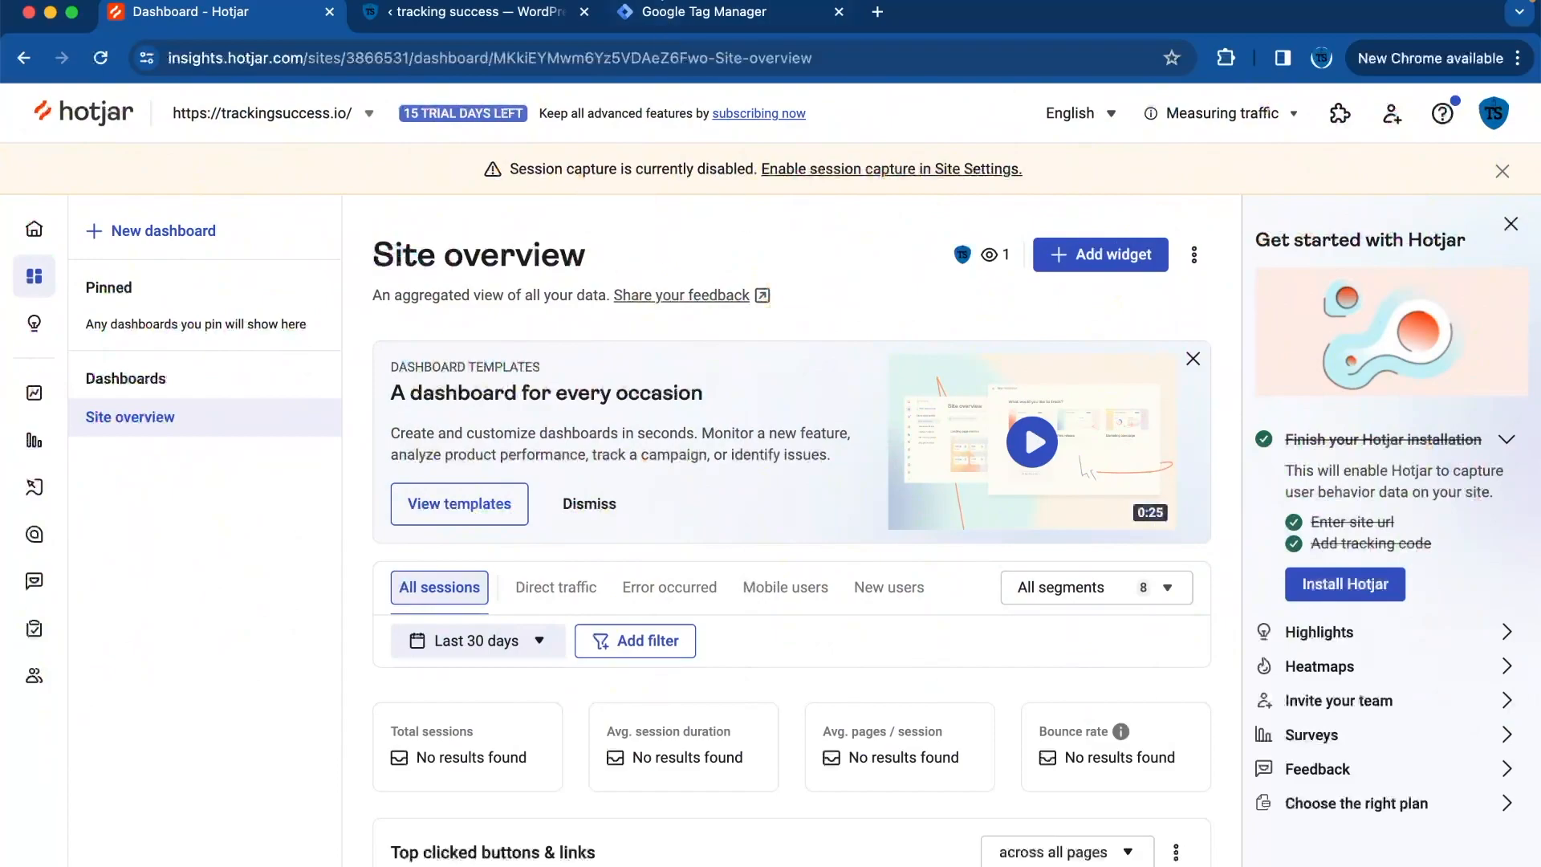
left_click(724, 12)
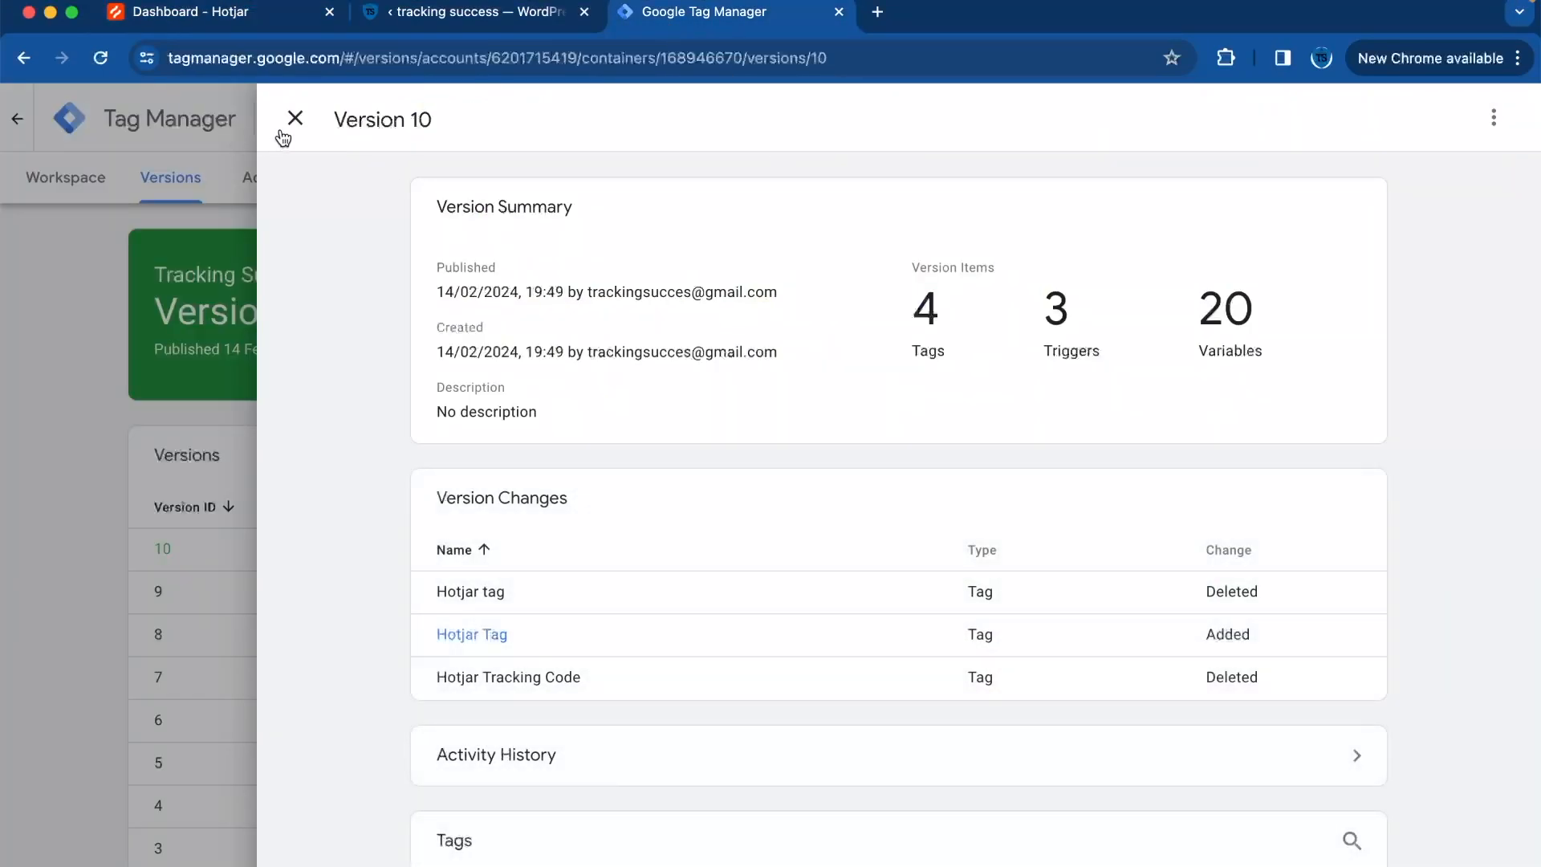
Step: Close the Version 10 details and launch Preview mode for the container
left_click(294, 118)
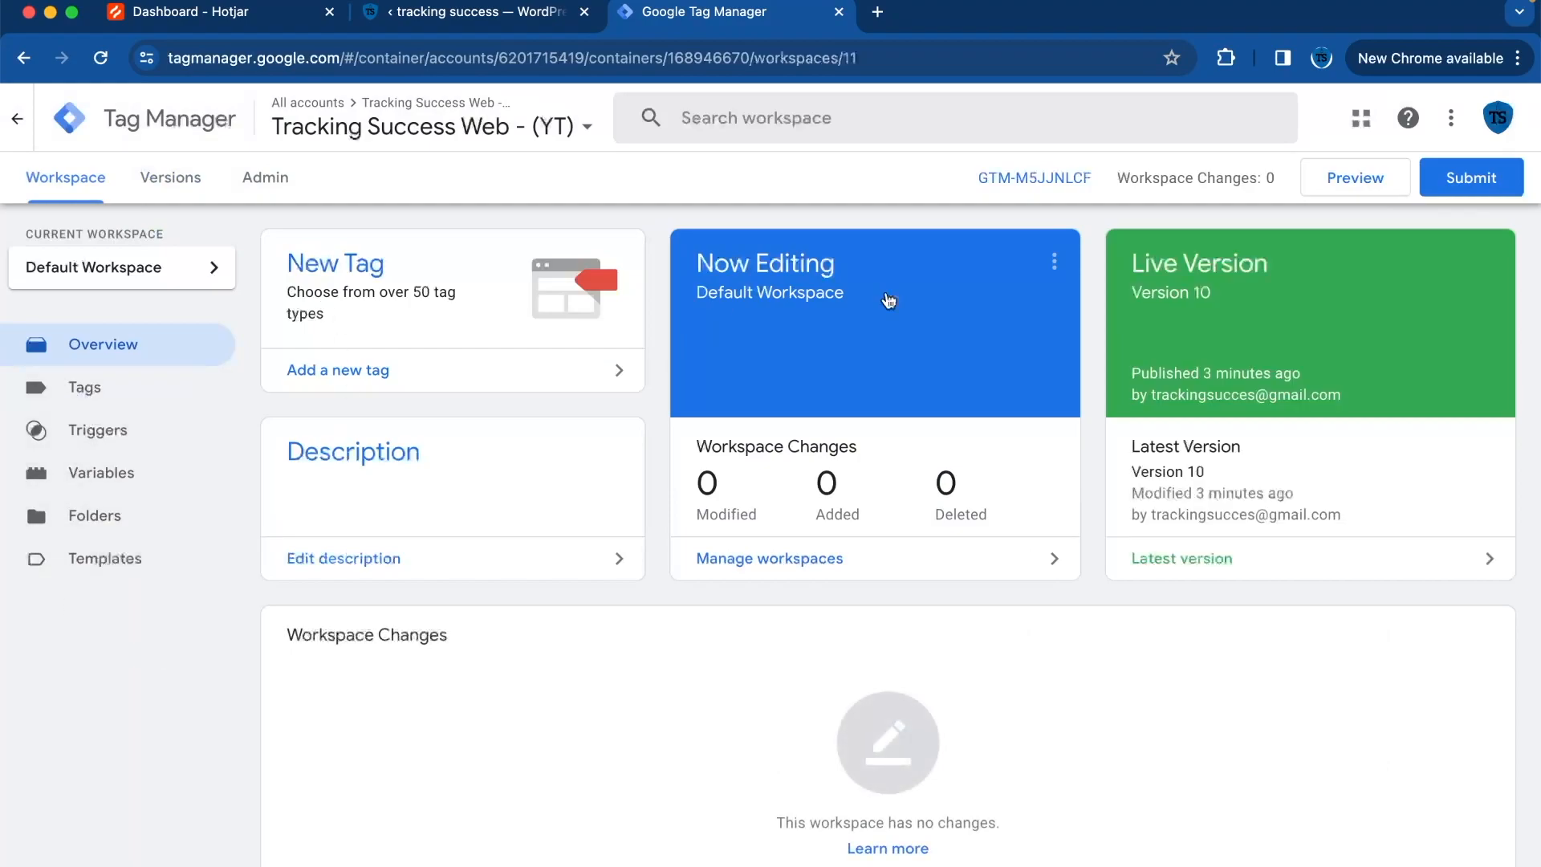
left_click(1354, 178)
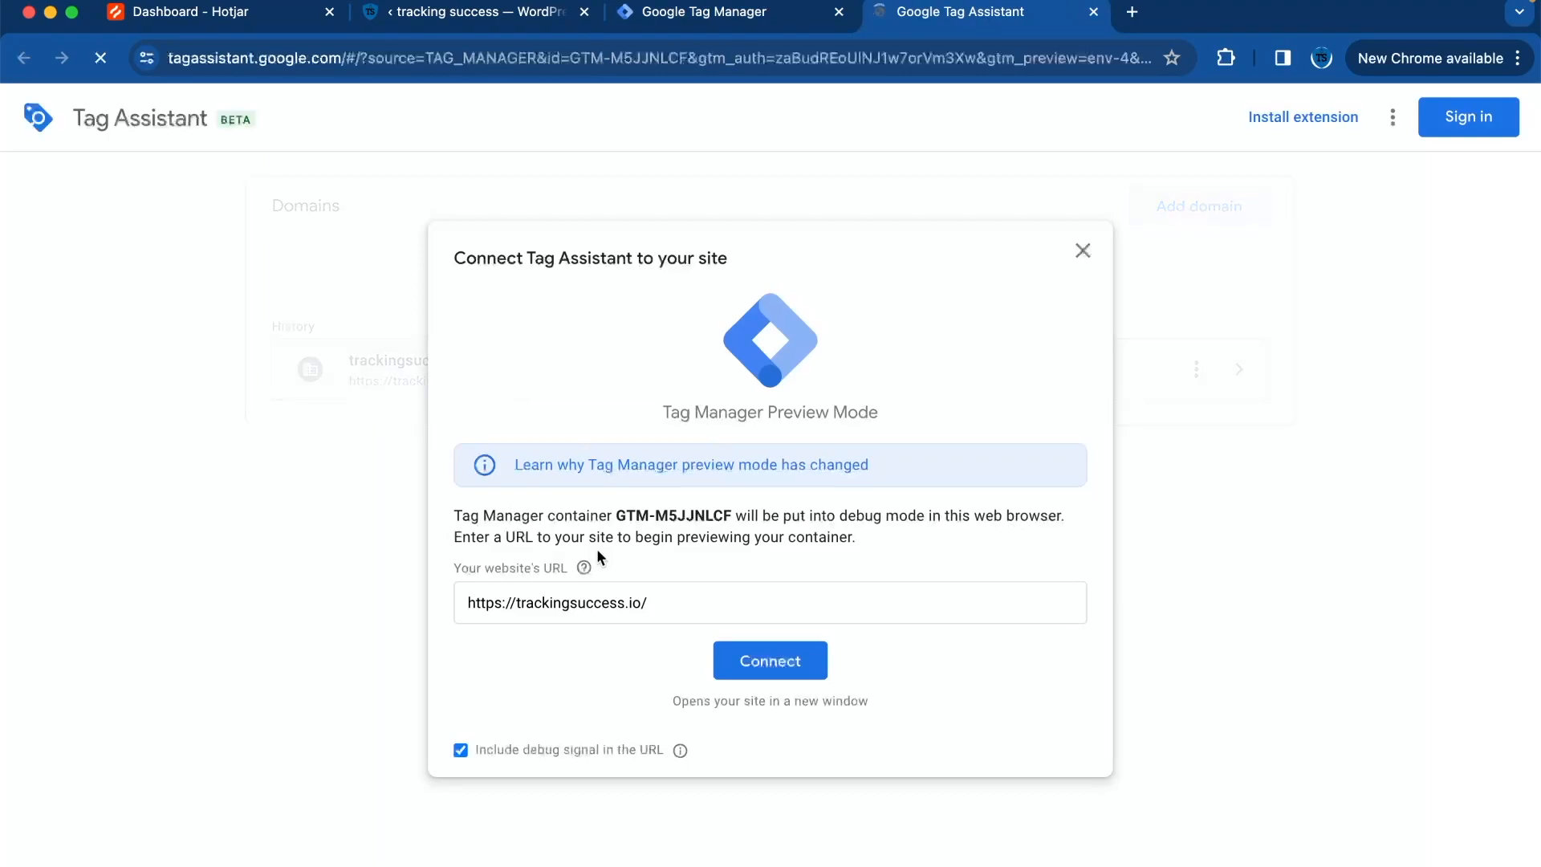
Step: Connect Tag Assistant to trackingsuccess.io and inspect the fired Hotjar Tag (ID 3866531)
left_click(769, 659)
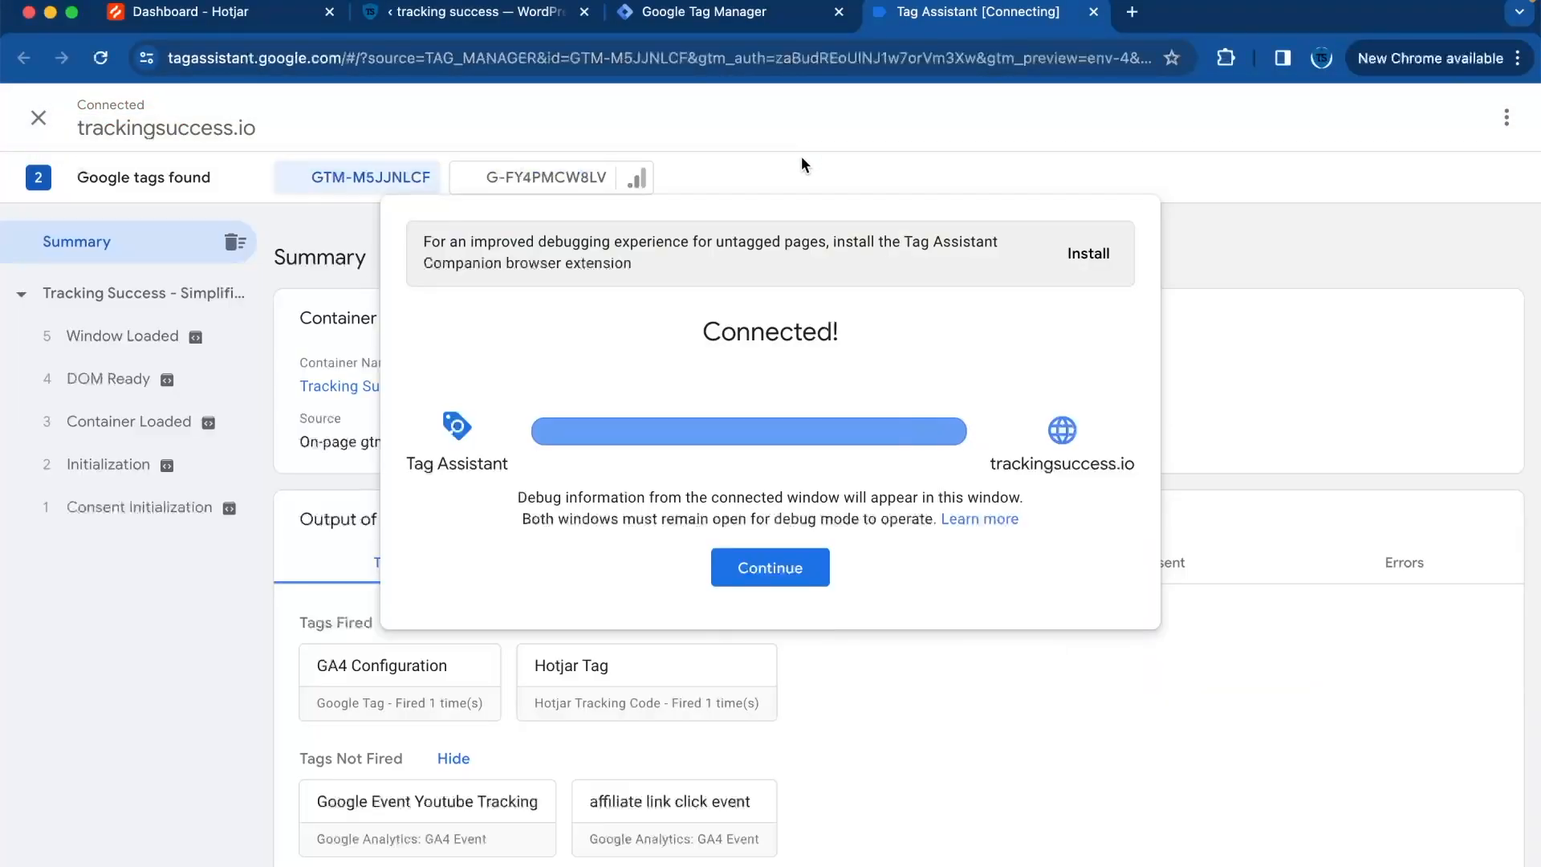
left_click(769, 568)
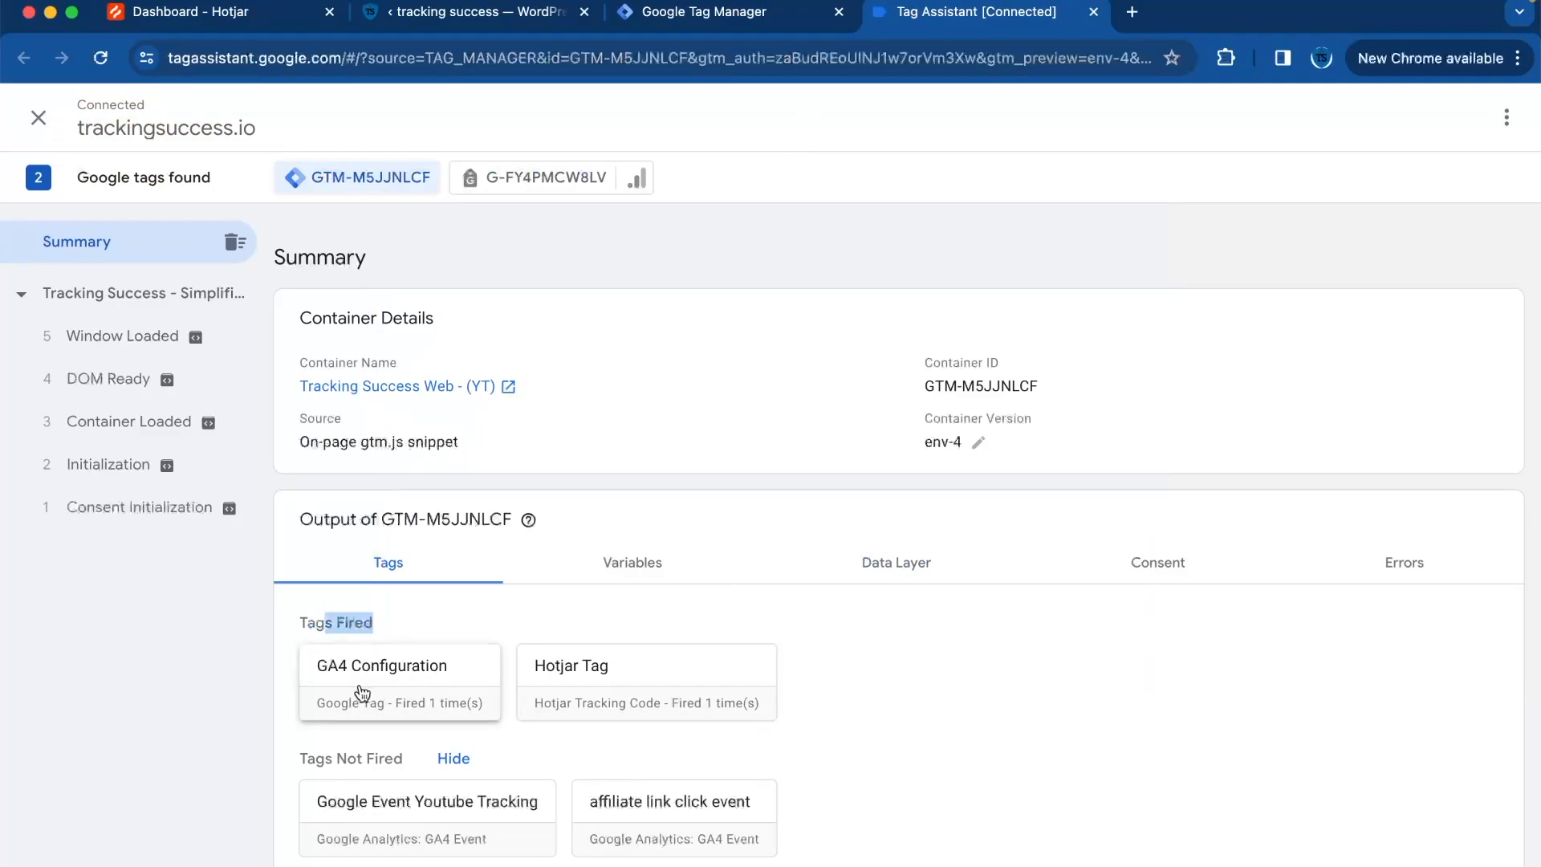
mouse_move(601, 667)
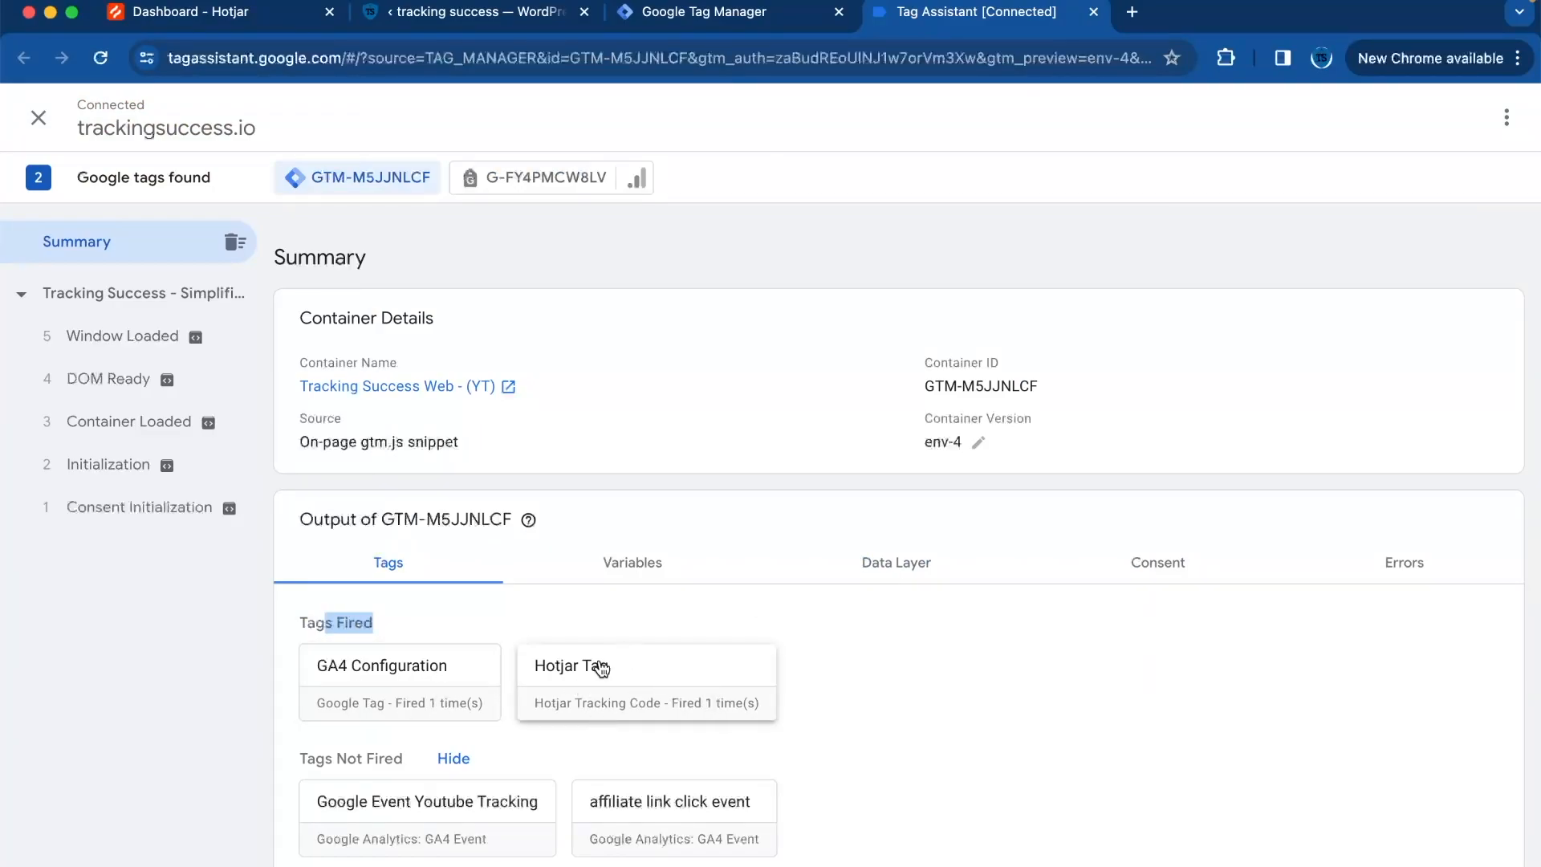
left_click(645, 666)
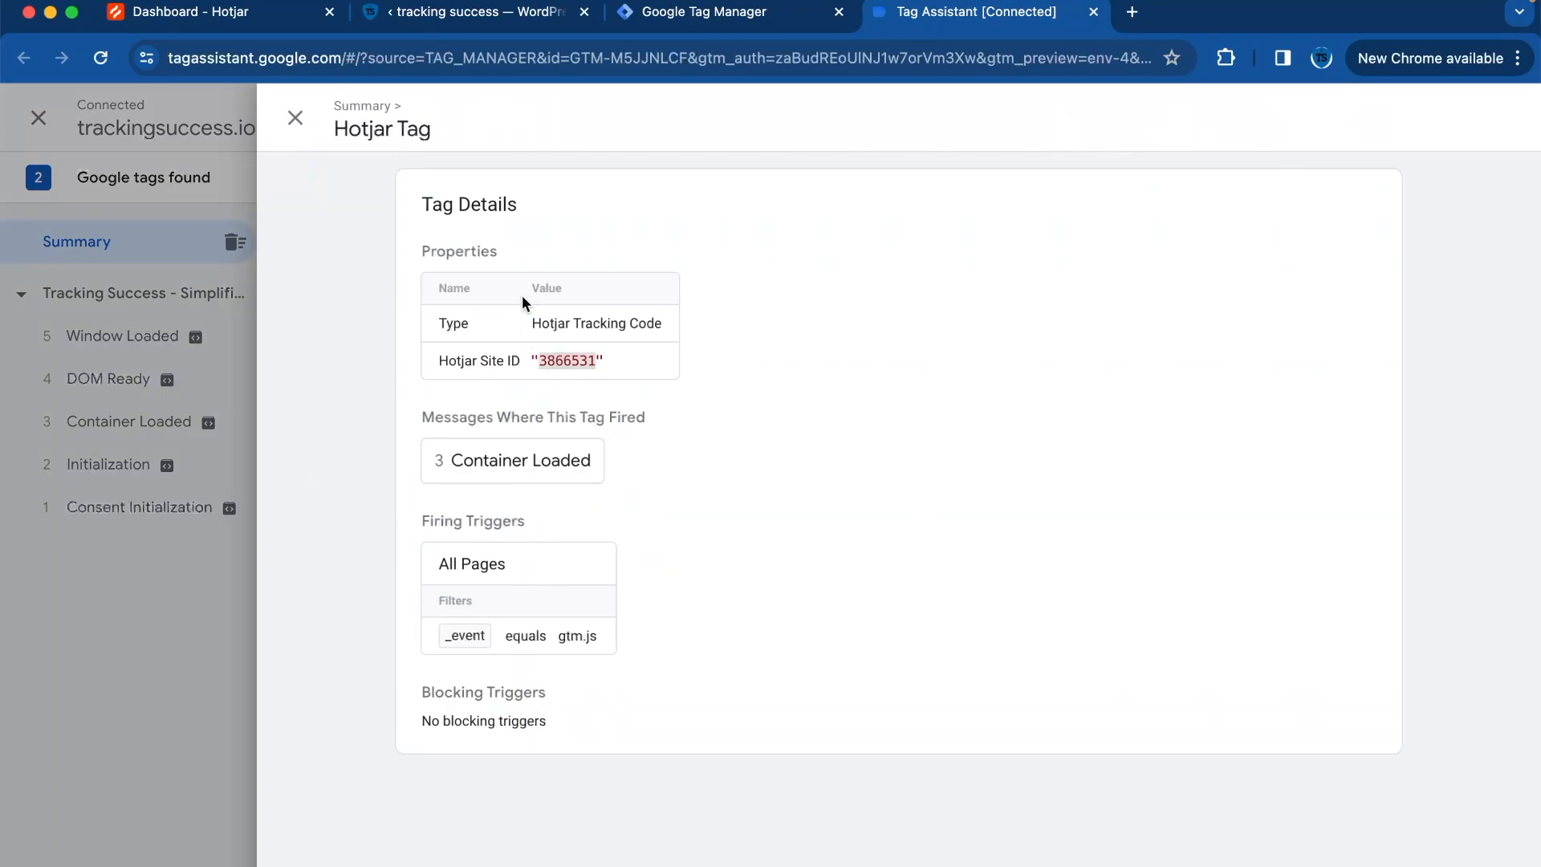
left_click(37, 117)
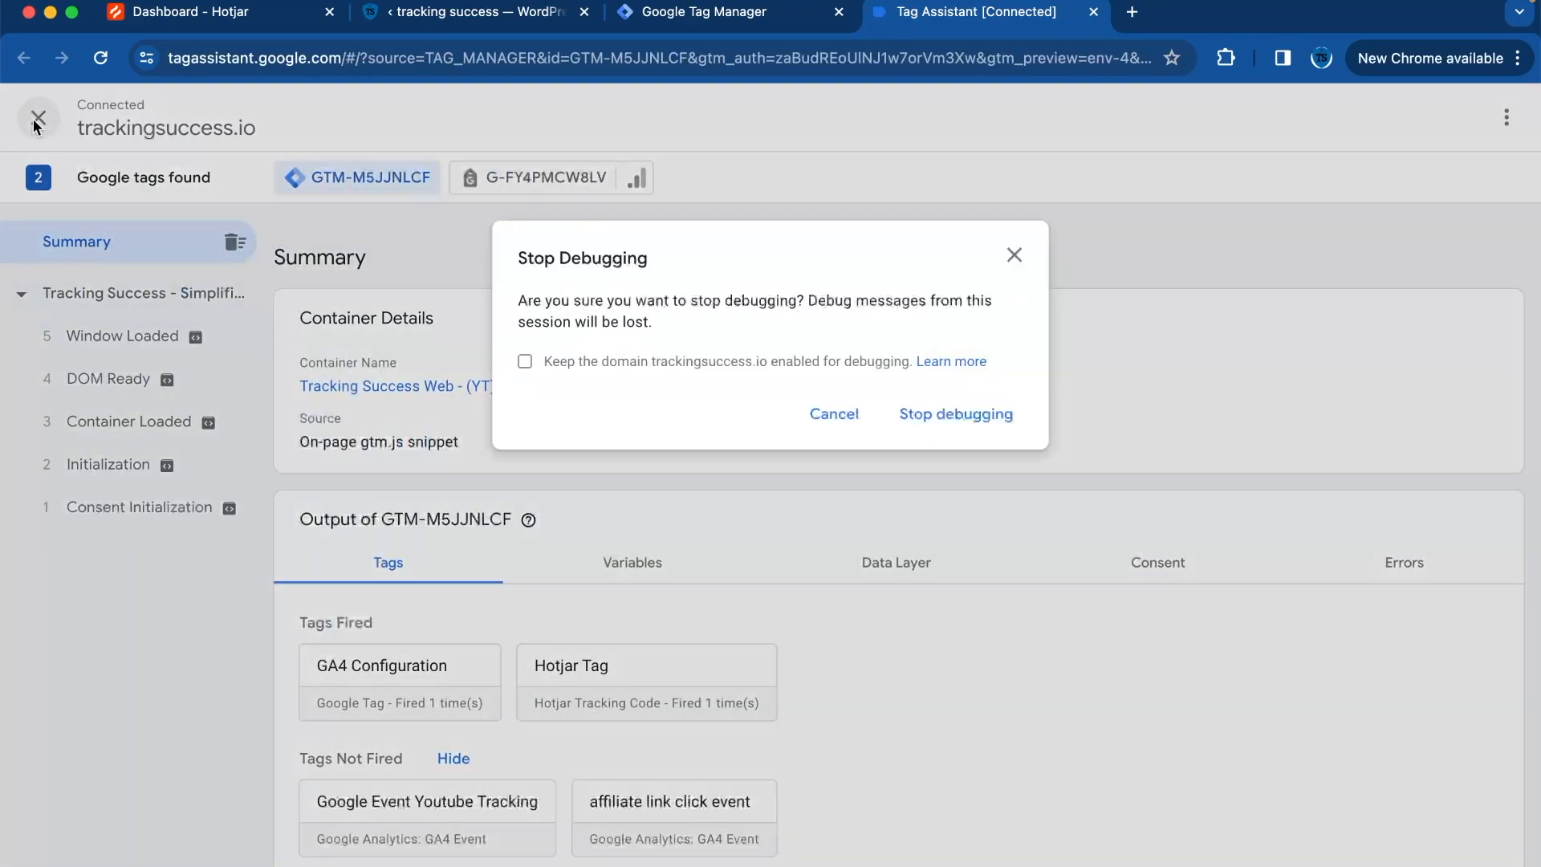
Step: Confirm stopping the trackingsuccess.io debugging session
left_click(952, 412)
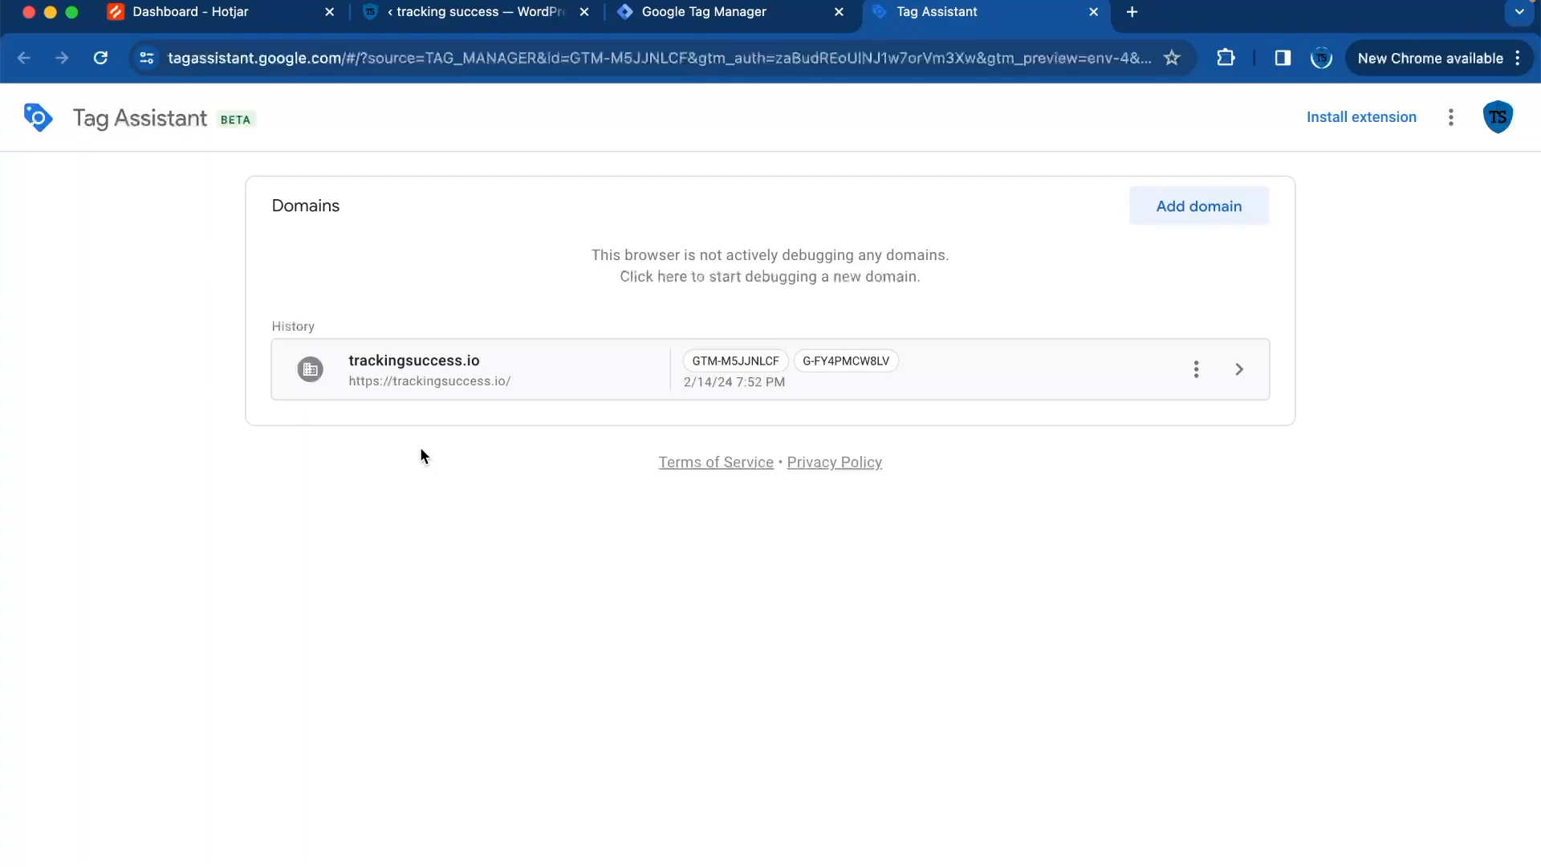
mouse_move(726, 85)
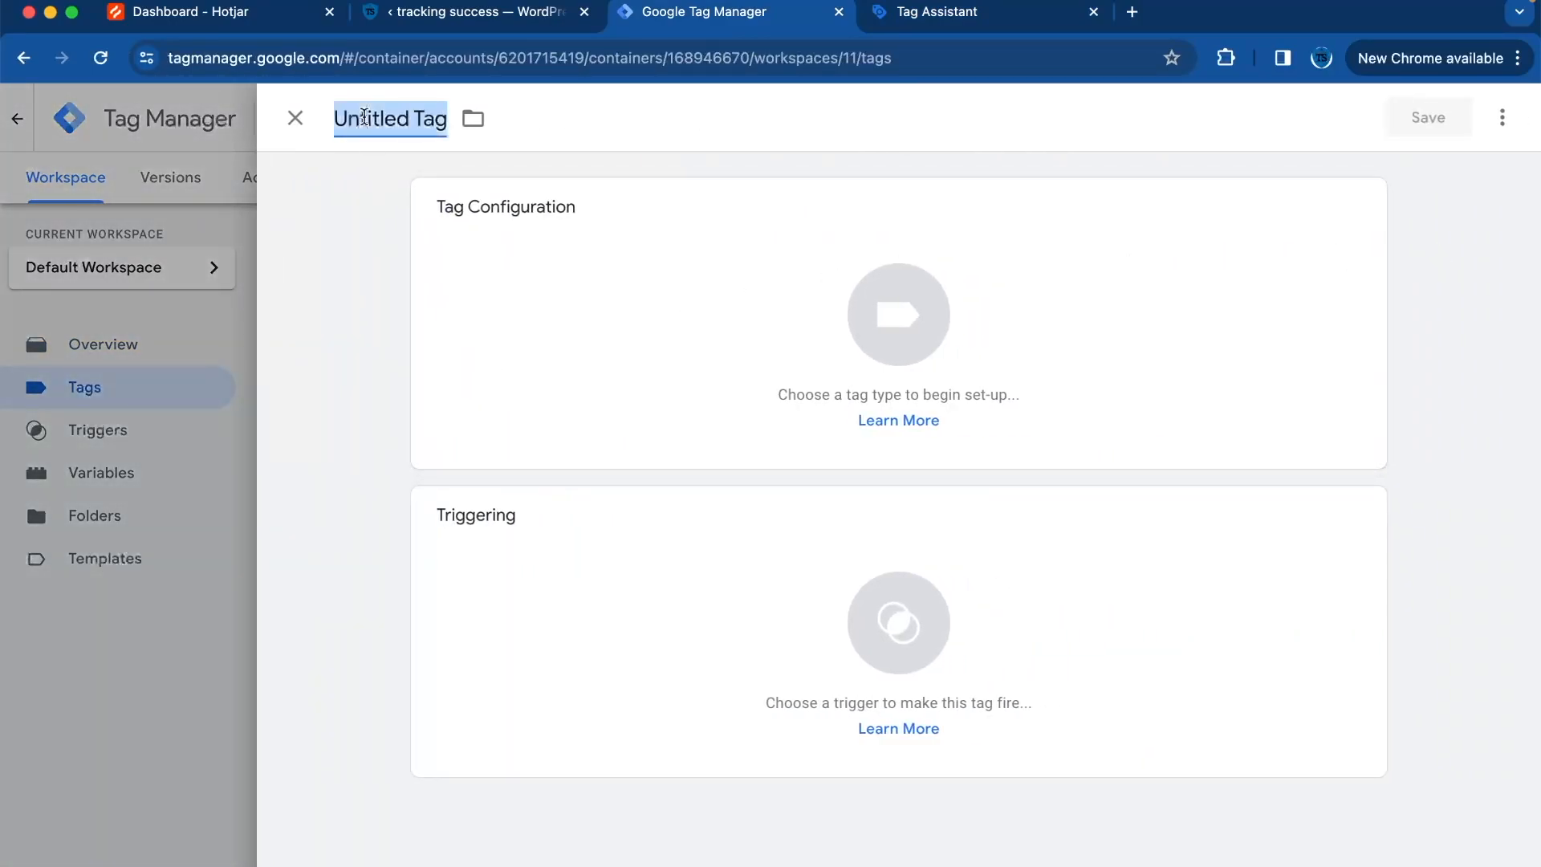
Step: Name the new tag 'Hotjar Tag' and set its type to Custom HTML
type("Hotjar Tag")
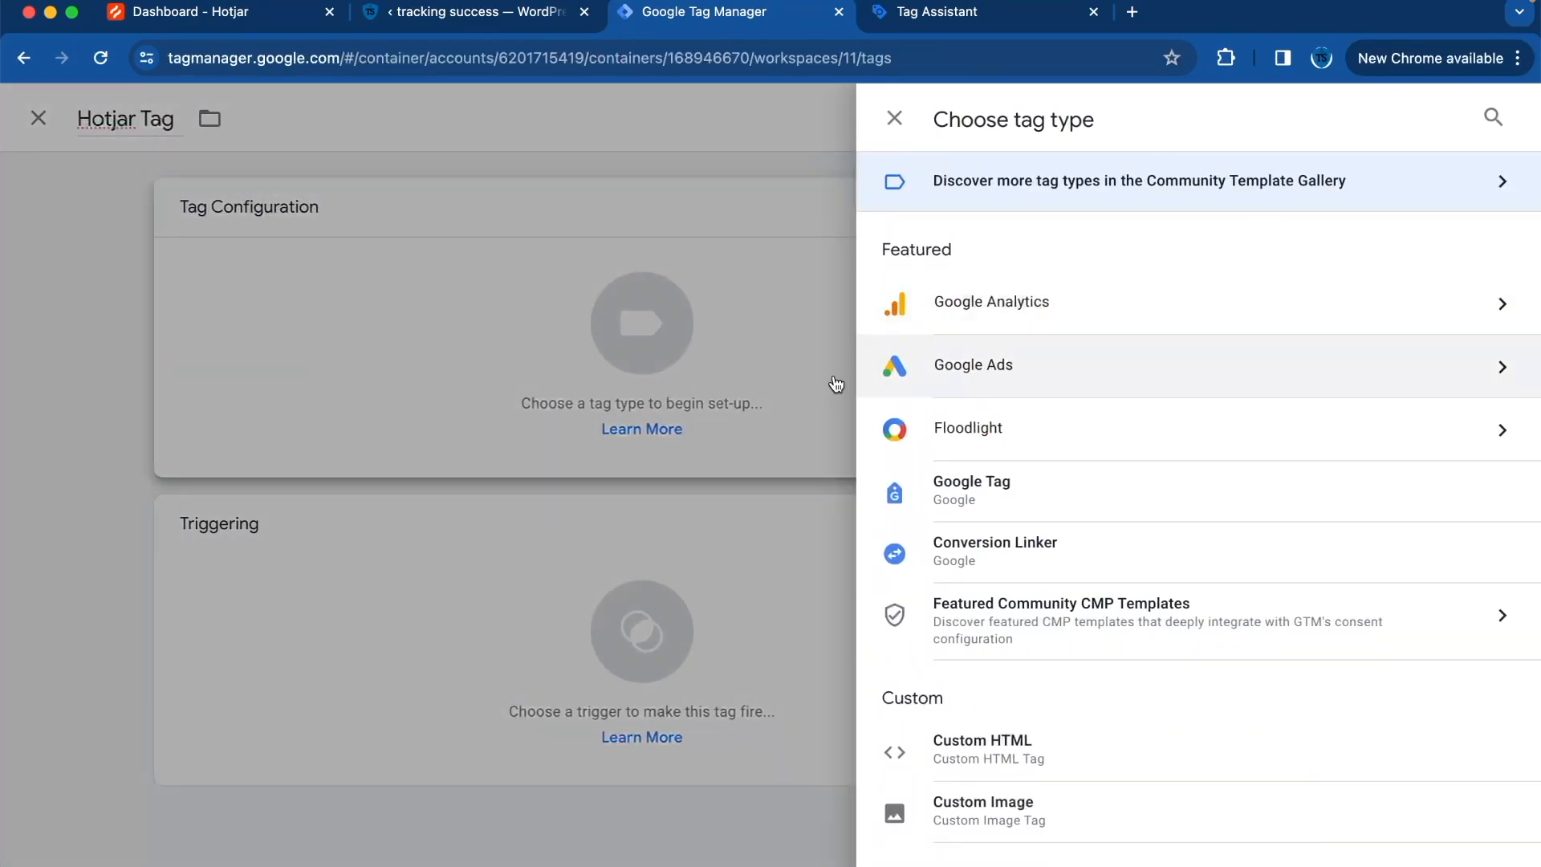
mouse_move(1513, 128)
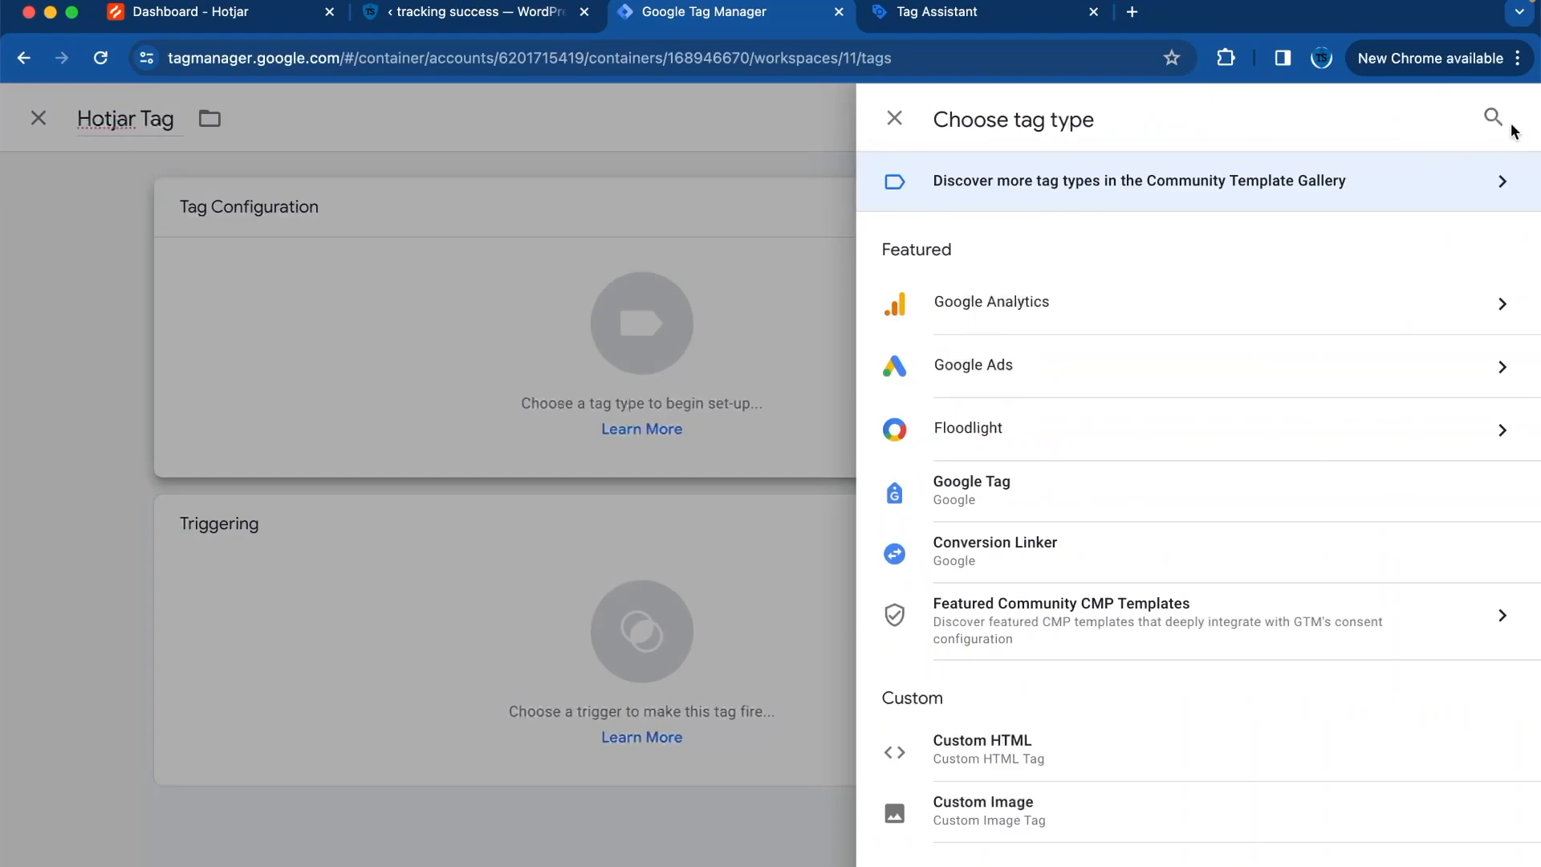
type("custom")
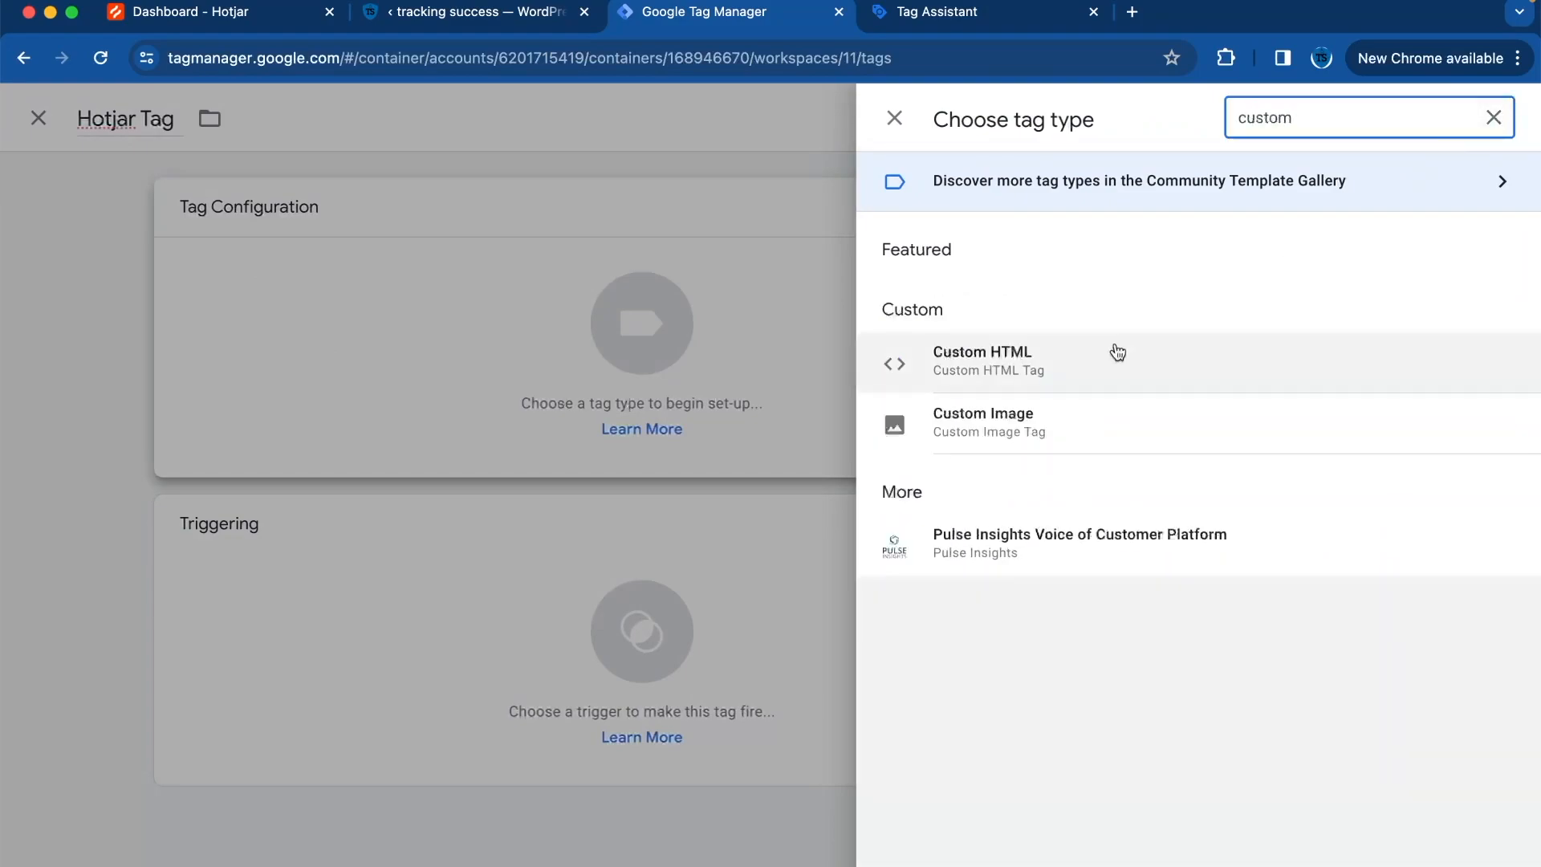
left_click(981, 352)
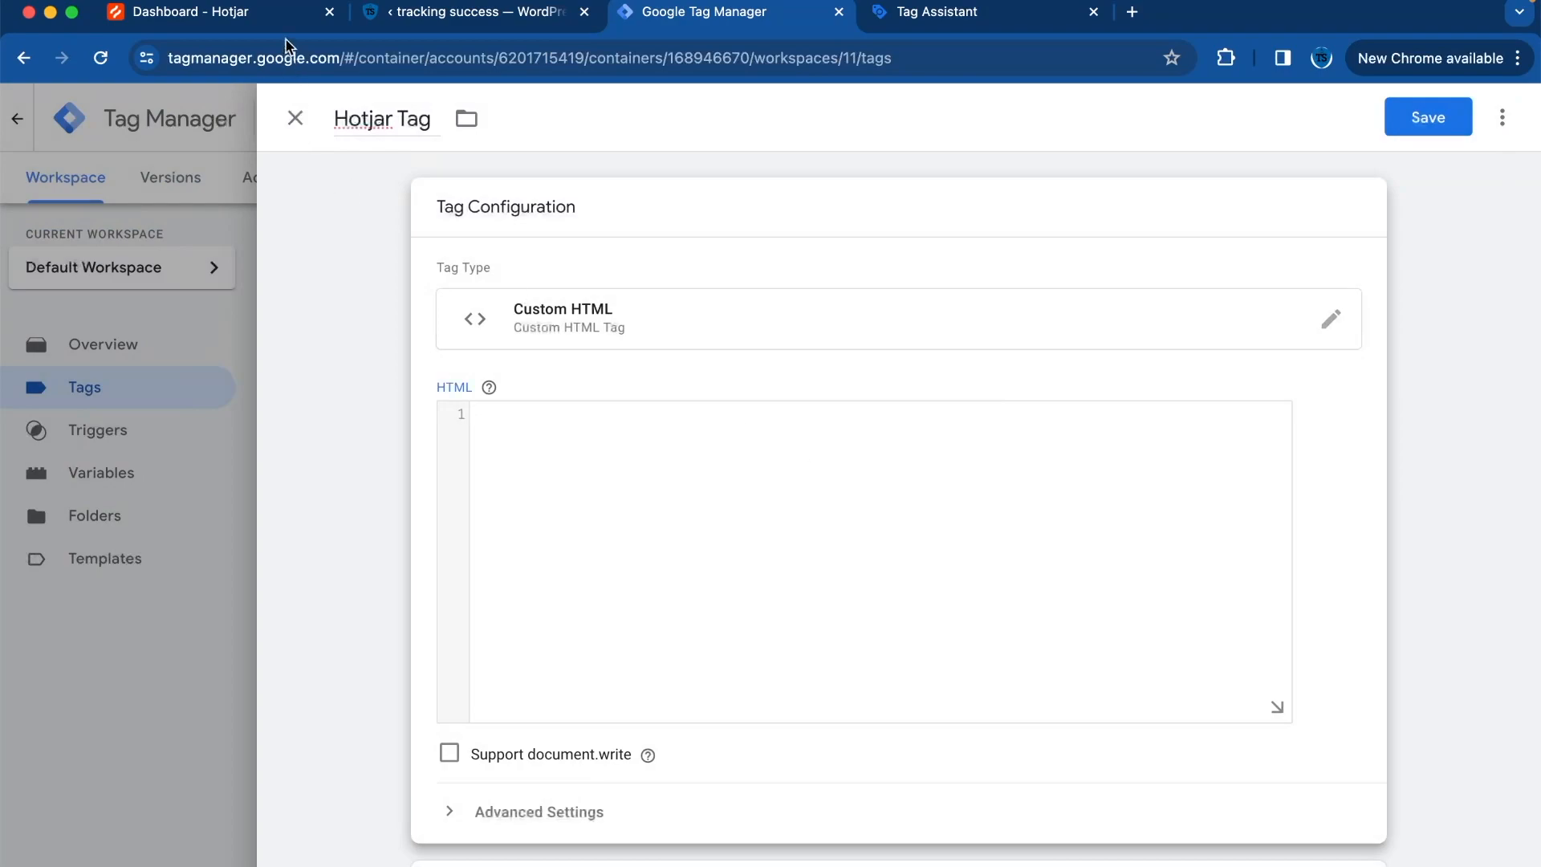
left_click(177, 12)
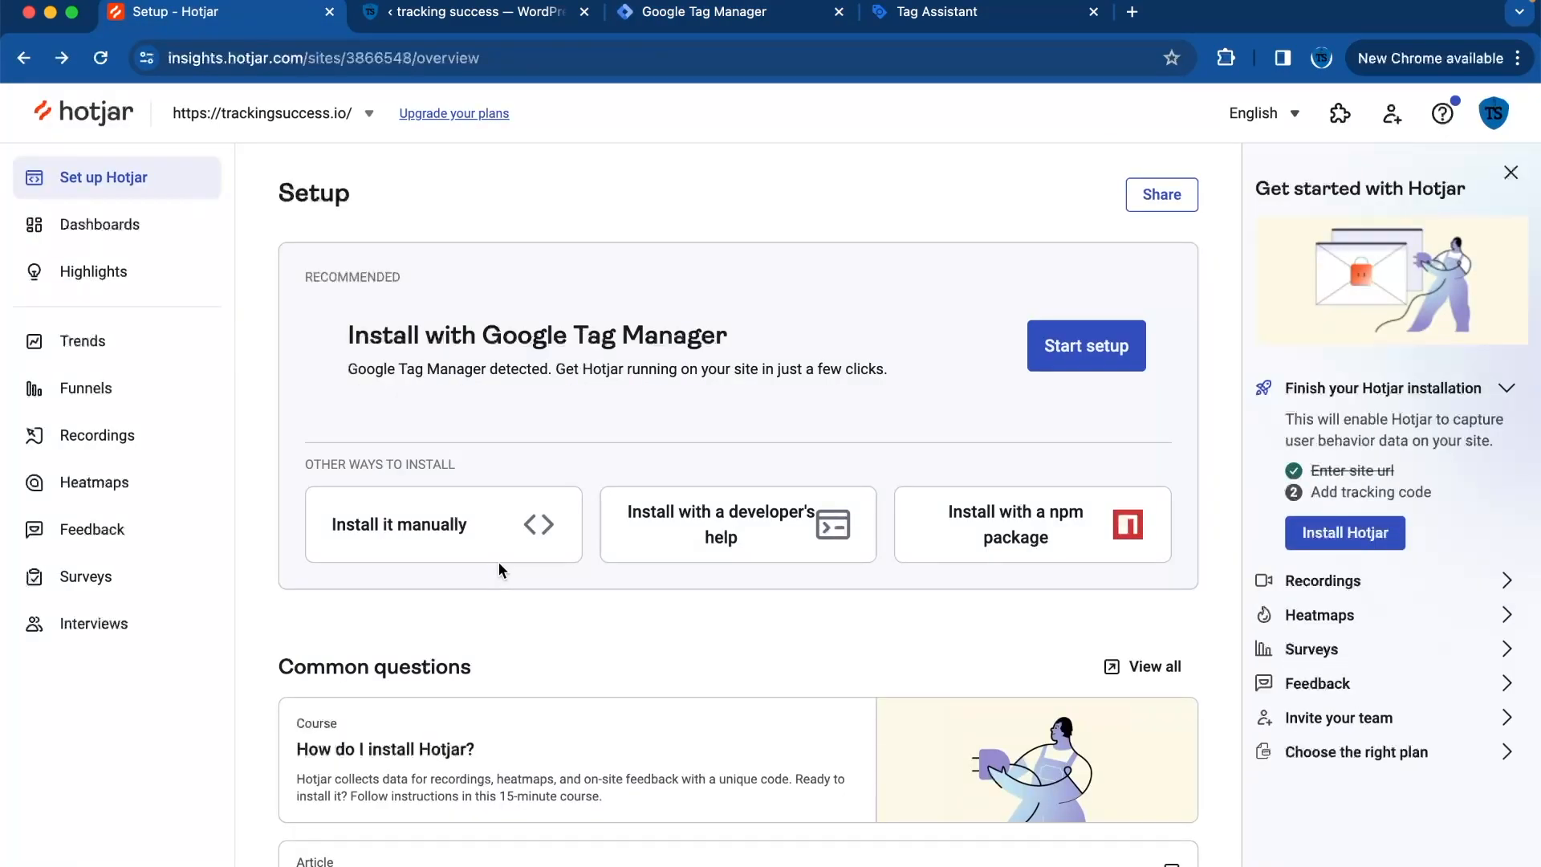
Step: Copy Hotjar's manual-install tracking code for the site
left_click(442, 524)
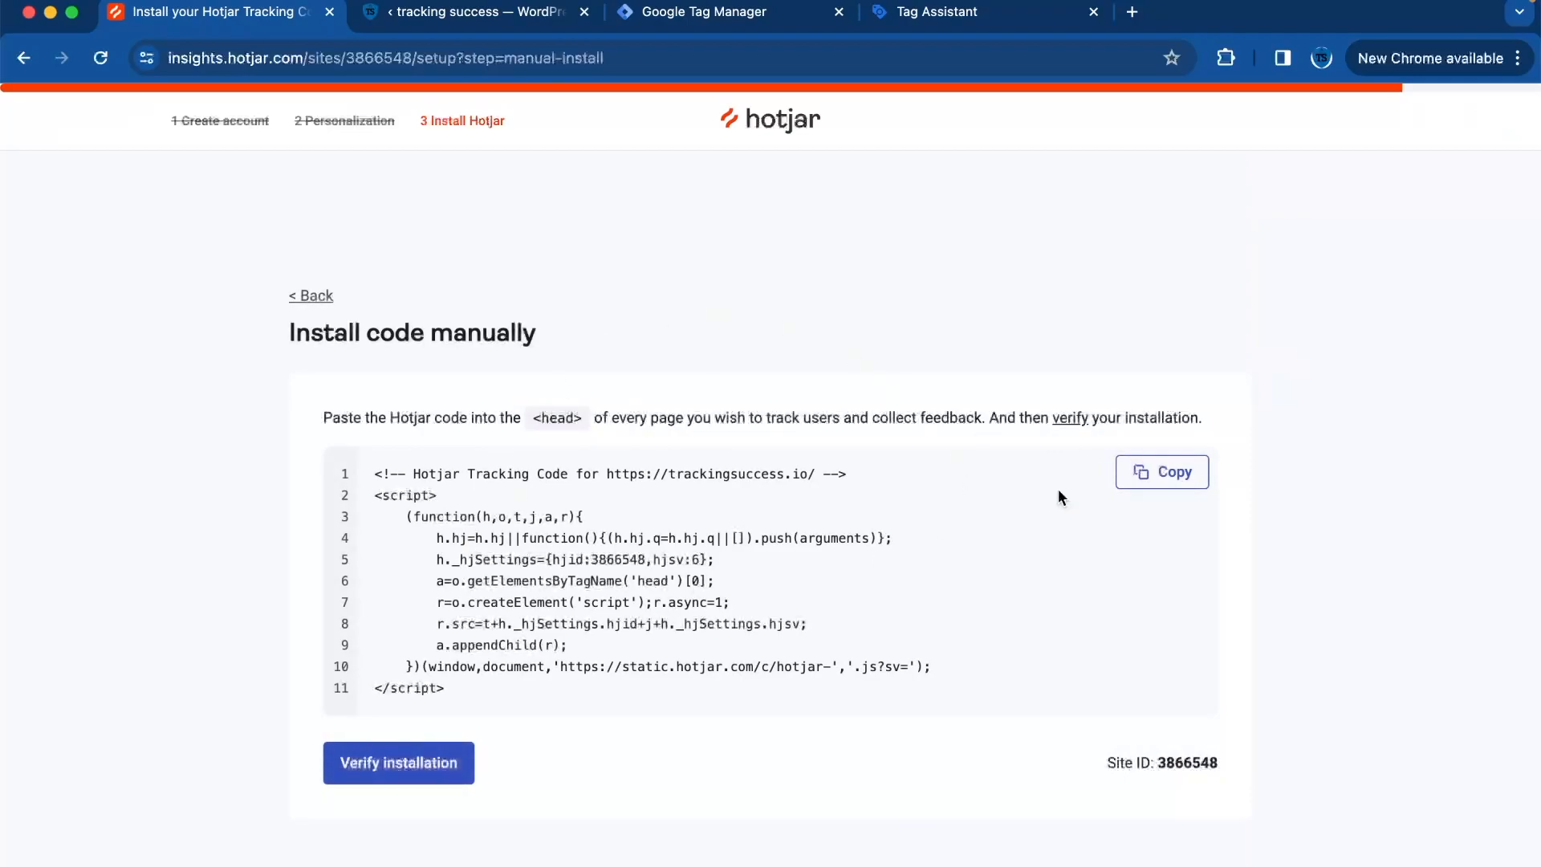
left_click(1161, 472)
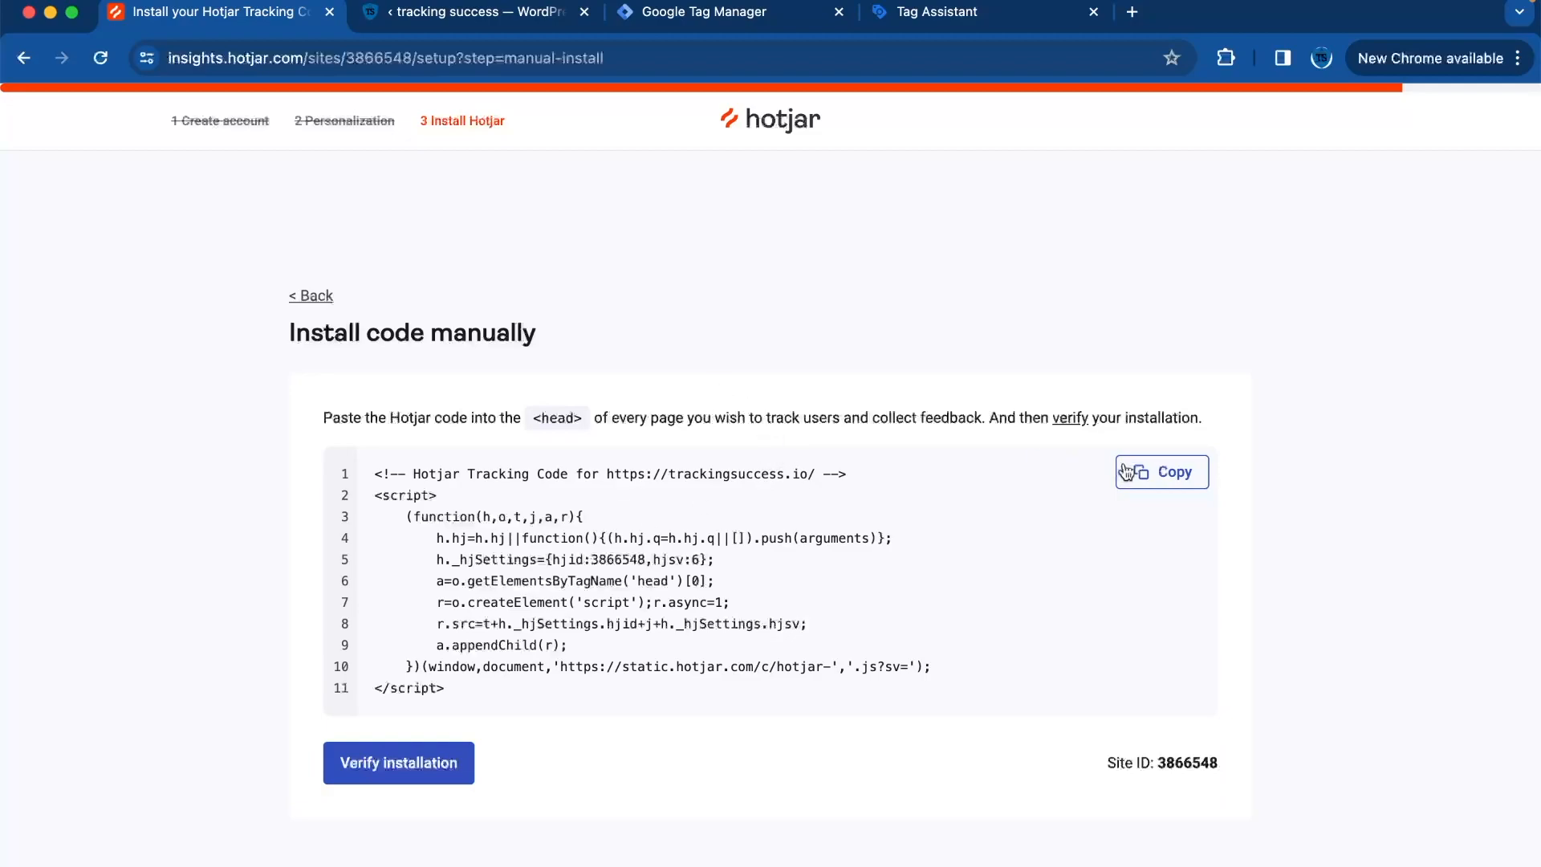
left_click(730, 12)
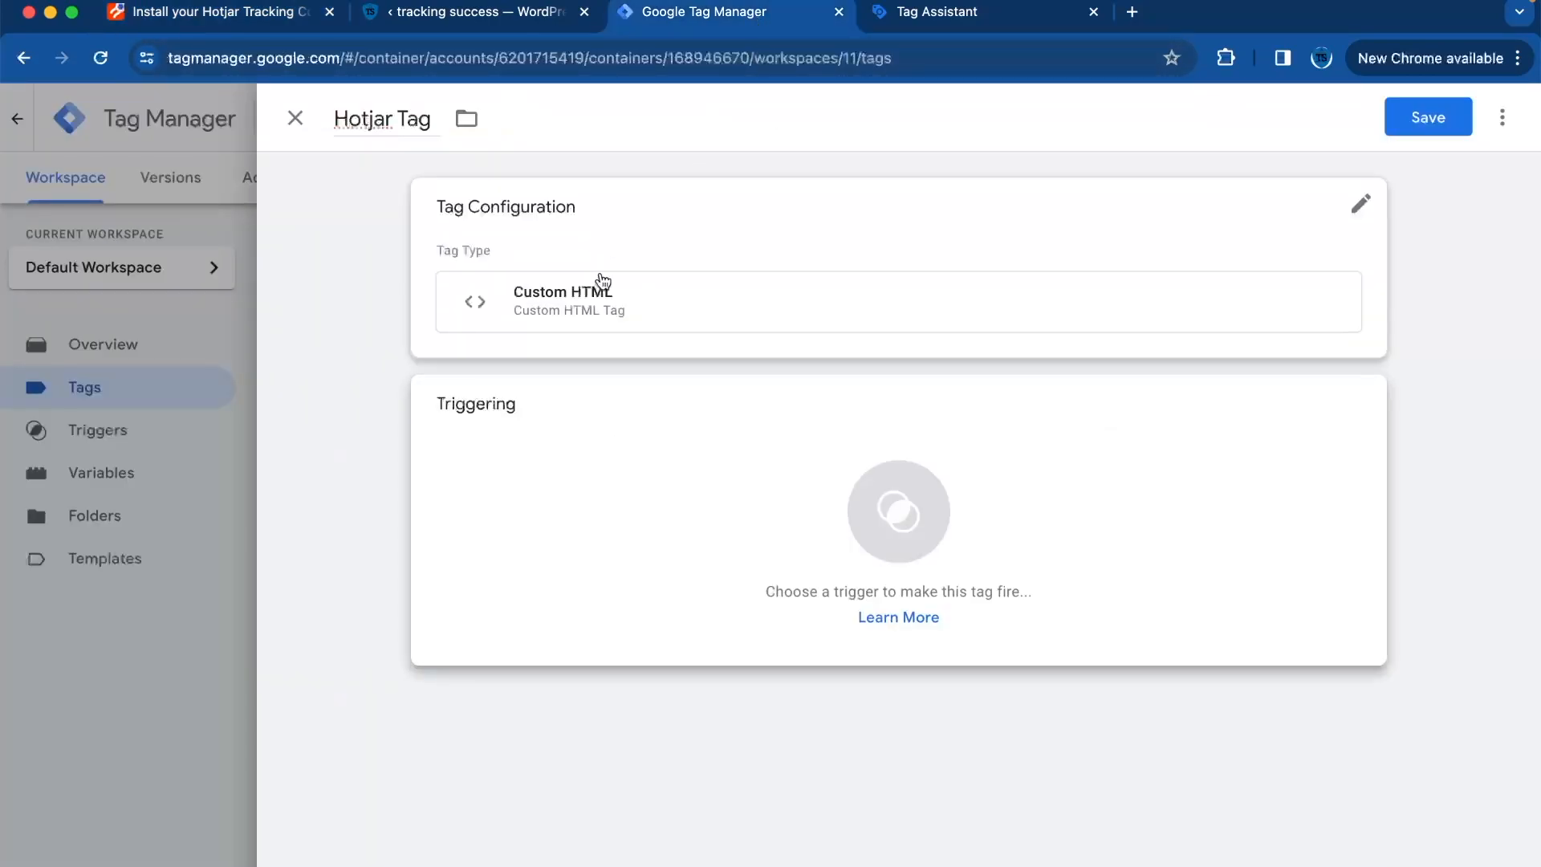
Step: Paste the Hotjar script into the tag's HTML and trigger it on All Pages
left_click(563, 299)
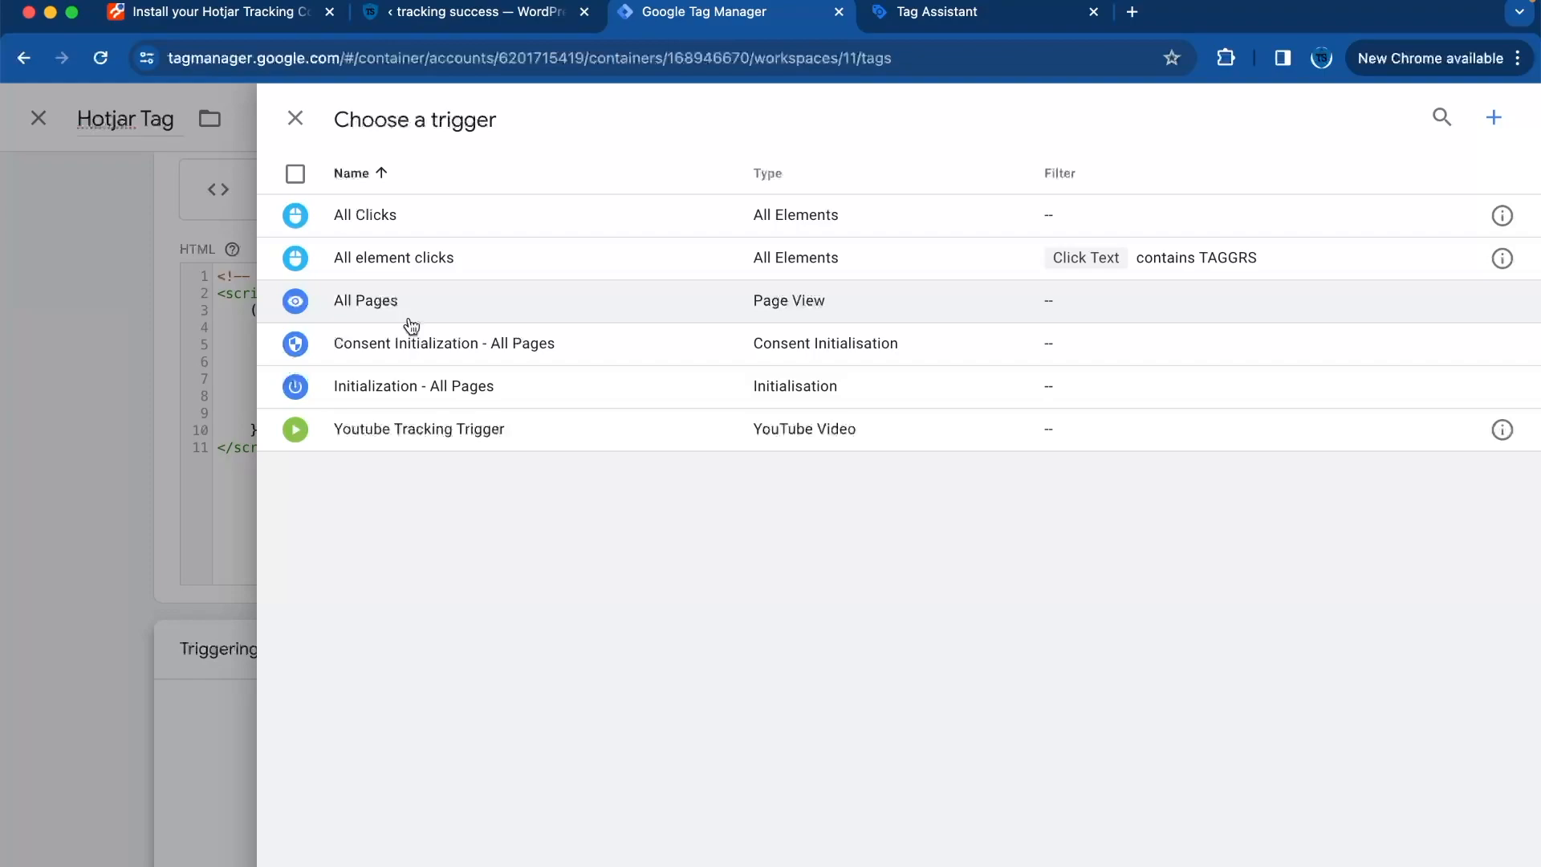
mouse_move(371, 322)
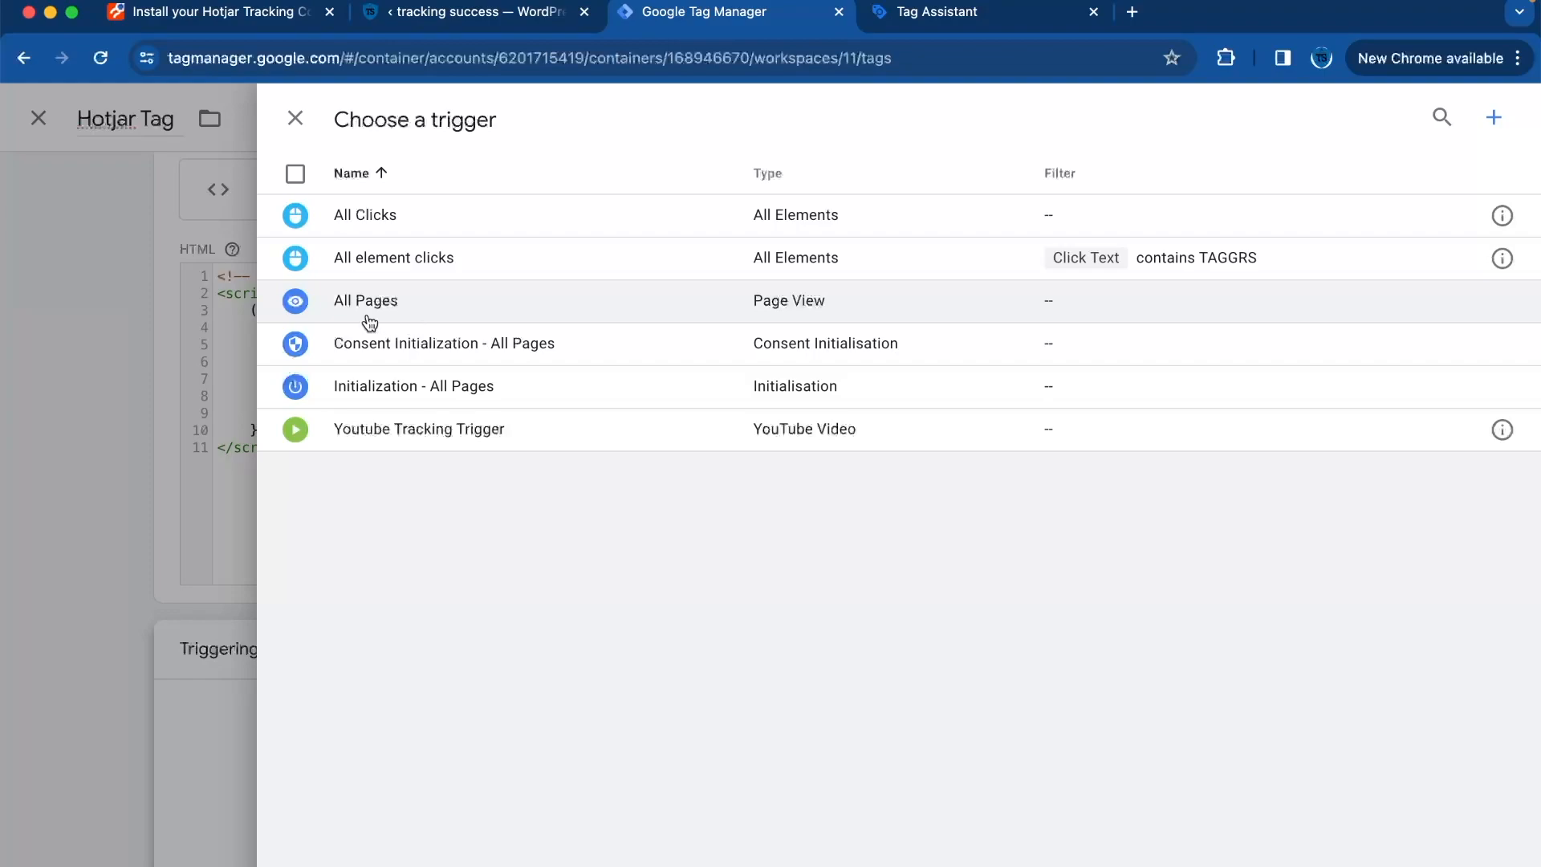
left_click(366, 301)
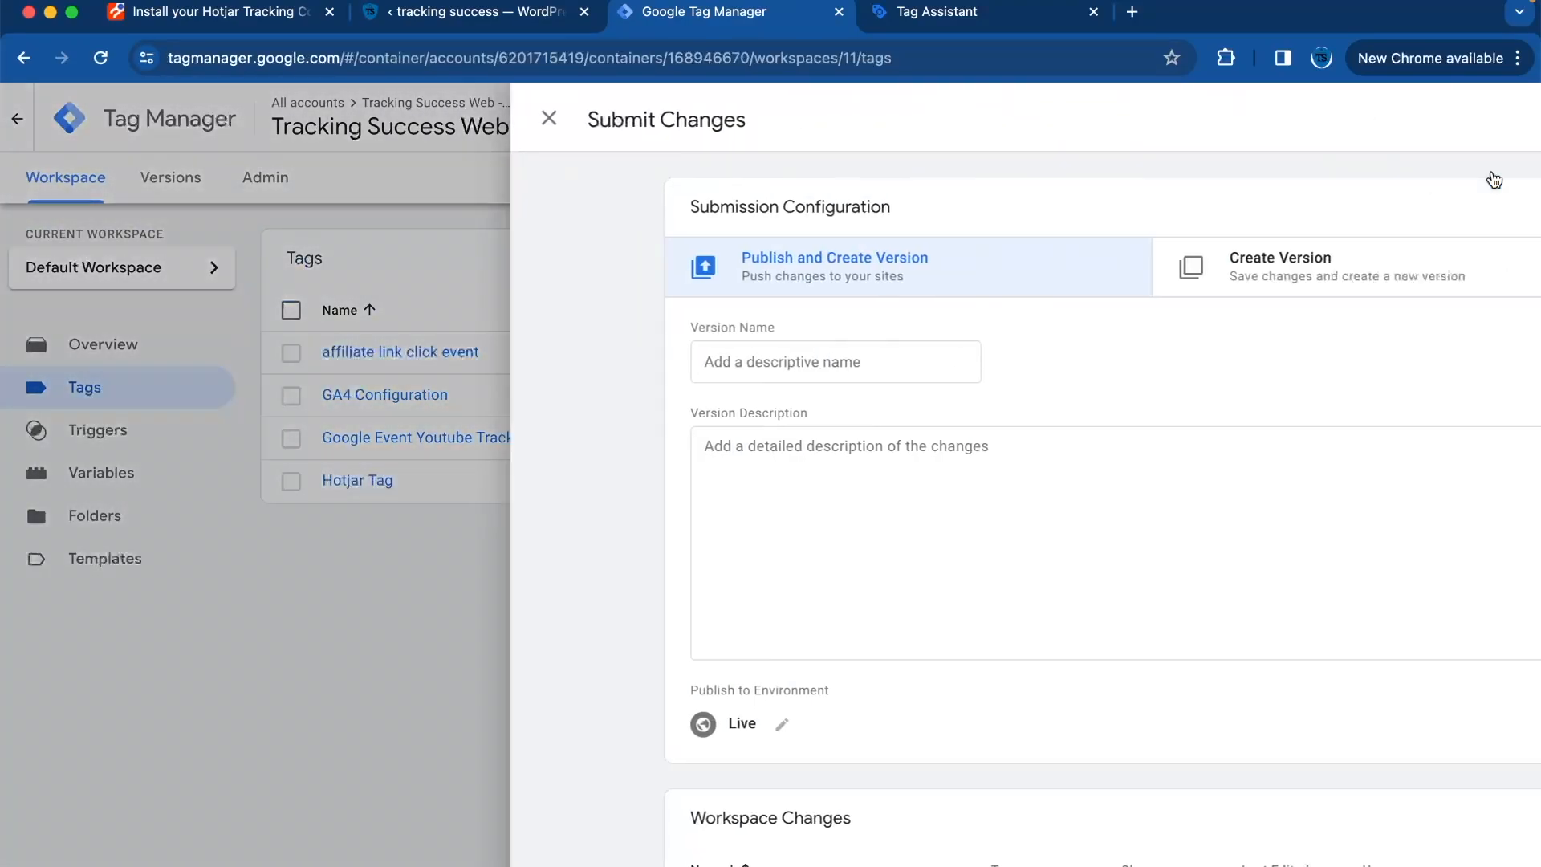
Step: Publish the workspace changes as Version 11 without a version description
left_click(1462, 117)
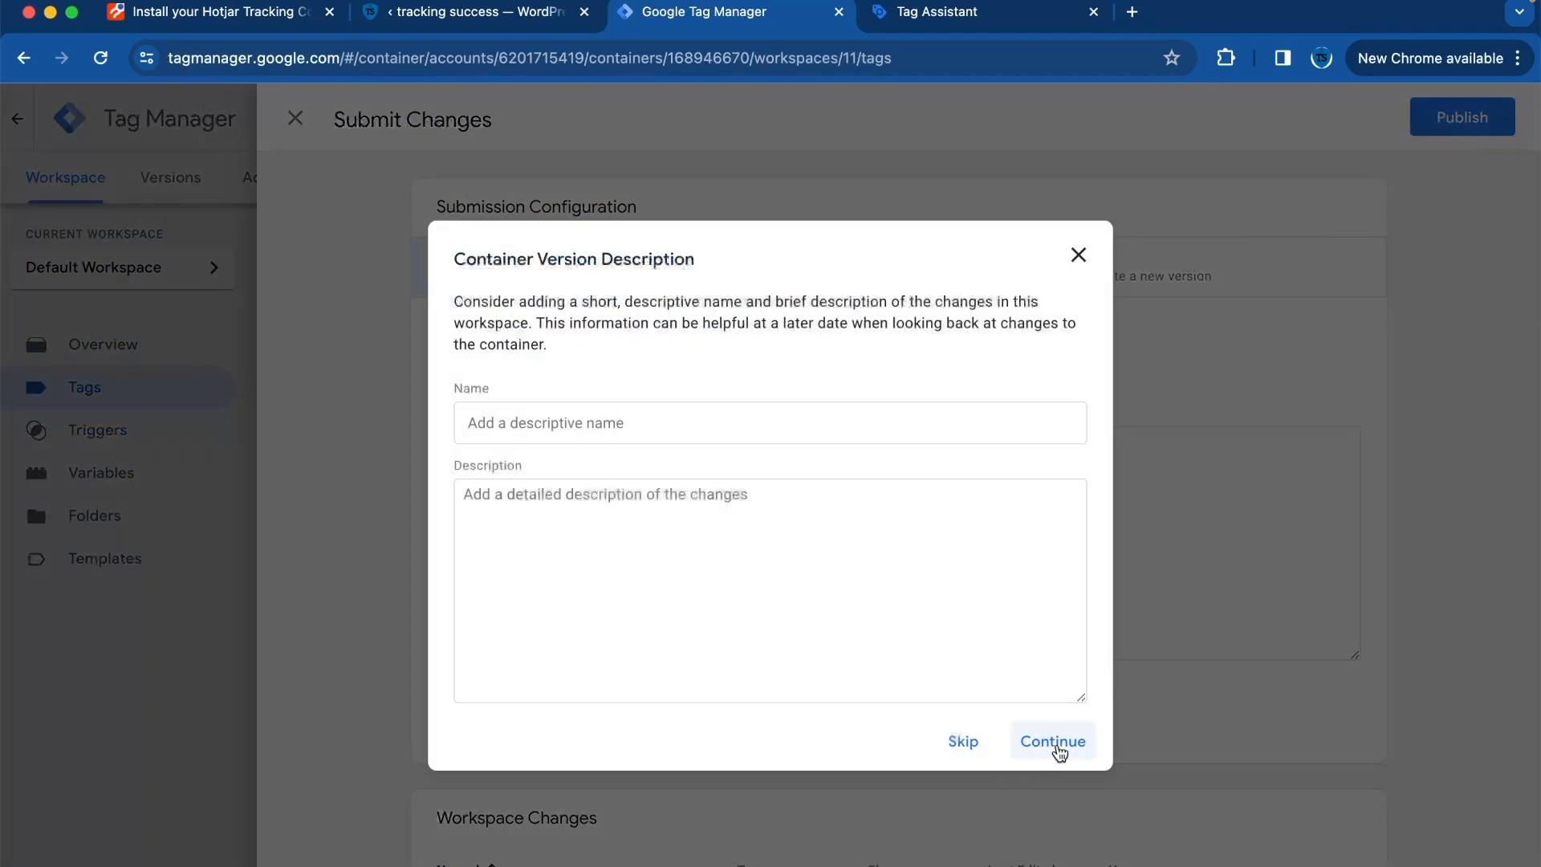
left_click(1052, 740)
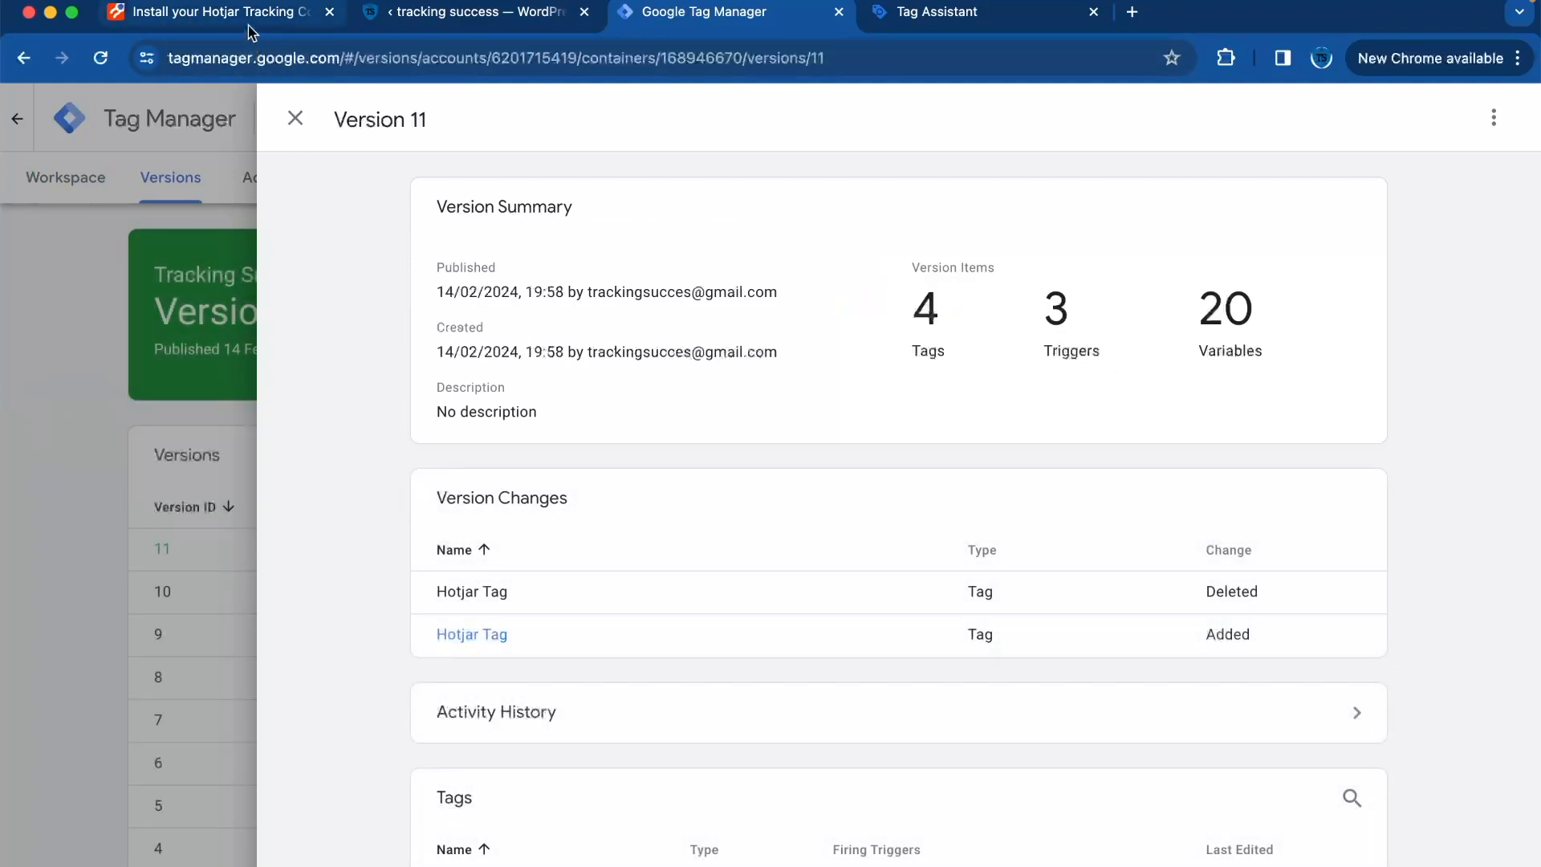
left_click(206, 12)
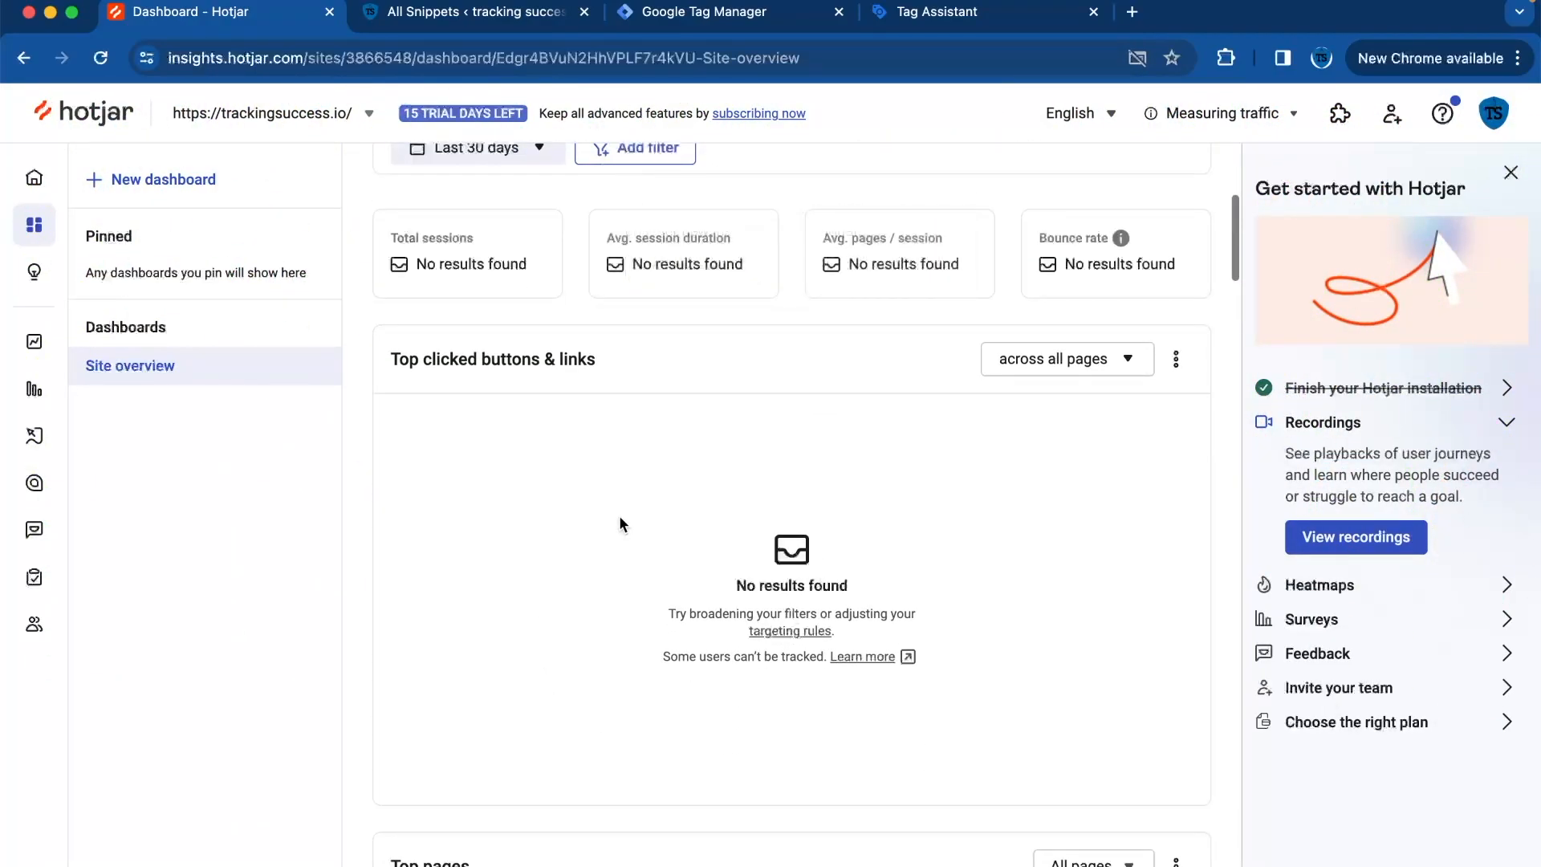
mouse_move(22, 459)
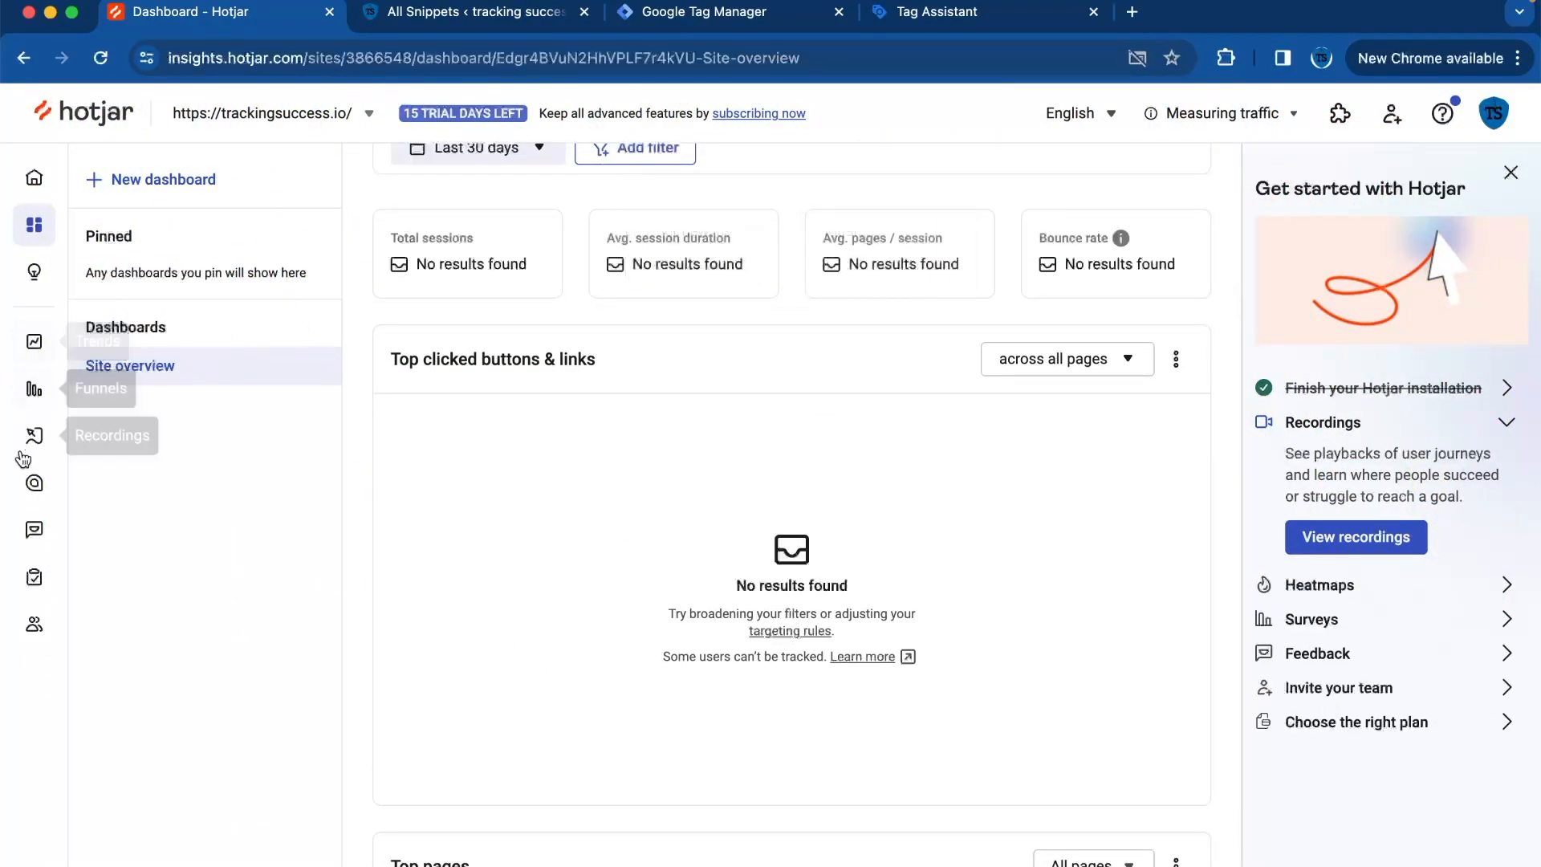
mouse_move(34, 483)
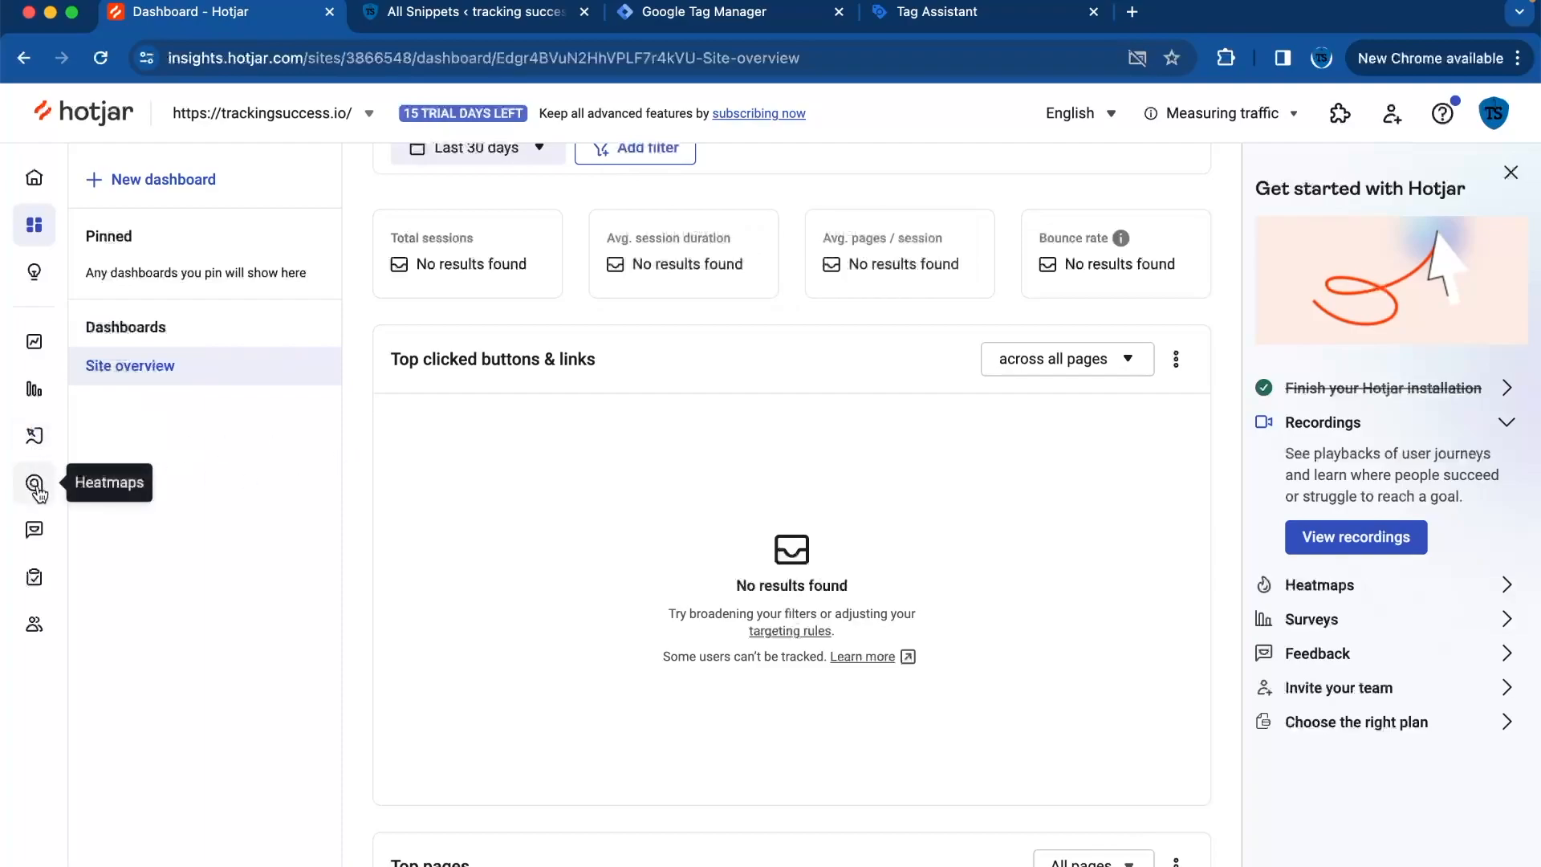
Step: View Hotjar's empty Heatmaps page, then return to Tag Manager's Version 11
left_click(33, 482)
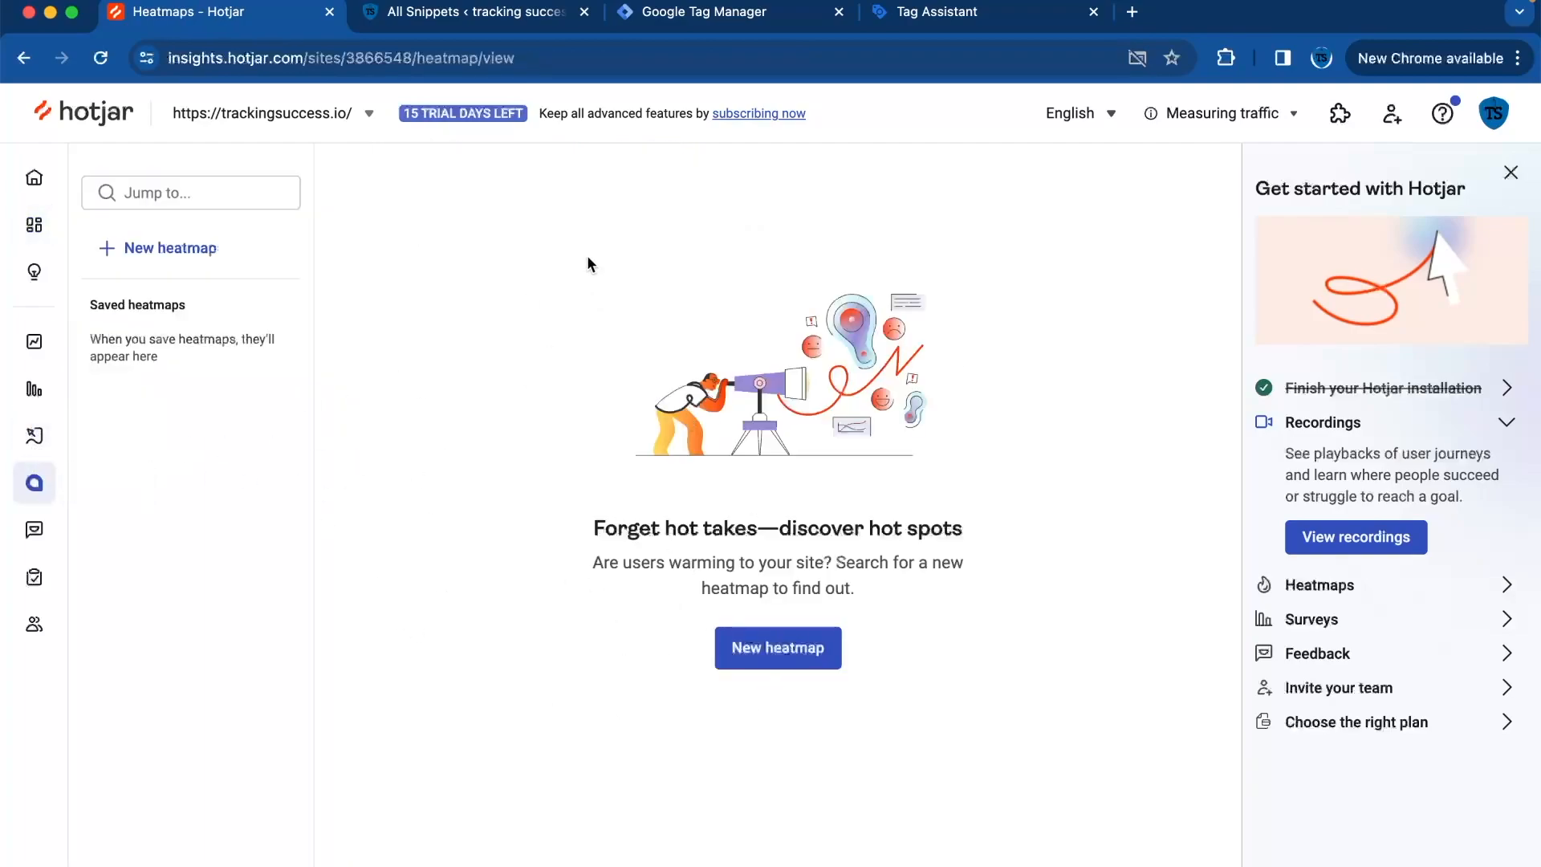
mouse_move(109, 248)
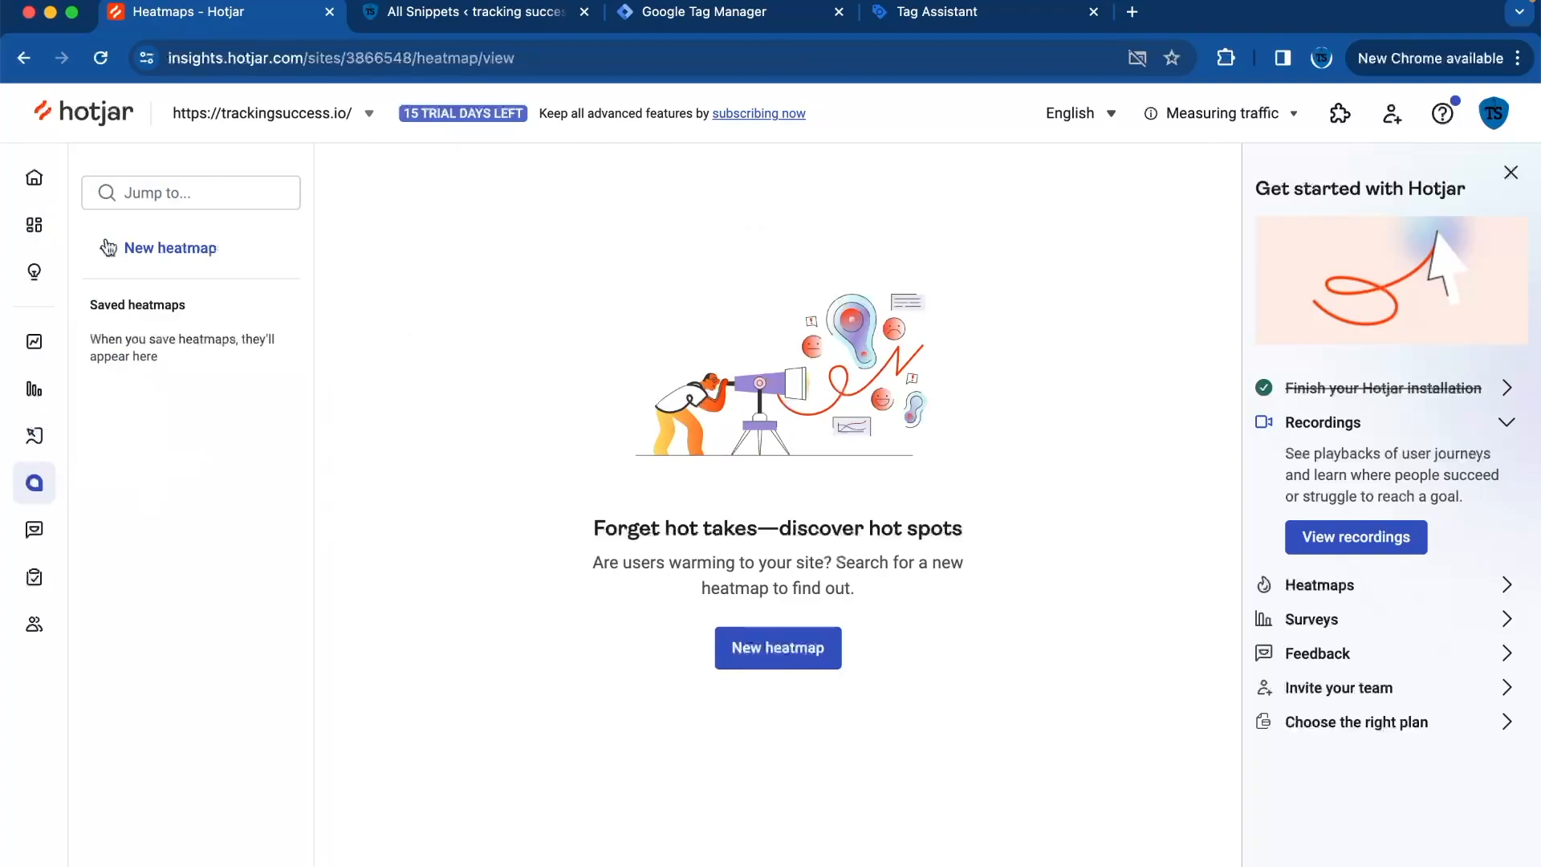
mouse_move(653, 206)
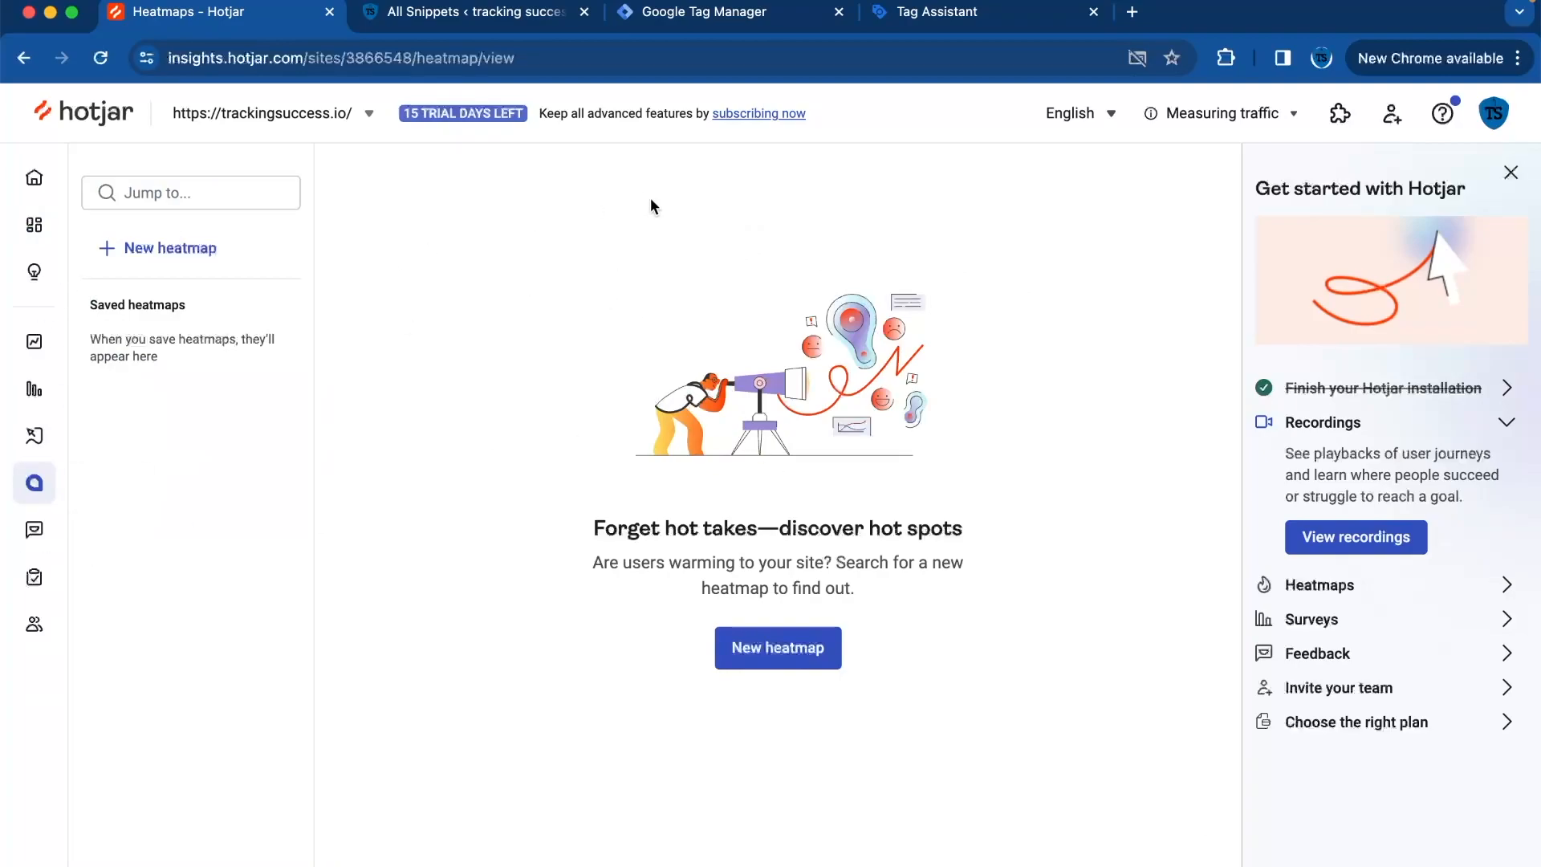
mouse_move(817, 521)
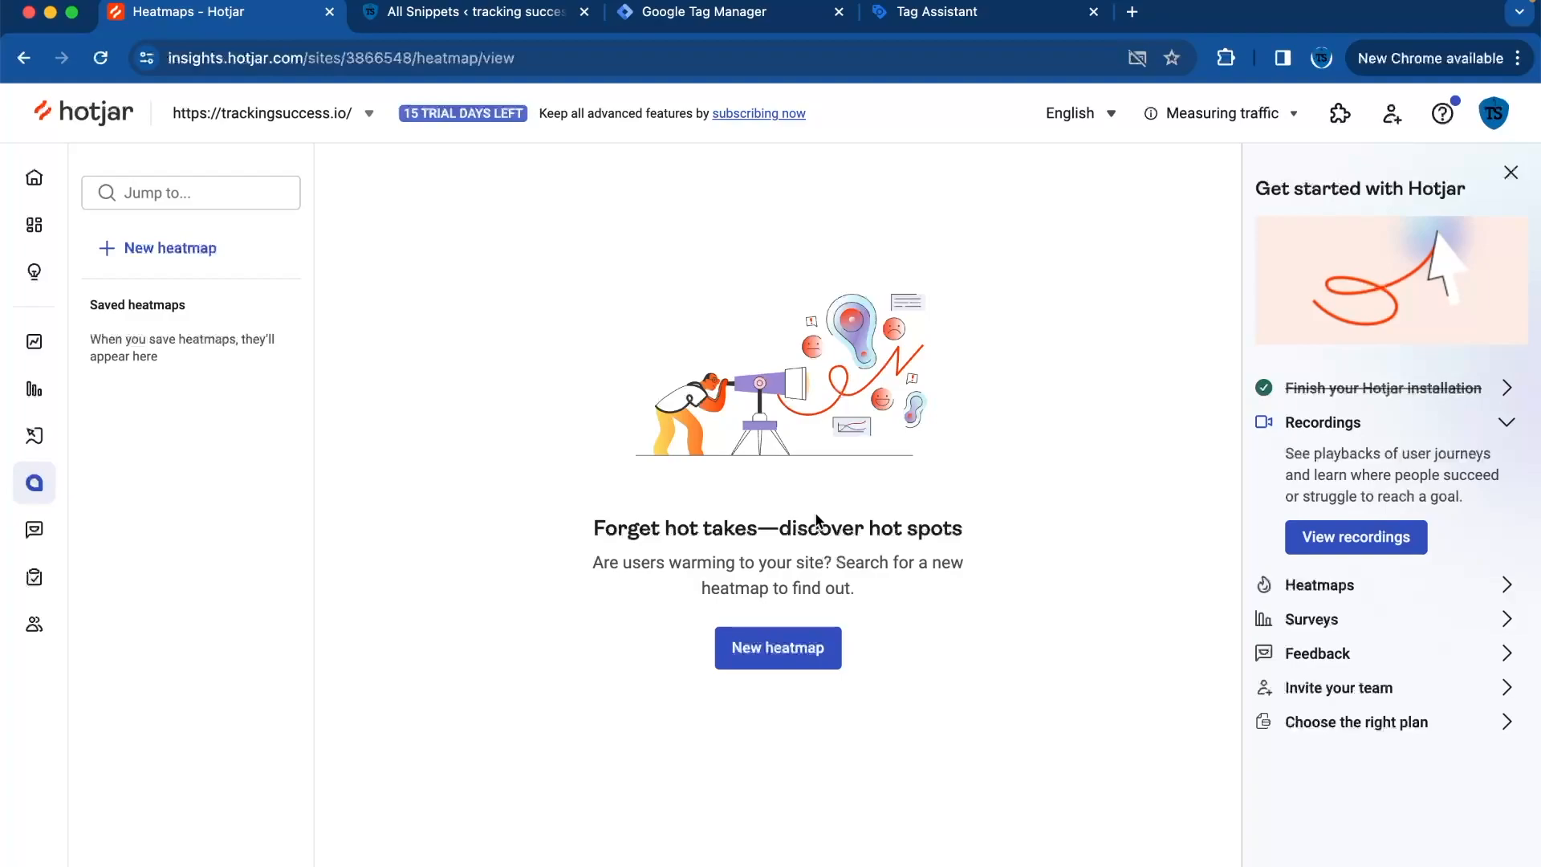
left_click(726, 12)
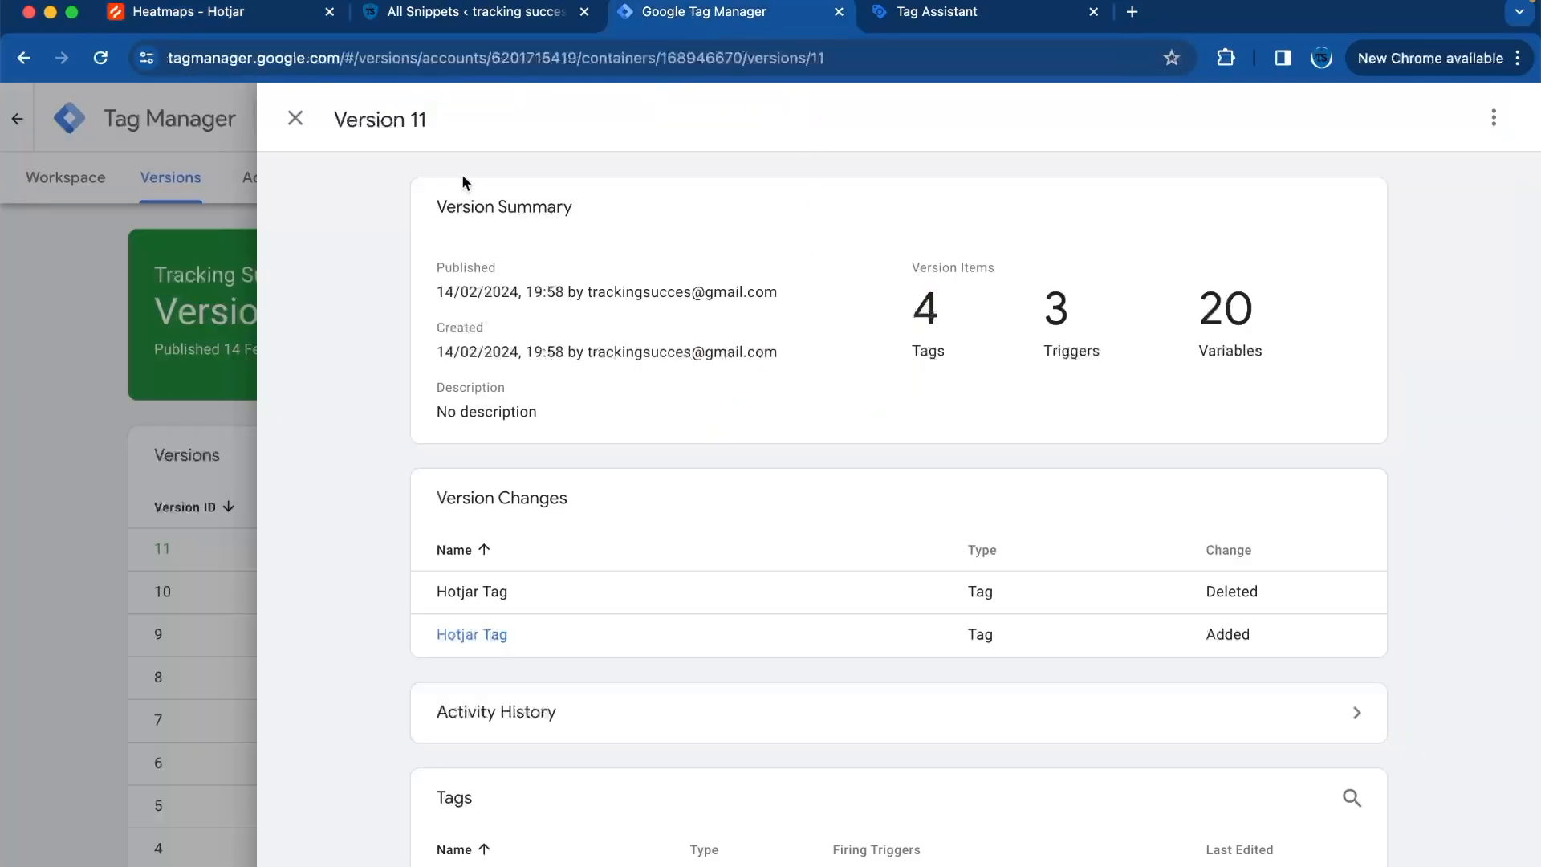
Step: Open the Tracking Success Web - (YT) container's tags and start a preview session
left_click(293, 118)
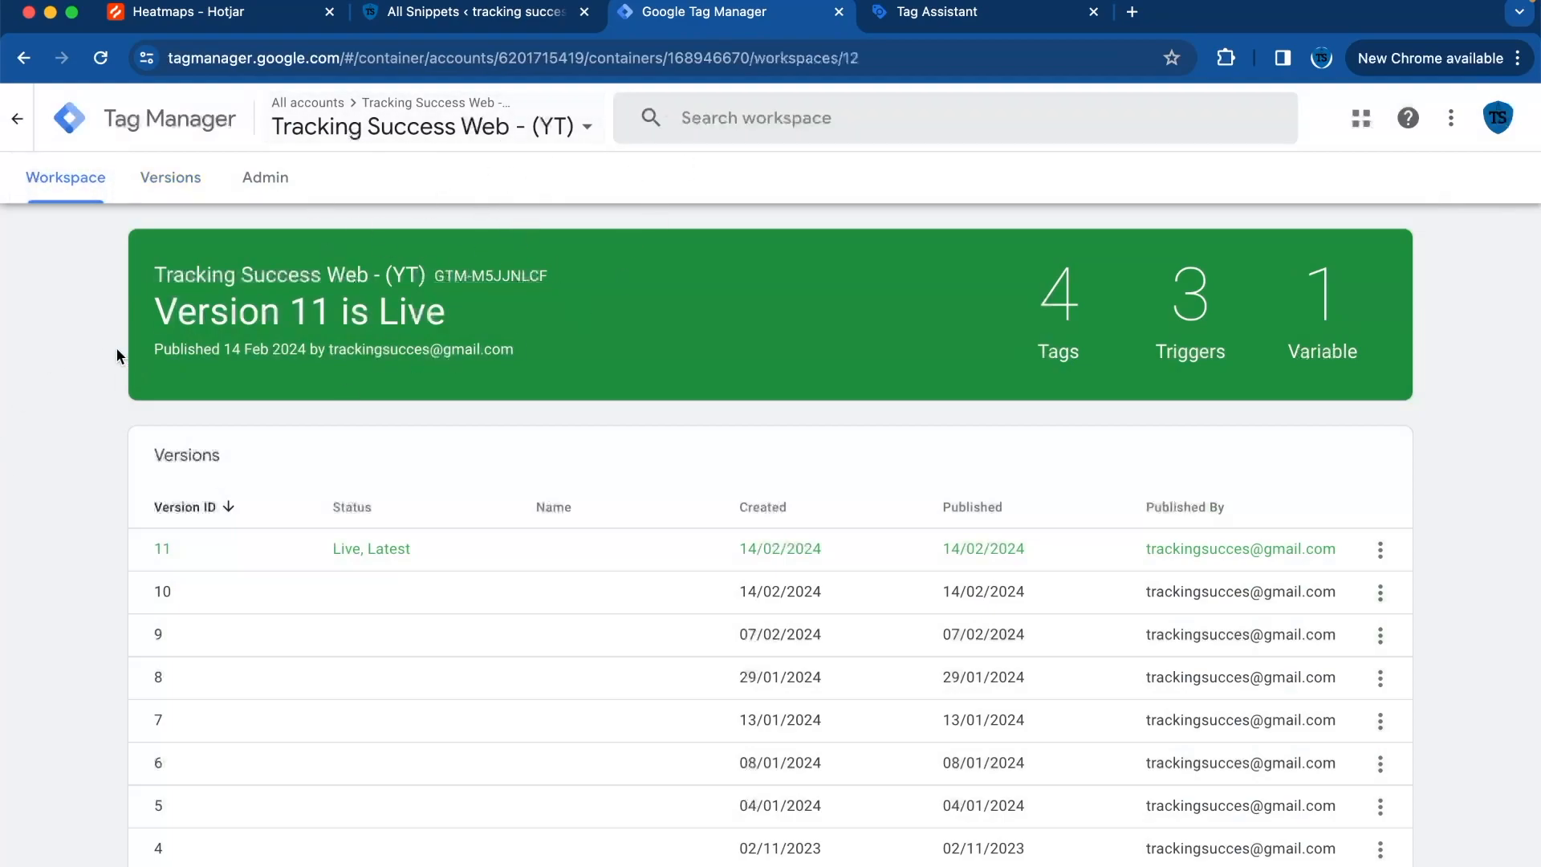
left_click(308, 102)
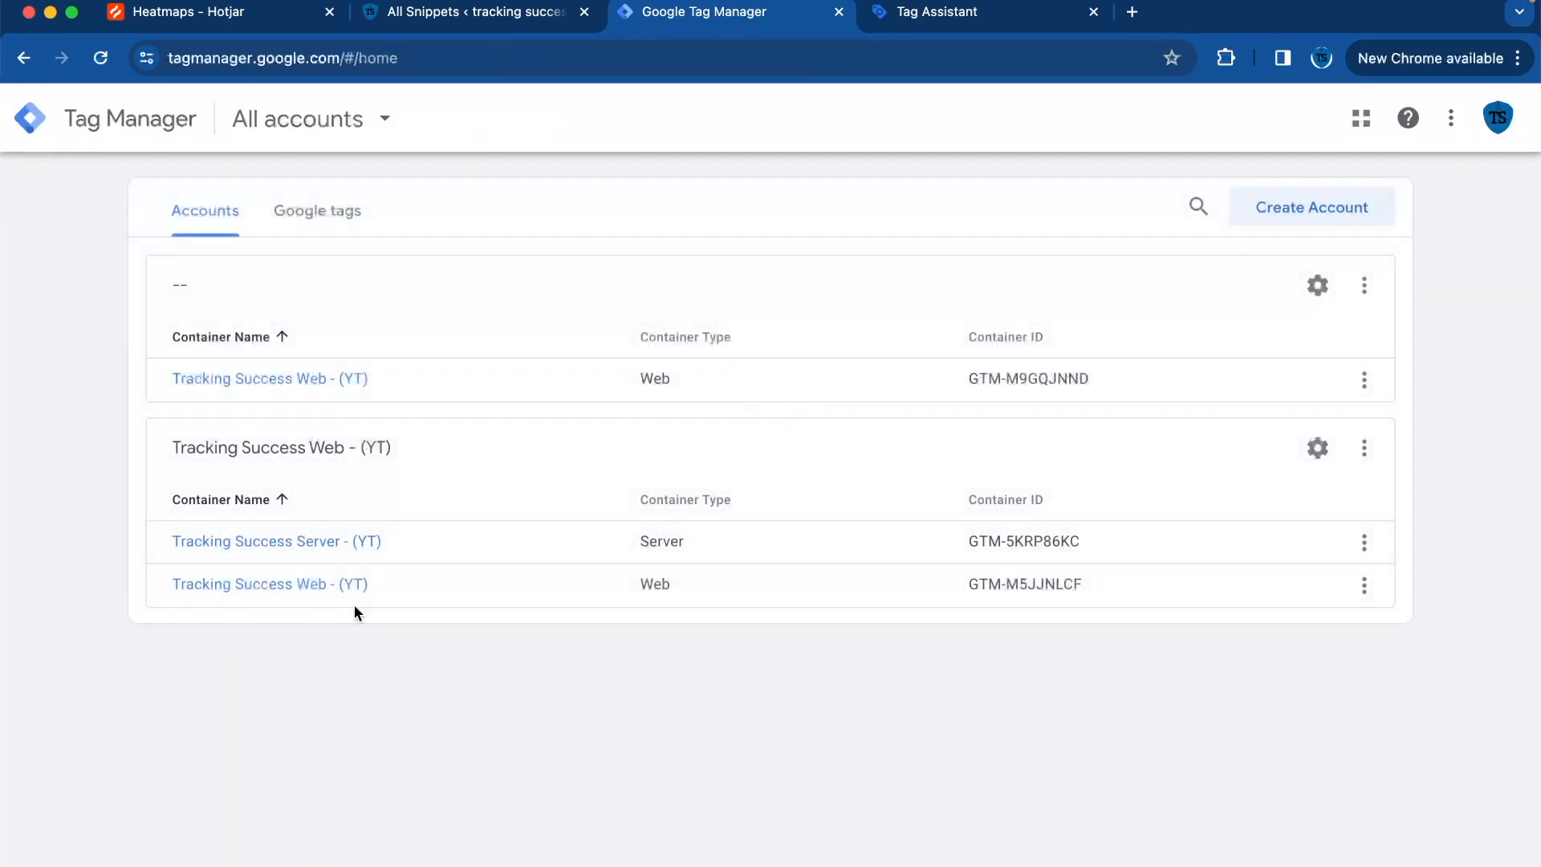
left_click(268, 583)
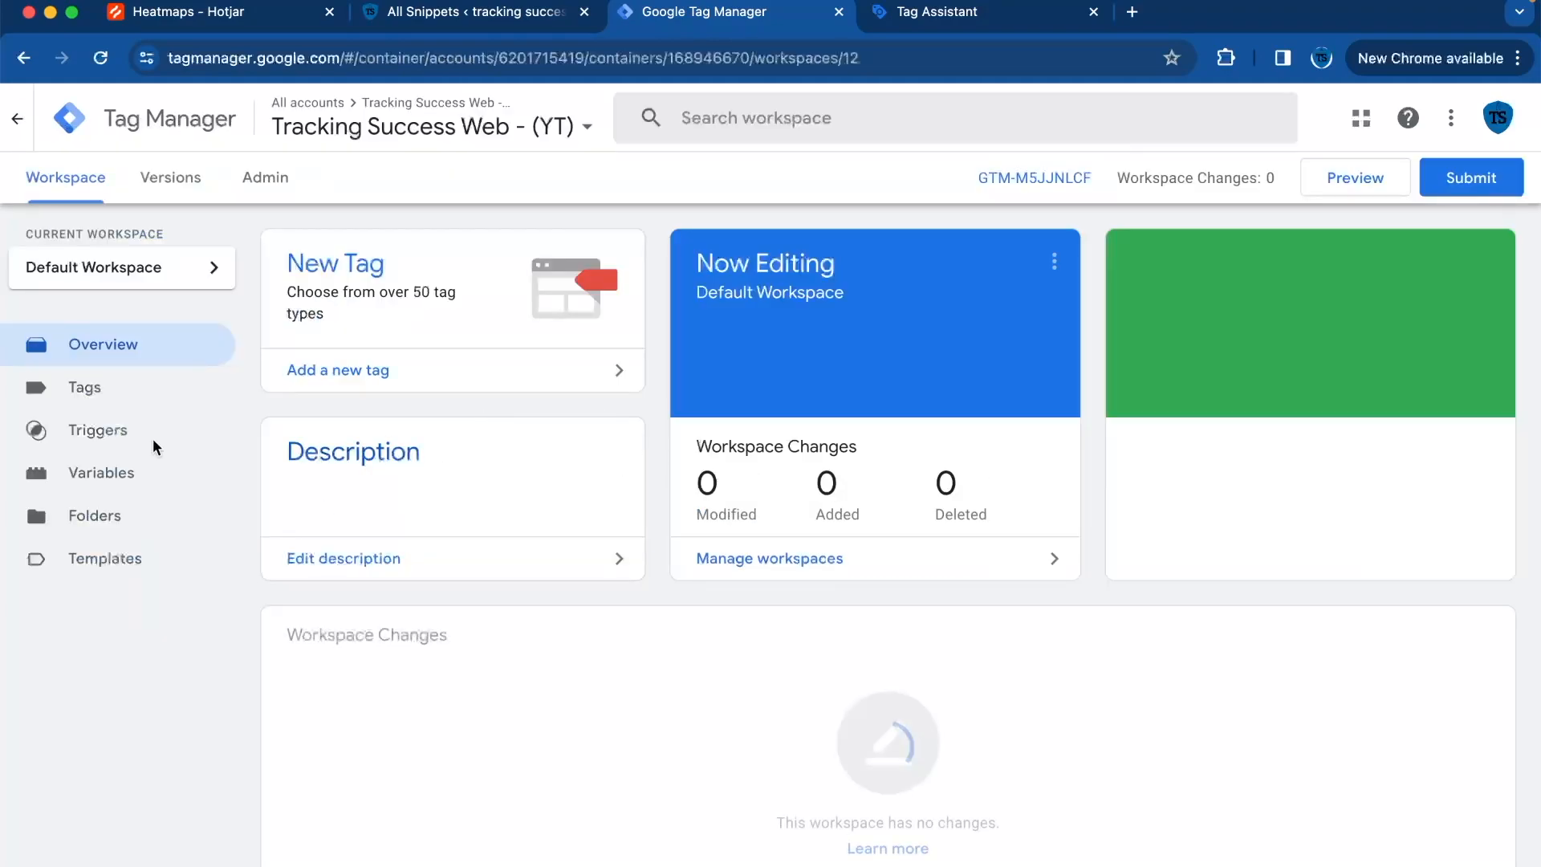
left_click(85, 386)
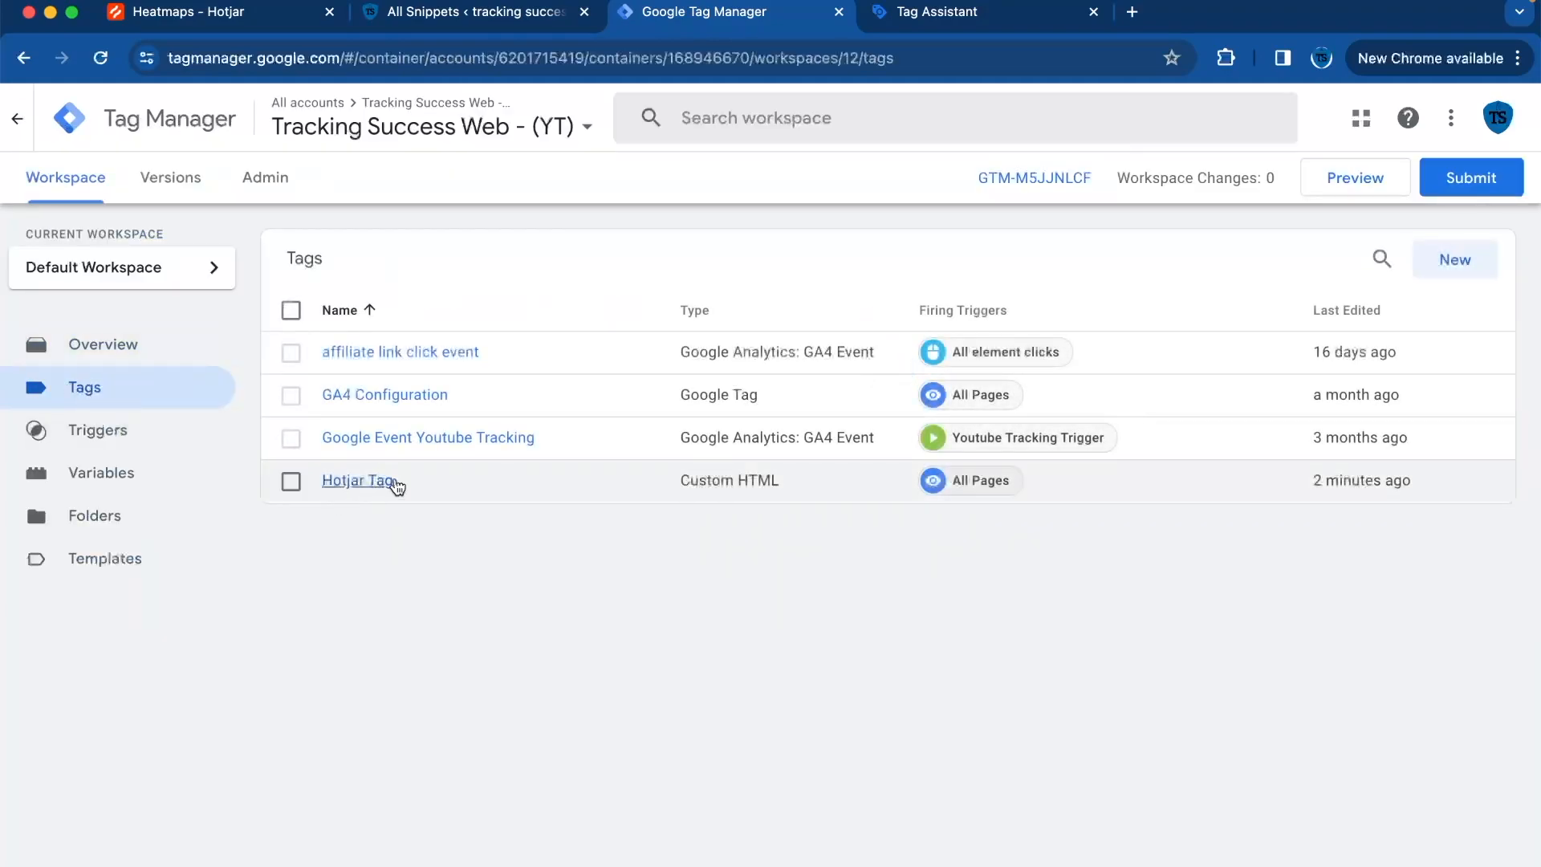
mouse_move(437, 282)
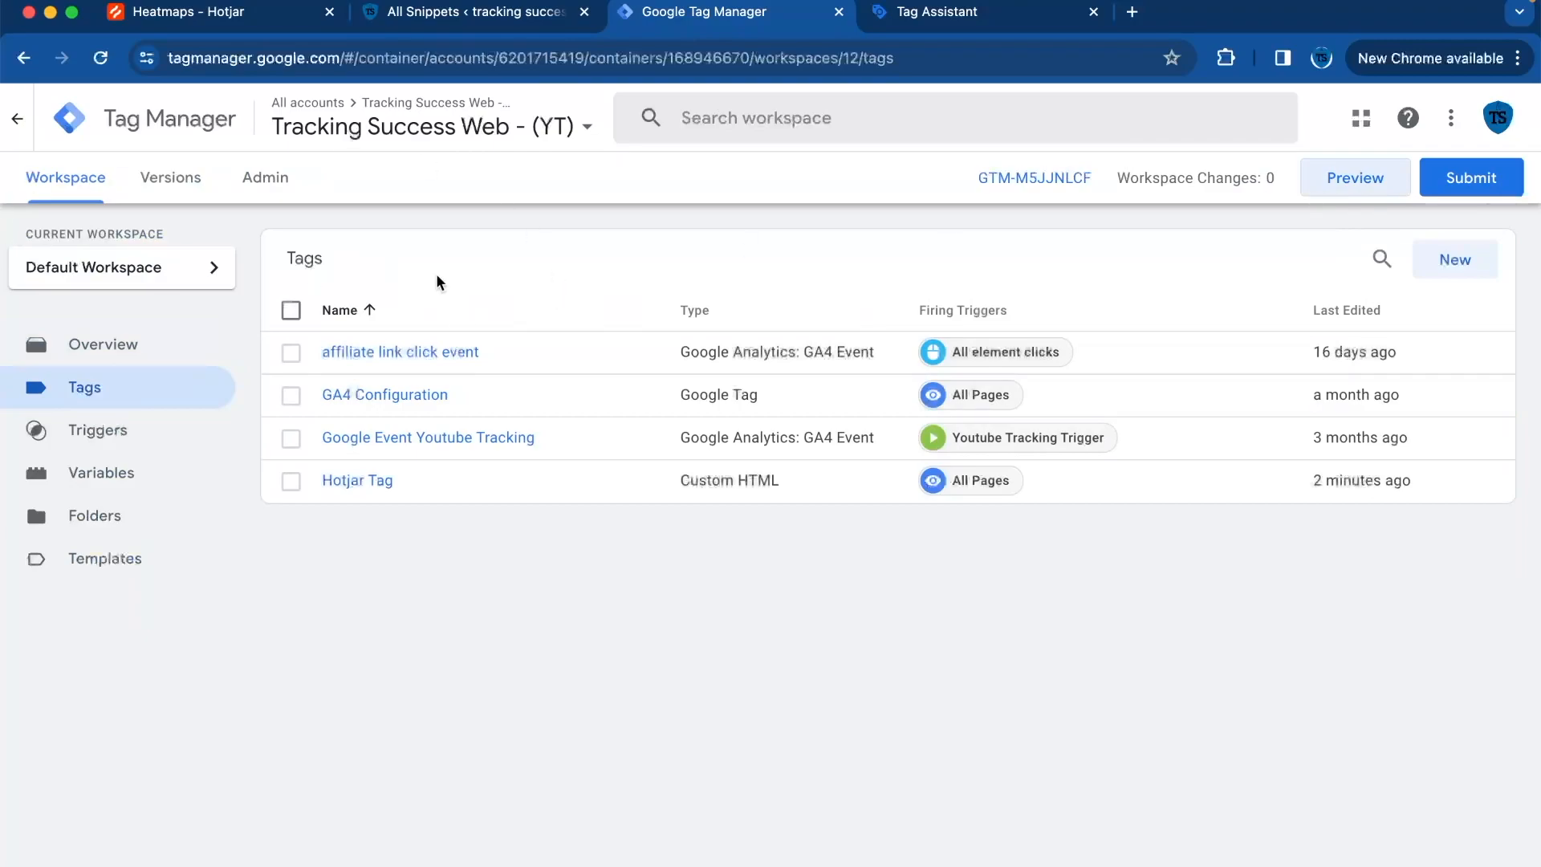
left_click(980, 12)
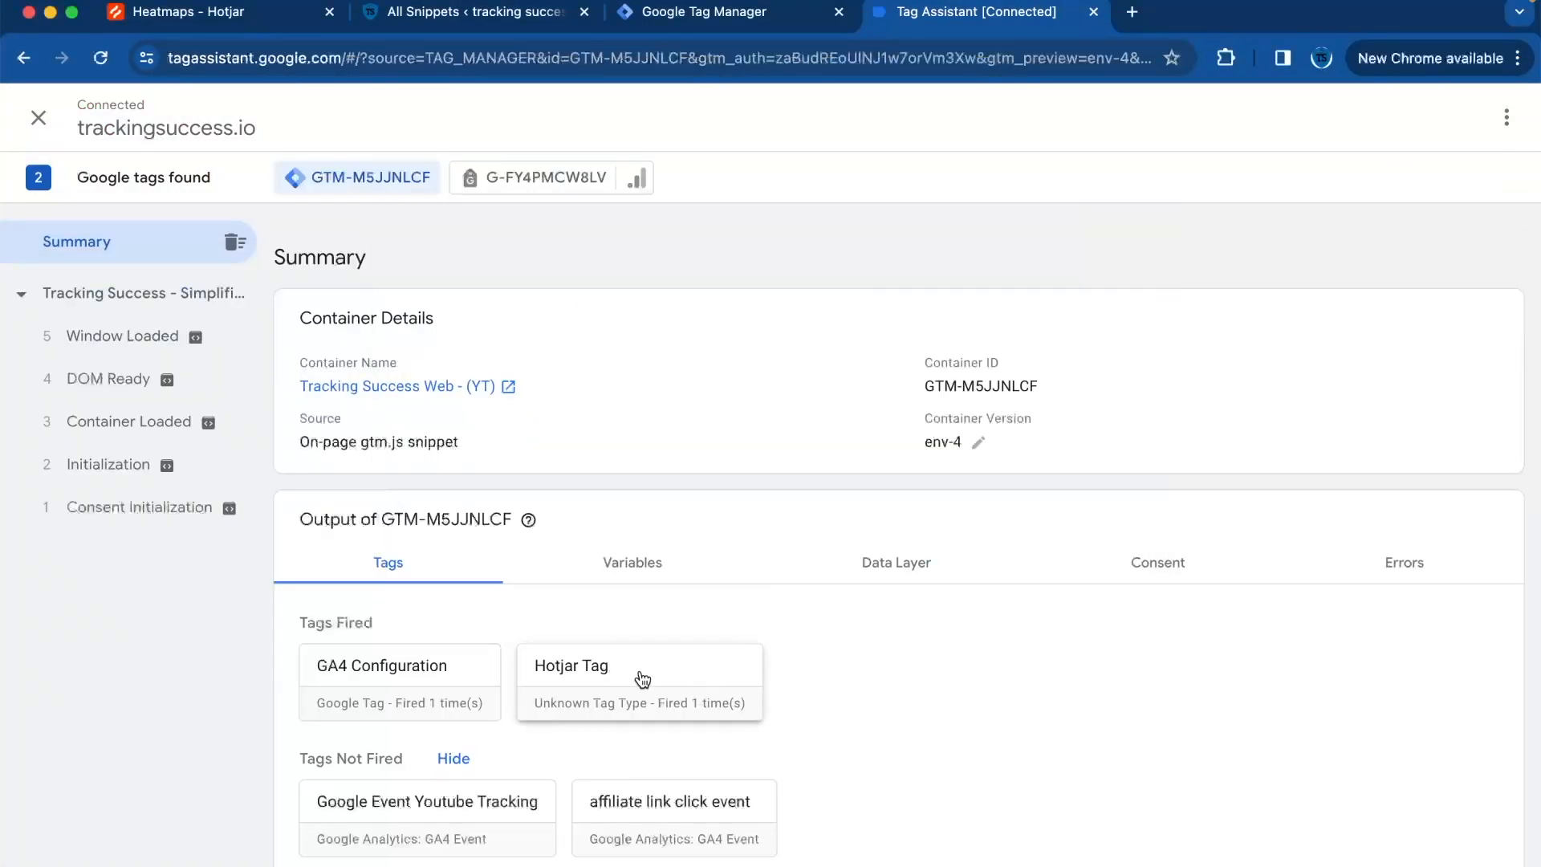
mouse_move(427, 636)
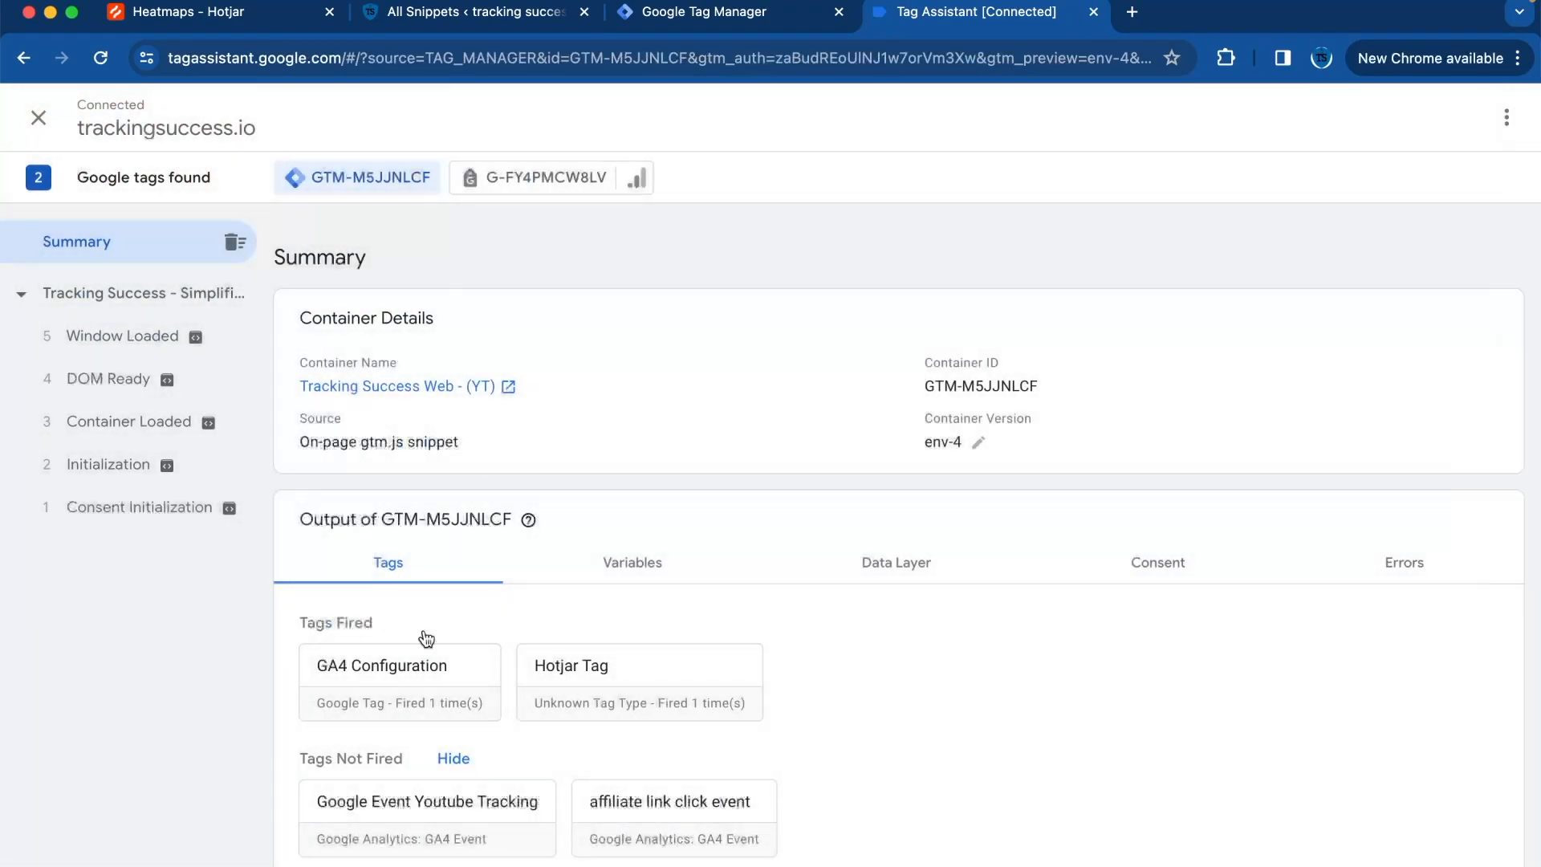
mouse_move(446, 568)
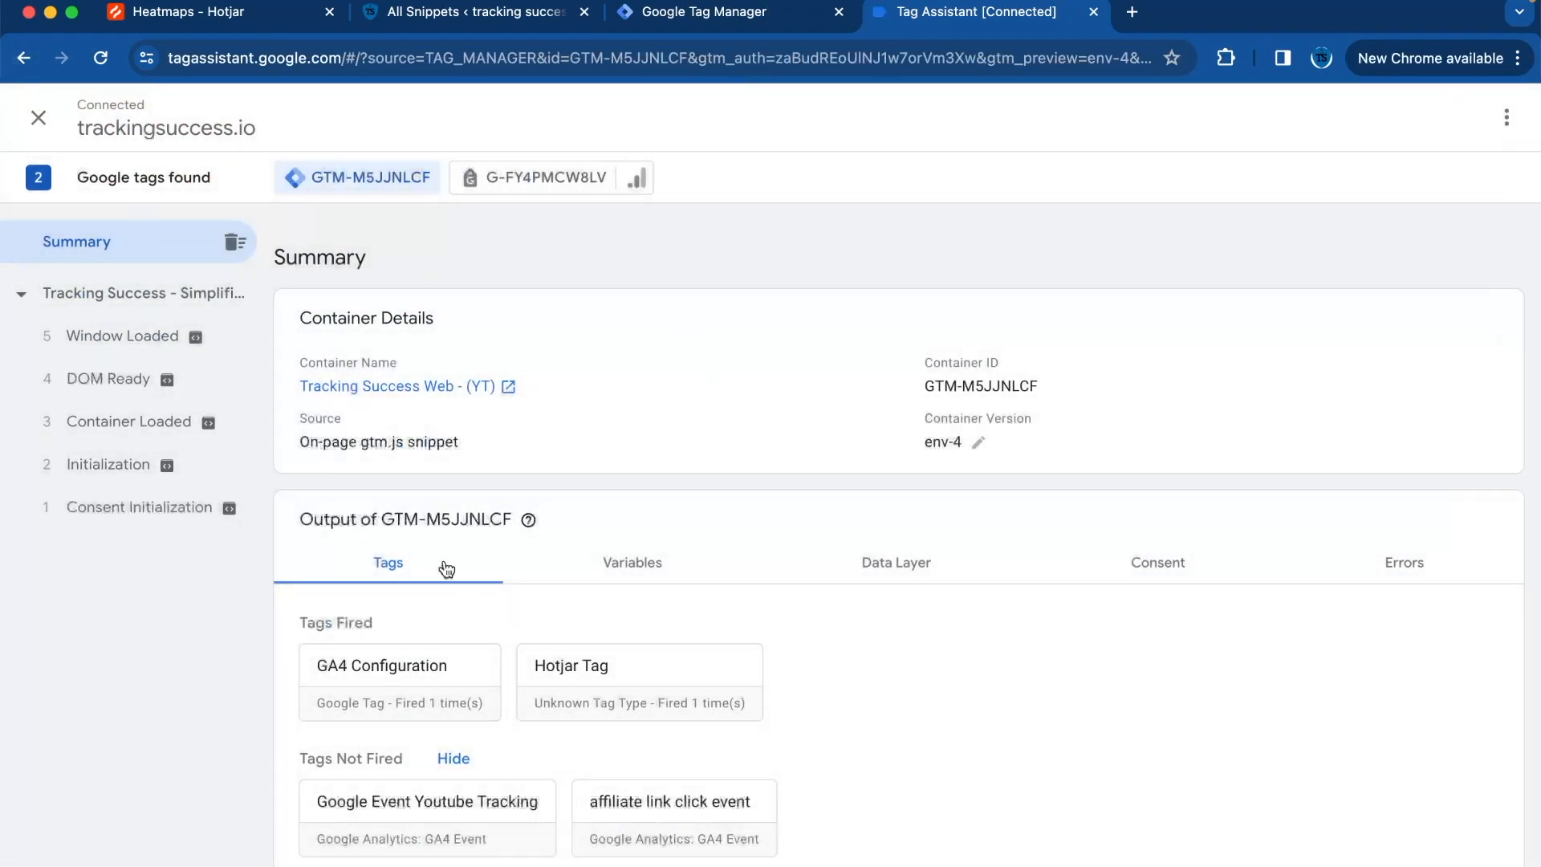